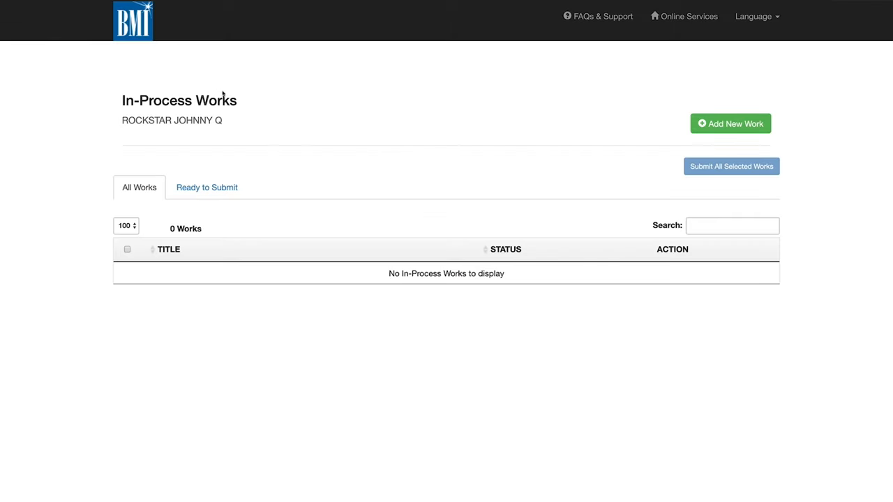
{"action": "mouse_move", "coordinate": [429, 106]}
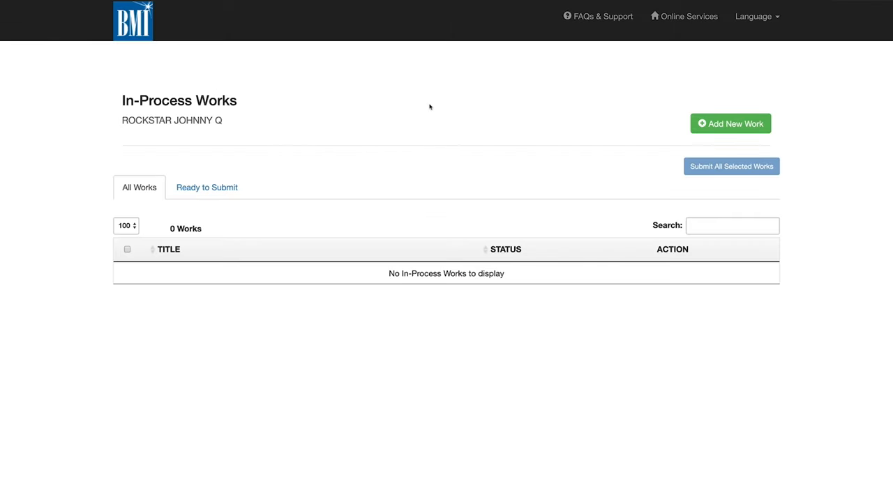
{"action": "mouse_move", "coordinate": [706, 109]}
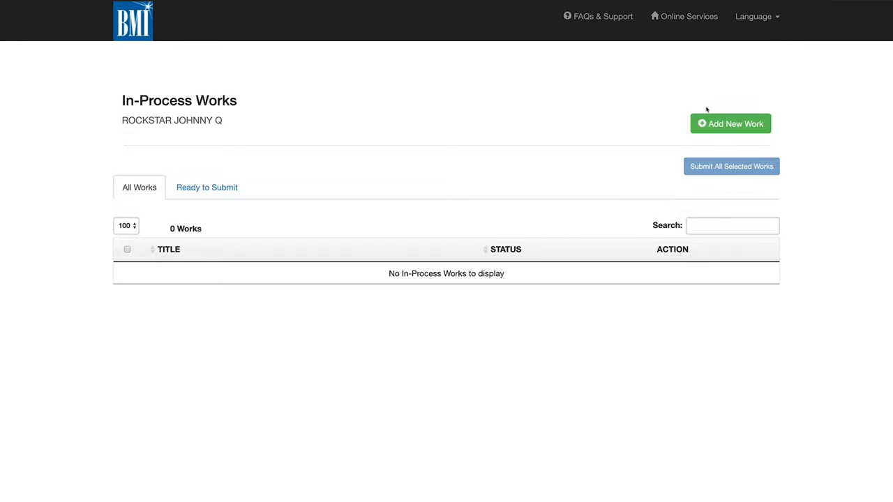
- Start a new work on the listed account and choose All Other Genres as its type
{"action": "left_click", "coordinate": [730, 123]}
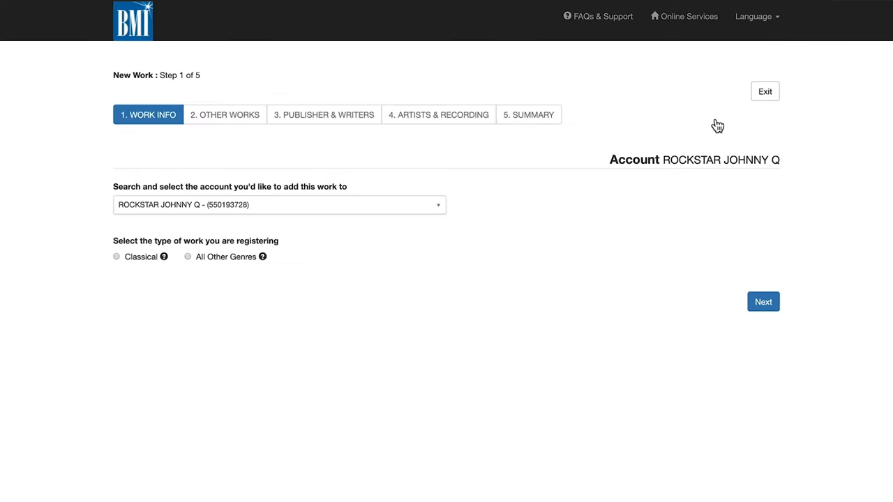
{"action": "mouse_move", "coordinate": [713, 122]}
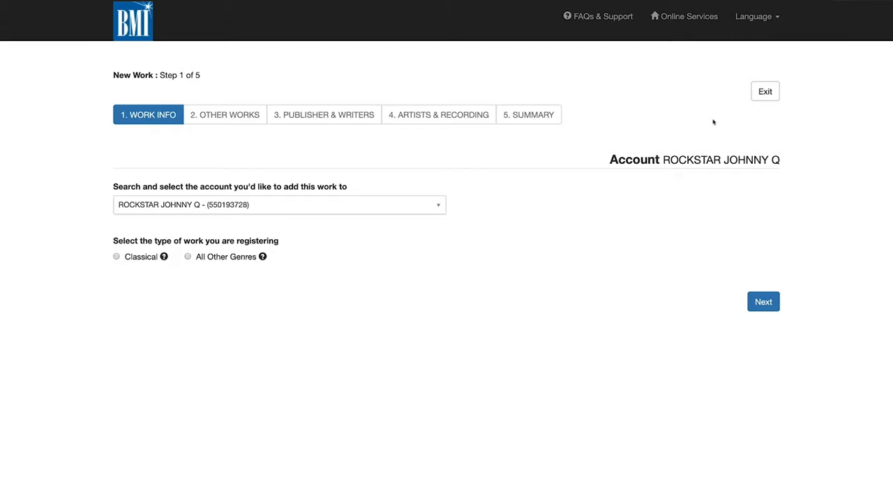
{"action": "mouse_move", "coordinate": [279, 216]}
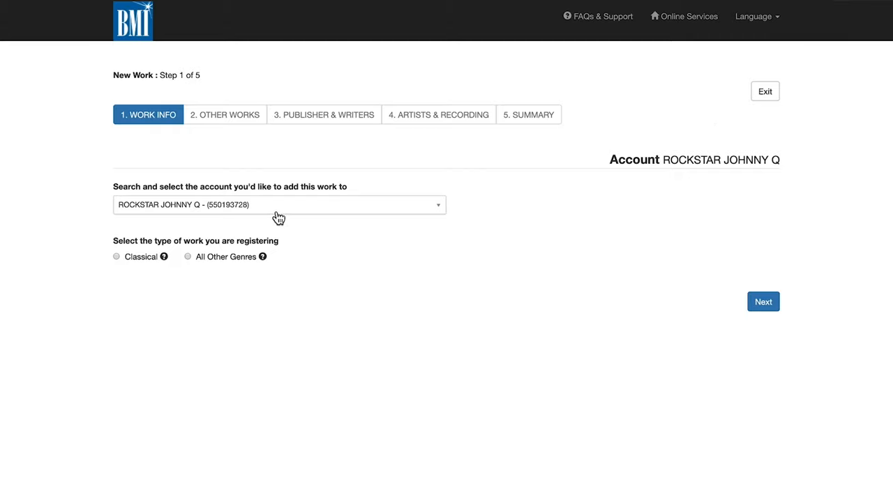
{"action": "left_click", "coordinate": [279, 203]}
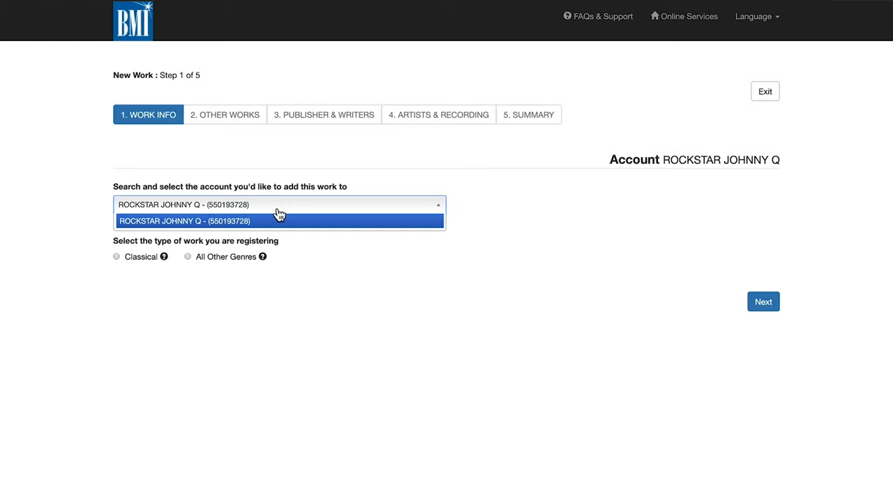
{"action": "mouse_move", "coordinate": [282, 212]}
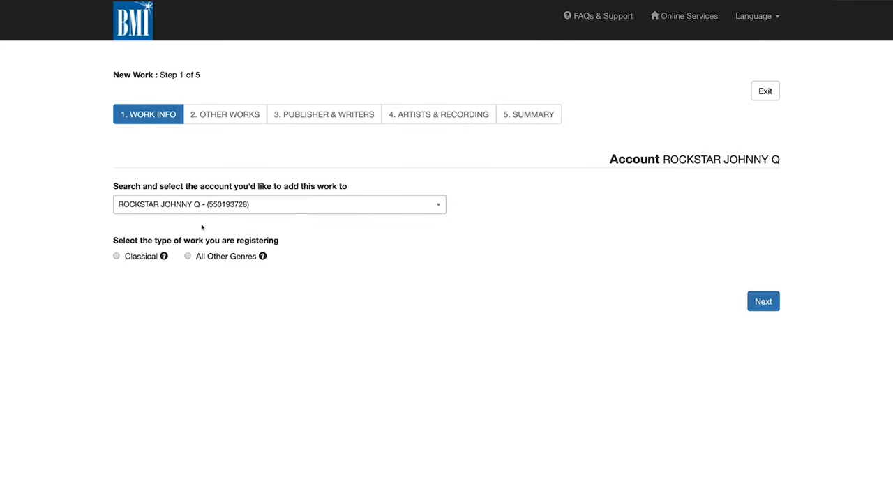
{"action": "mouse_move", "coordinate": [165, 256]}
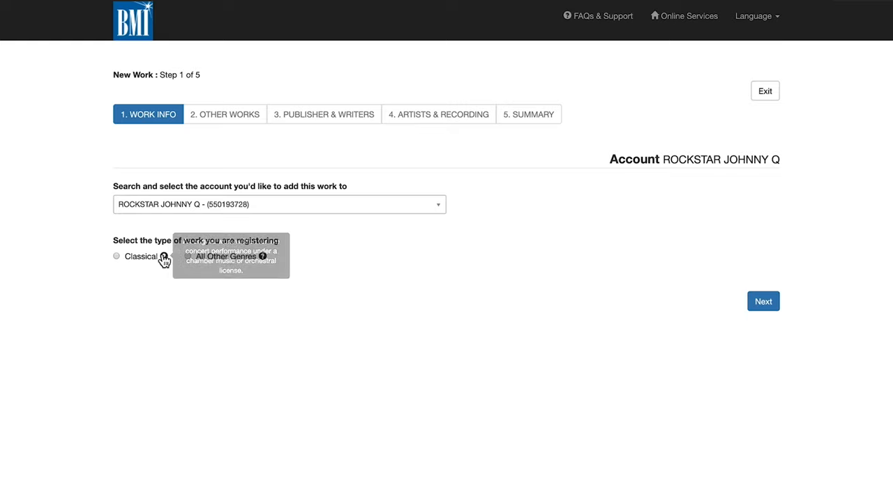
{"action": "mouse_move", "coordinate": [188, 257]}
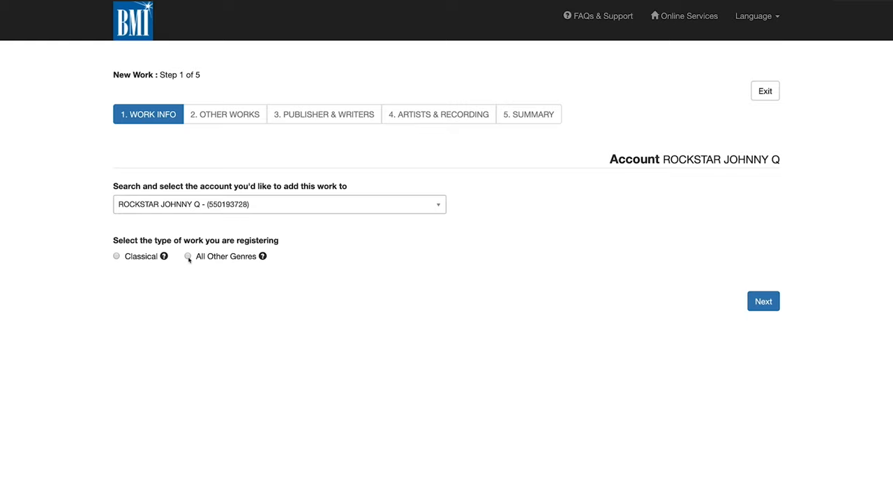
{"action": "left_click", "coordinate": [187, 256]}
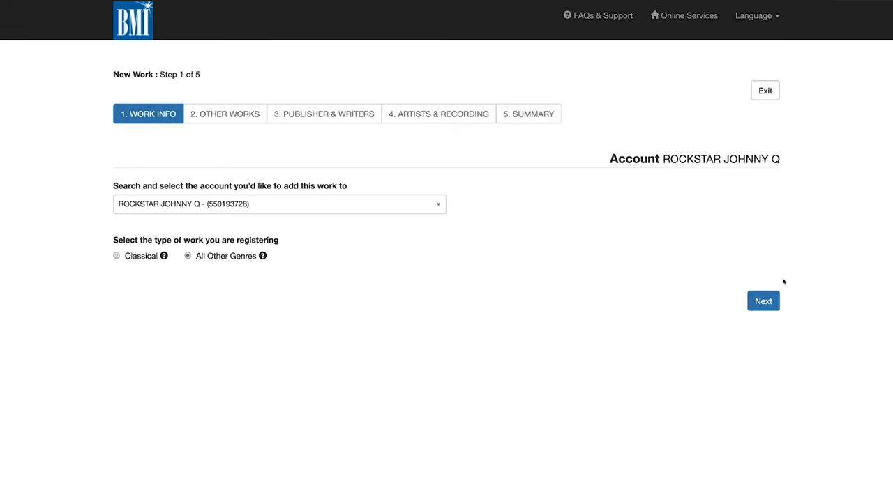
- Enter the work title I BEAT TO MY OWN DRUM and mark it as Music and Lyrics
{"action": "left_click", "coordinate": [763, 302]}
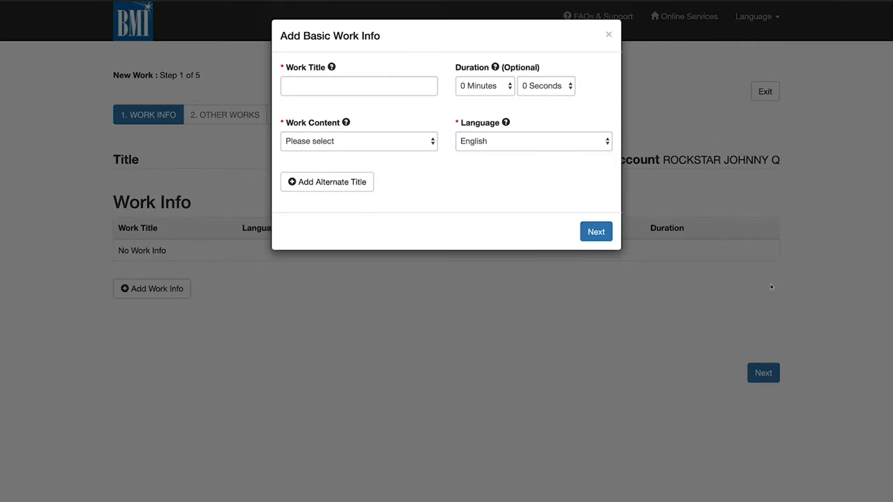
{"action": "left_click", "coordinate": [358, 85]}
{"action": "type", "text": "I BEAT TO"}
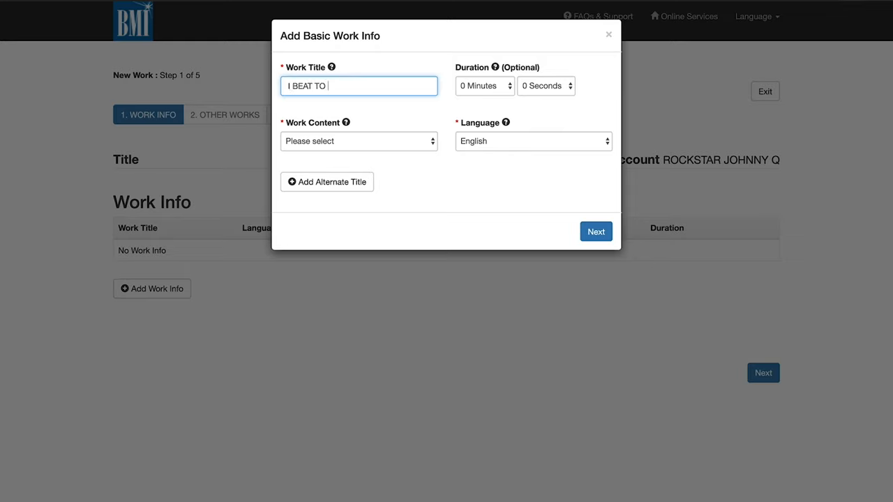
{"action": "type", "text": "MY OWN DRUM"}
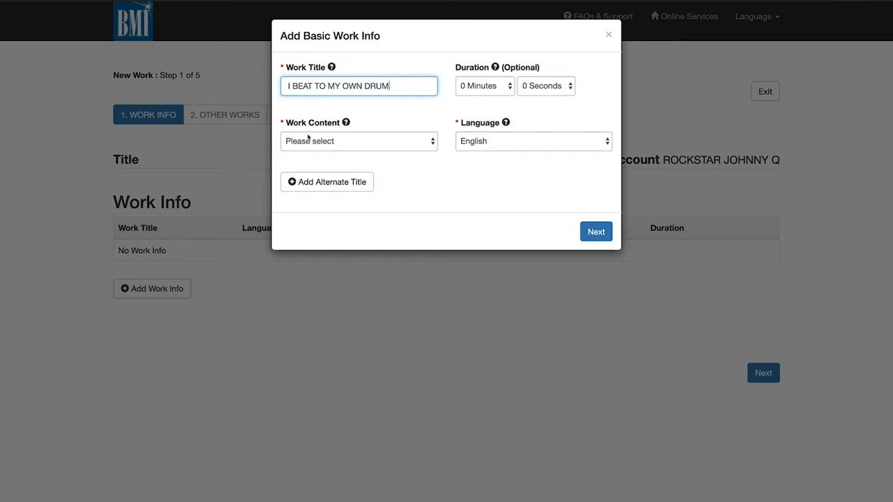
{"action": "left_click", "coordinate": [359, 141]}
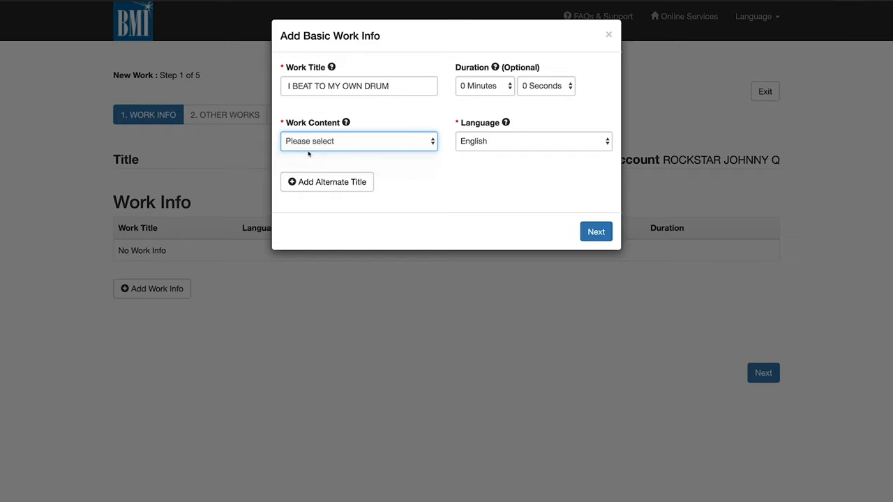
{"action": "left_click", "coordinate": [359, 141]}
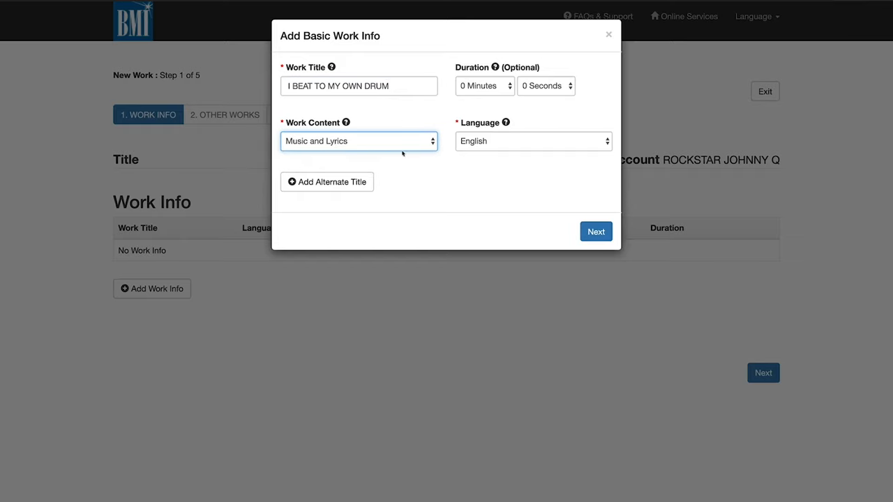
{"action": "mouse_move", "coordinate": [328, 122]}
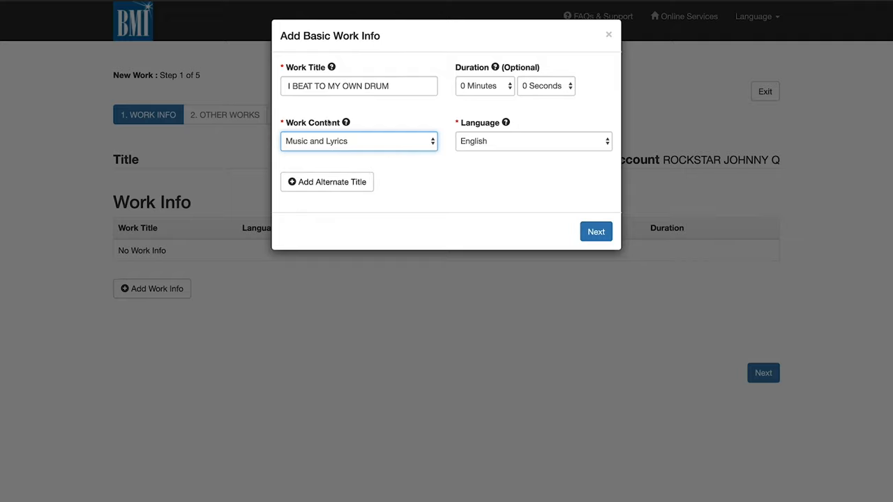
{"action": "mouse_move", "coordinate": [332, 181]}
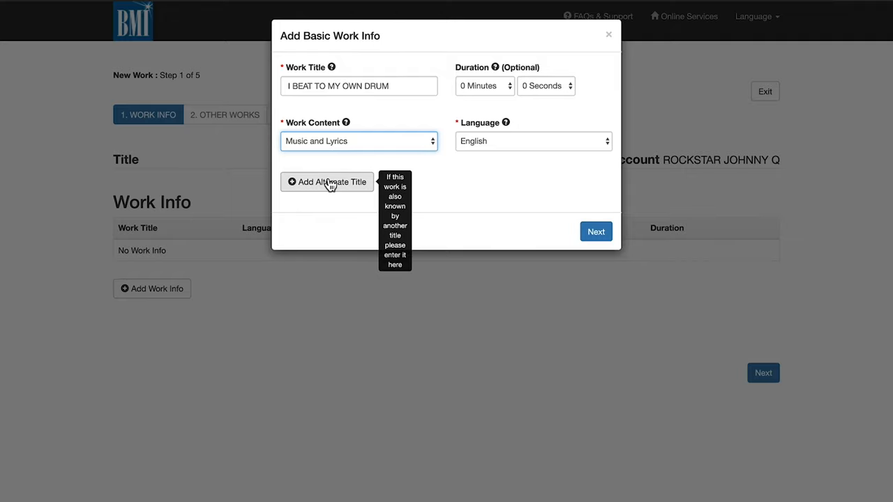
- Add the alternate title BEAT TO MY OWN DRUM and set the duration to 3 minutes 5 seconds
{"action": "left_click", "coordinate": [327, 181]}
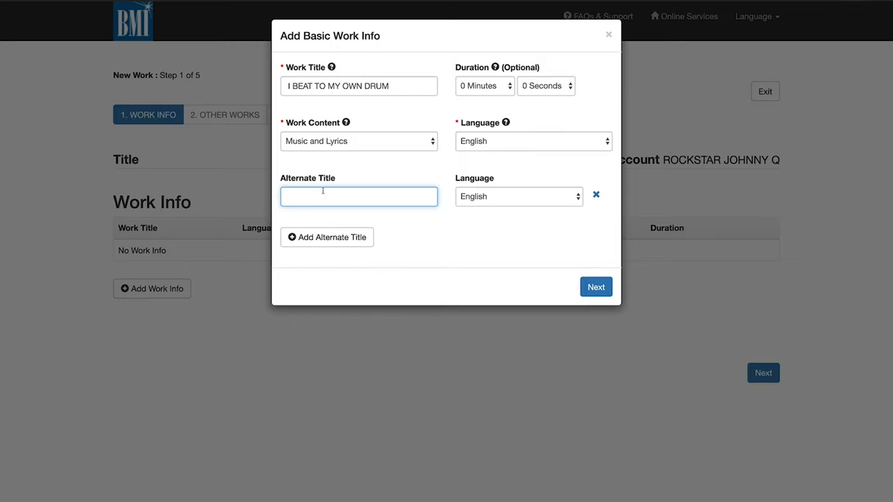
{"action": "type", "text": "BEAT"}
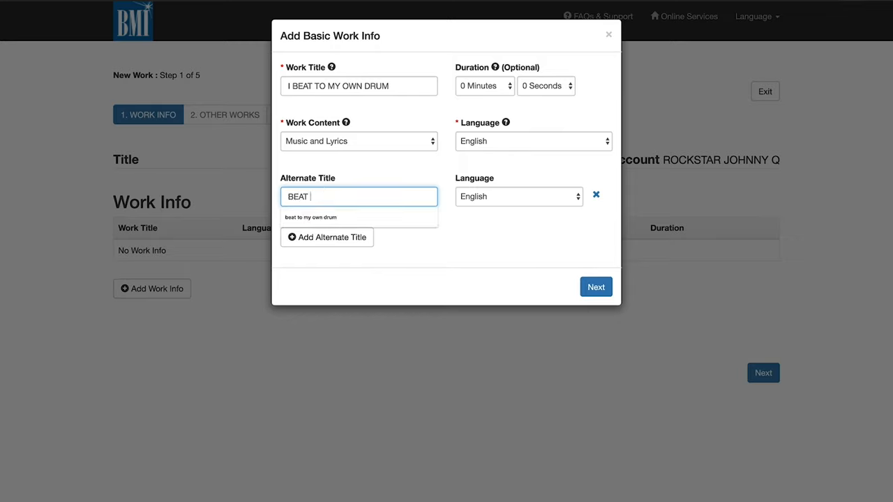
{"action": "type", "text": "TO MY OWN DRUM"}
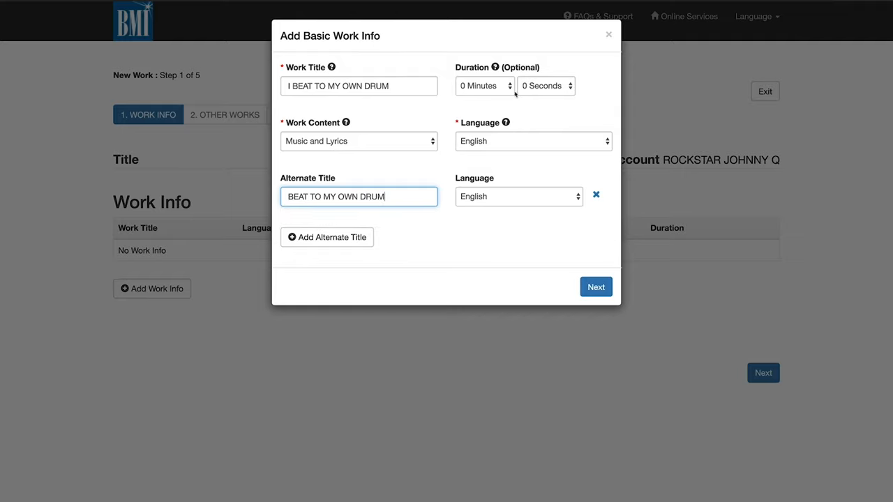
{"action": "left_click", "coordinate": [484, 86]}
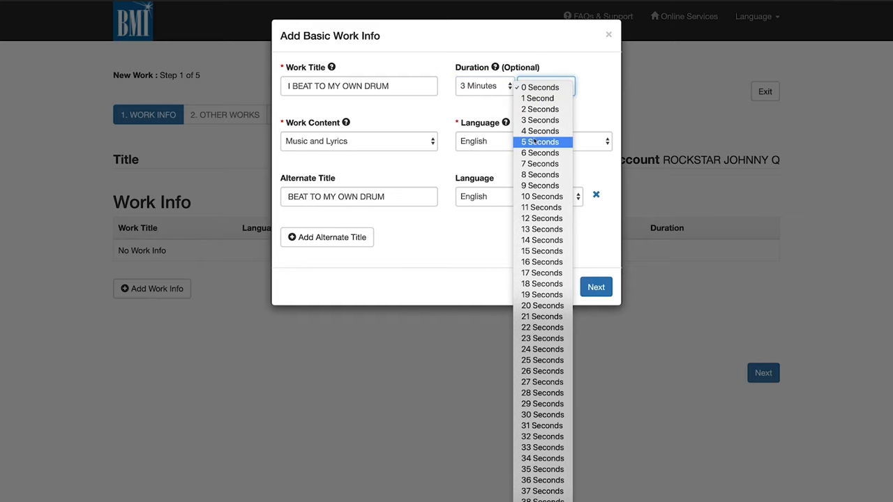
{"action": "left_click", "coordinate": [540, 142]}
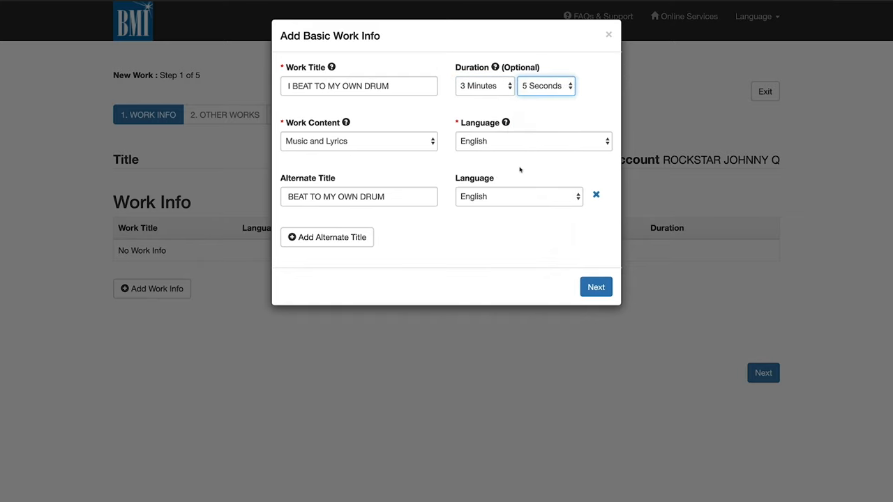
{"action": "mouse_move", "coordinate": [505, 160]}
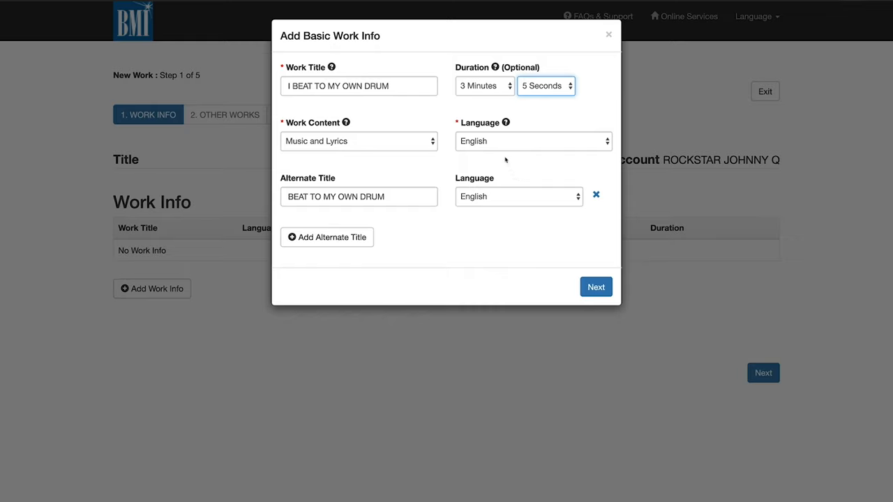
{"action": "mouse_move", "coordinate": [489, 145]}
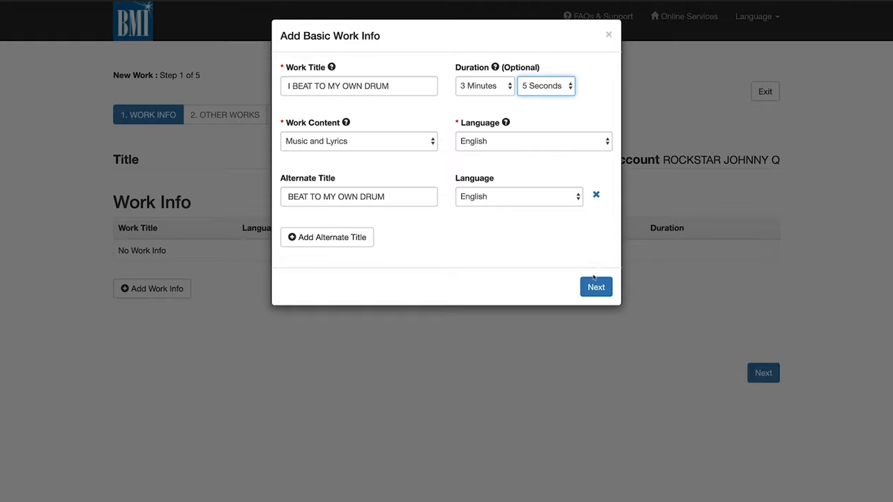
- Save the basic info and answer No to the samples or medleys question
{"action": "left_click", "coordinate": [596, 287]}
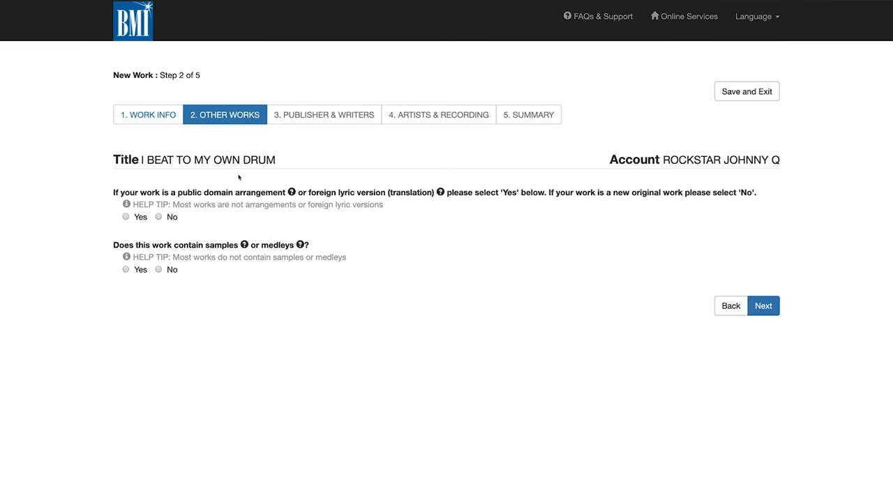
{"action": "mouse_move", "coordinate": [290, 193]}
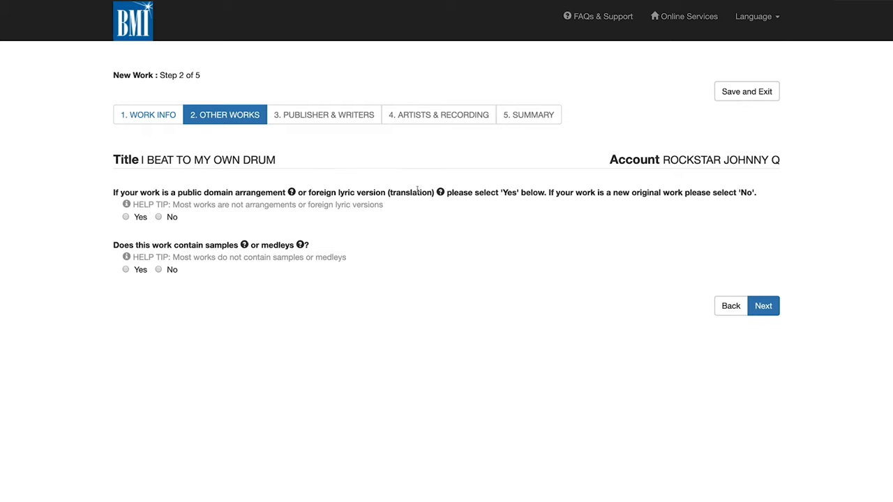
{"action": "mouse_move", "coordinate": [440, 192]}
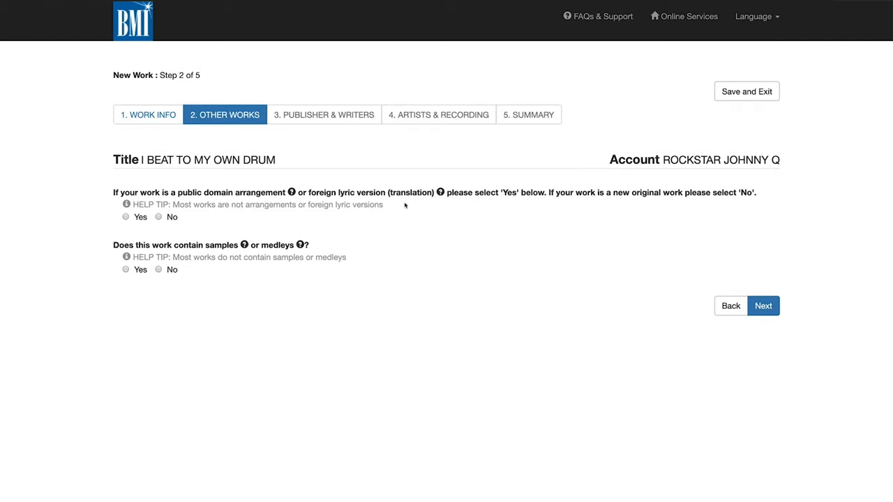
{"action": "mouse_move", "coordinate": [202, 223]}
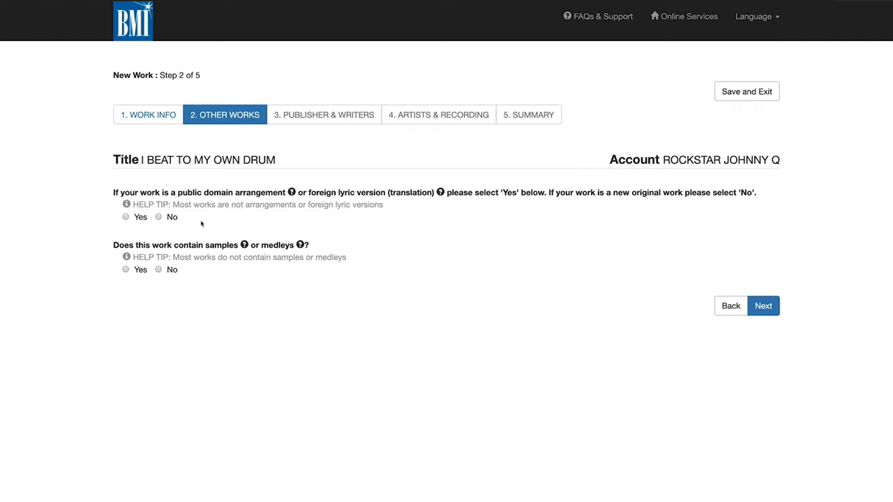
{"action": "mouse_move", "coordinate": [244, 245]}
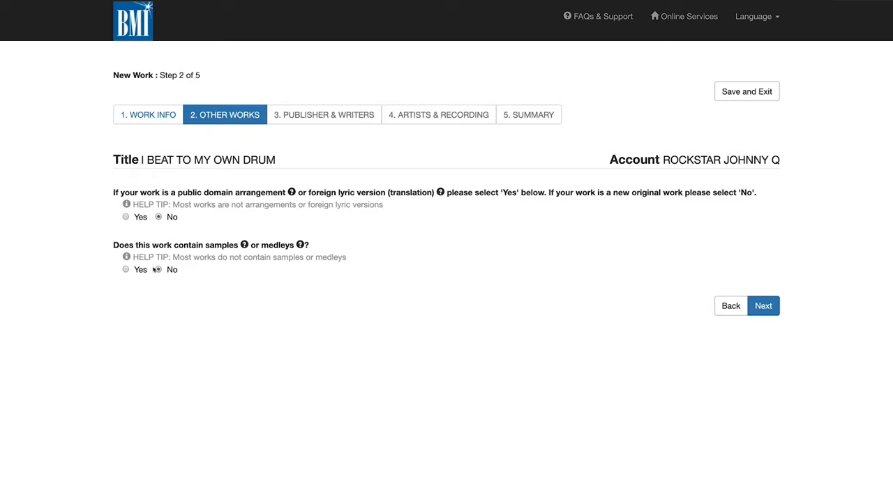
{"action": "left_click", "coordinate": [159, 270]}
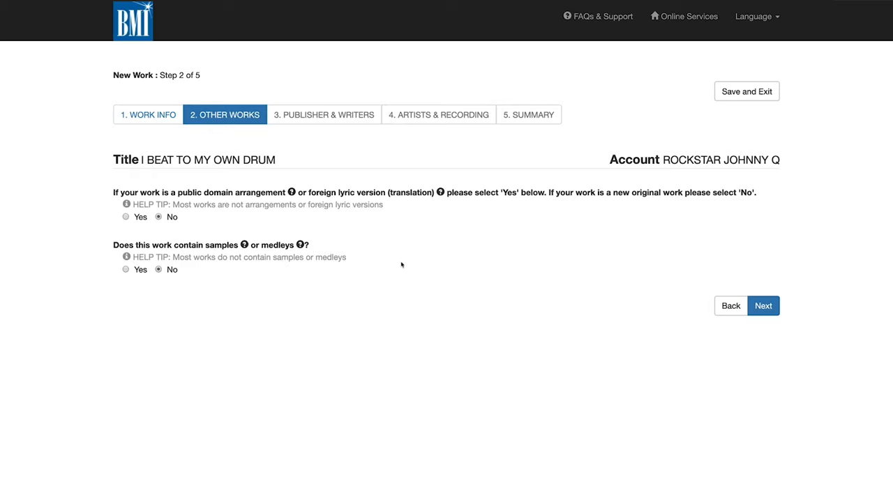
{"action": "mouse_move", "coordinate": [754, 242]}
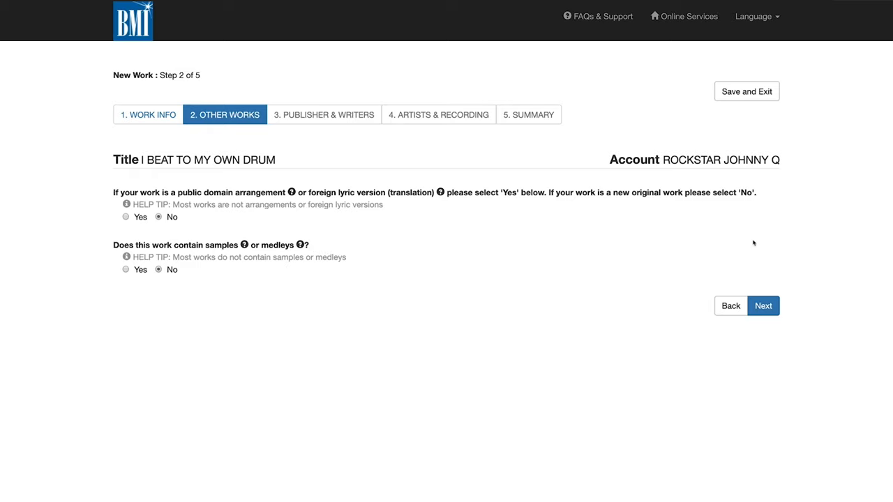
{"action": "mouse_move", "coordinate": [765, 293]}
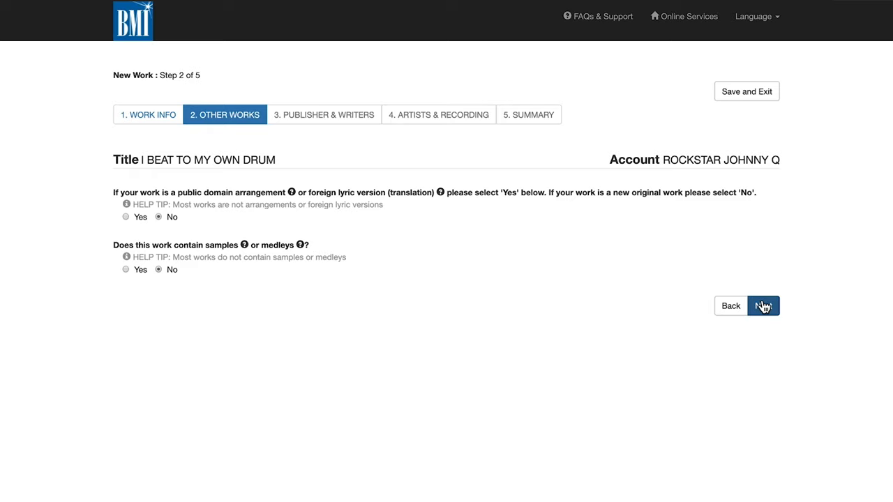
- Answer Yes to publishers on the work and reach the empty Publishers and Writers tables
{"action": "left_click", "coordinate": [763, 305]}
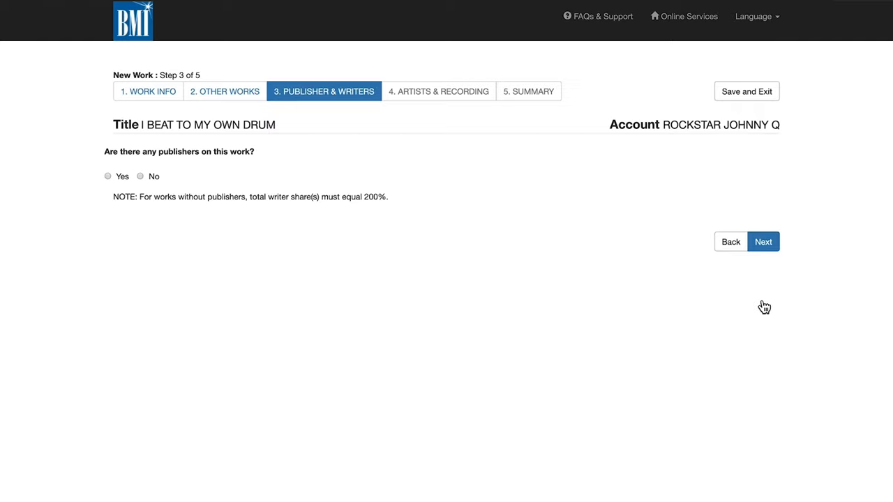
{"action": "mouse_move", "coordinate": [81, 193]}
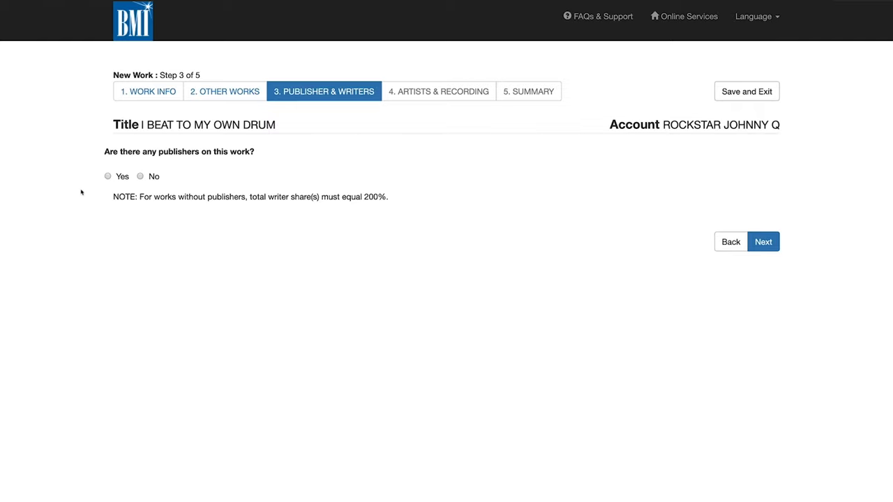
{"action": "left_click", "coordinate": [108, 176]}
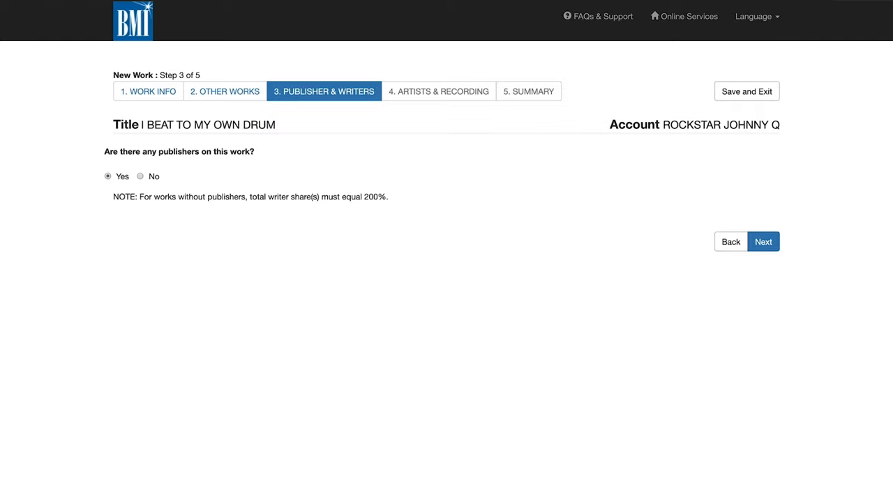
{"action": "left_click", "coordinate": [762, 241]}
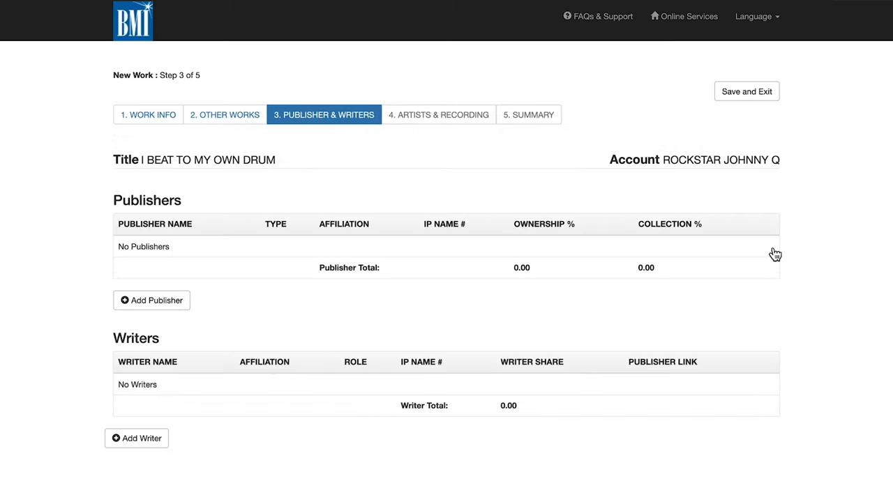
- Add JOHNNY ROCKSTAR MUSIC as a BMI publisher with 100 ownership and 100 collection
{"action": "left_click", "coordinate": [151, 300]}
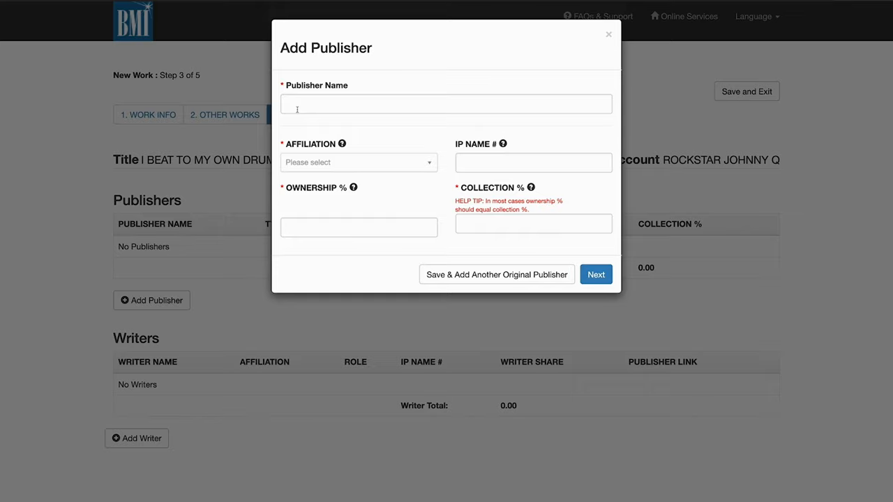
{"action": "type", "text": "JOHNNY ROCKSTAR MUSIC"}
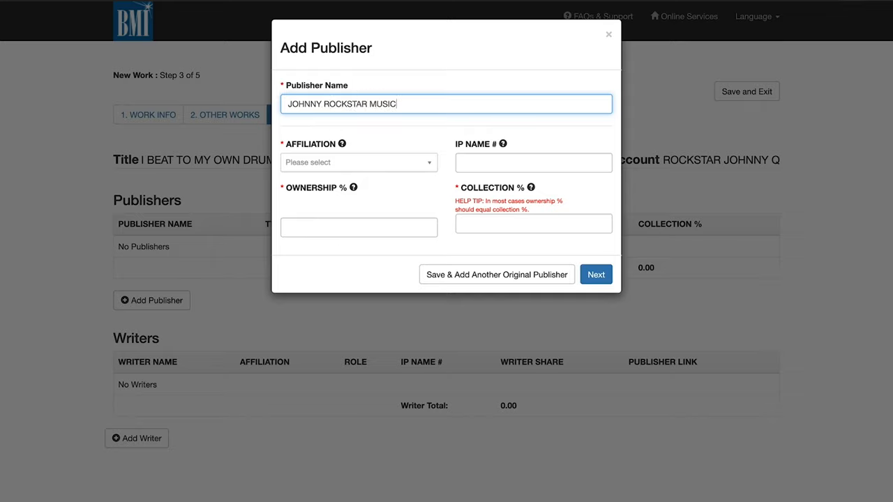
{"action": "left_click", "coordinate": [359, 161]}
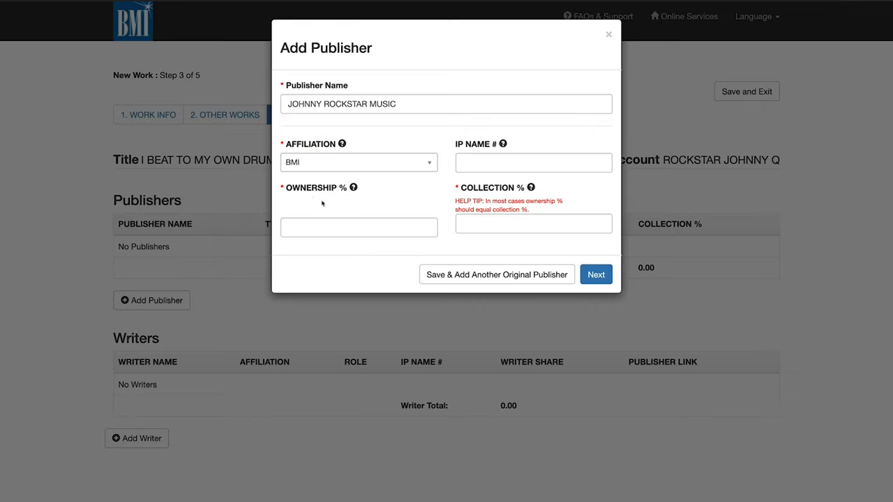
{"action": "mouse_move", "coordinate": [321, 209]}
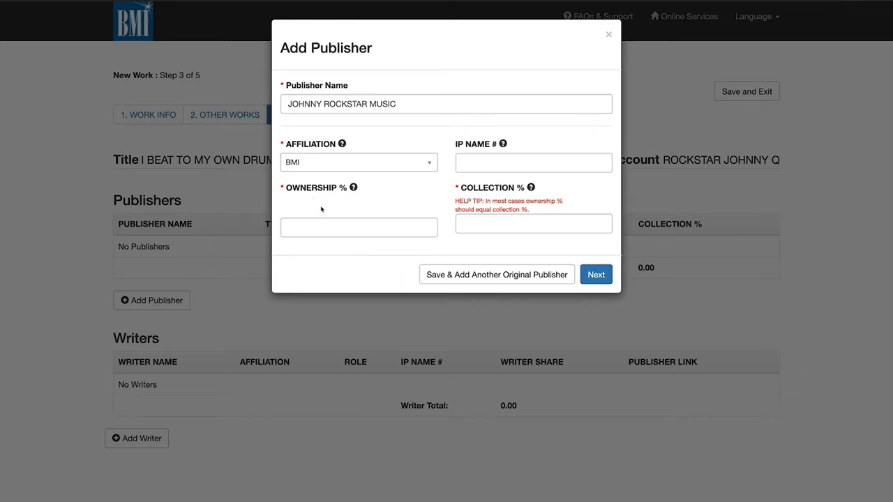
{"action": "left_click", "coordinate": [359, 226]}
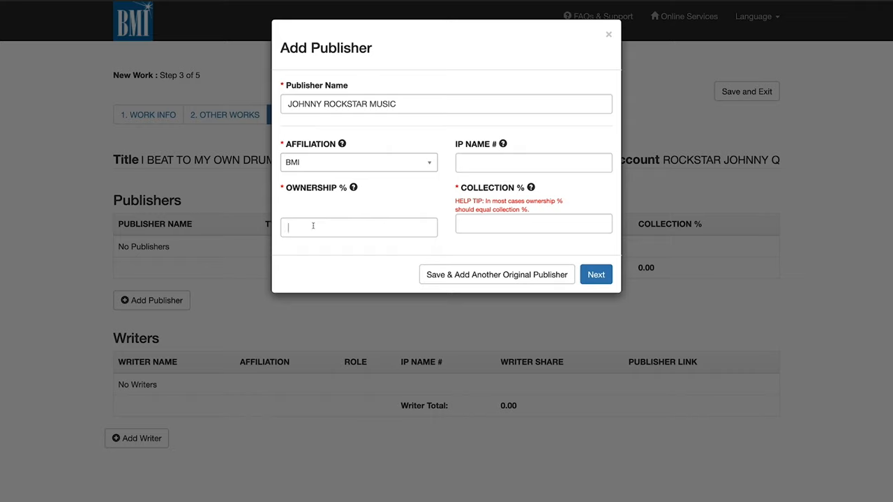
{"action": "type", "text": "1"}
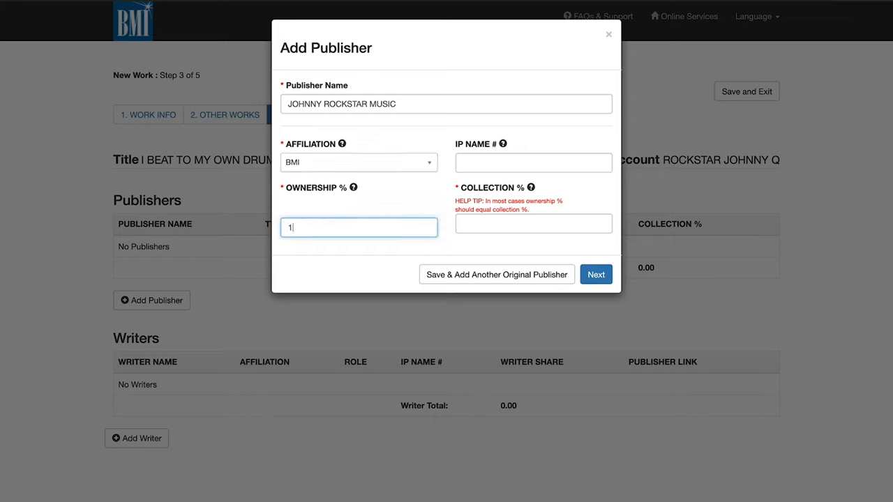
{"action": "type", "text": "00"}
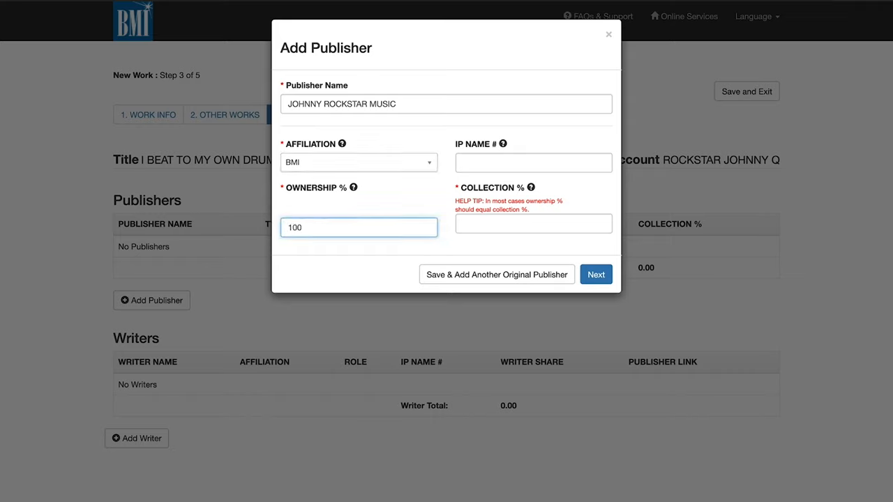
{"action": "left_click", "coordinate": [533, 223]}
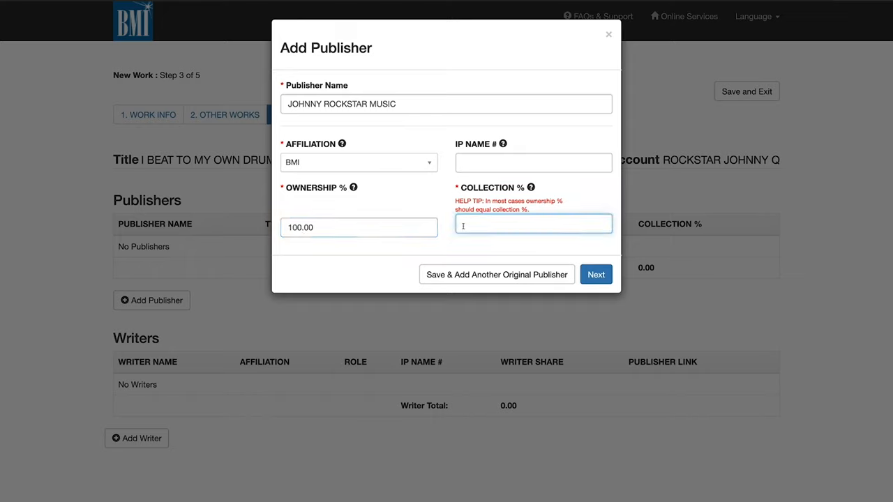
{"action": "type", "text": "100"}
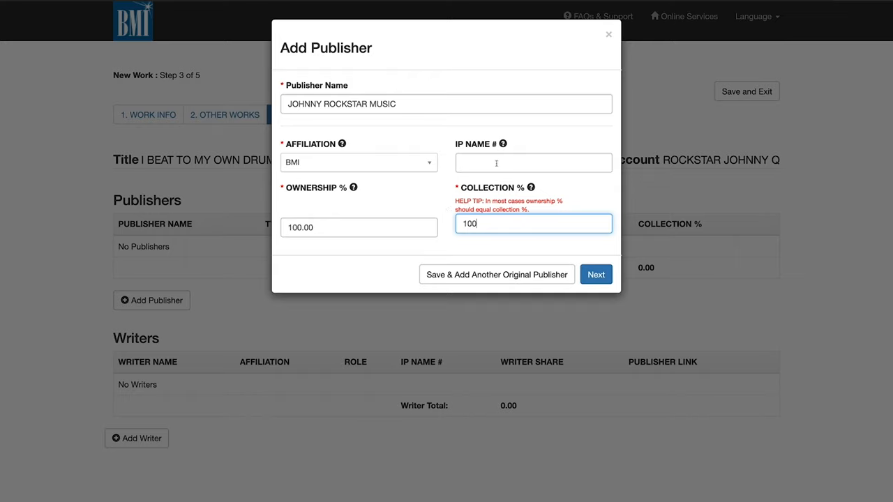
{"action": "mouse_move", "coordinate": [502, 143]}
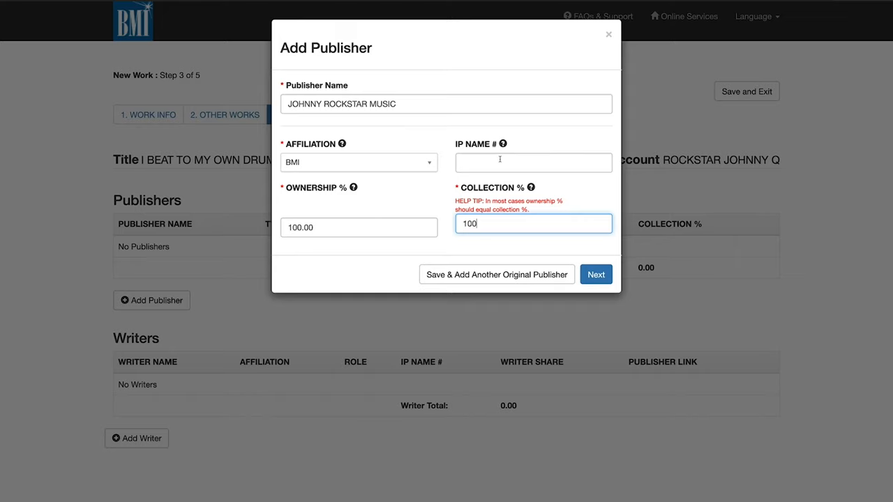
{"action": "left_click", "coordinate": [596, 274]}
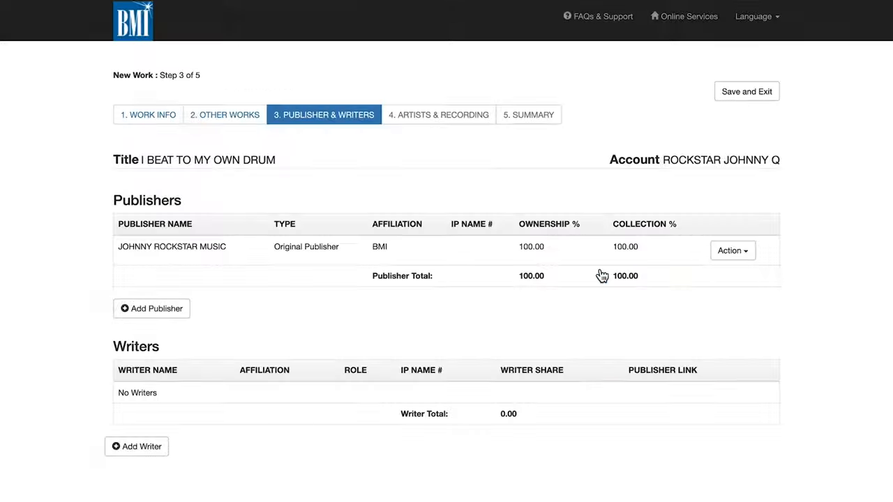
- Add existing writer JOHNNY Q ROCKSTAR as Composer/Author with a 100 writer share
{"action": "left_click", "coordinate": [137, 446]}
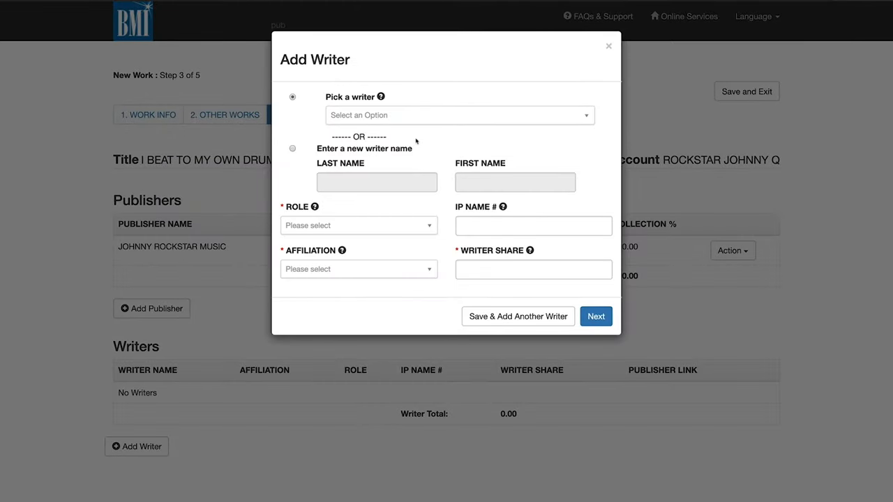
{"action": "left_click", "coordinate": [459, 114]}
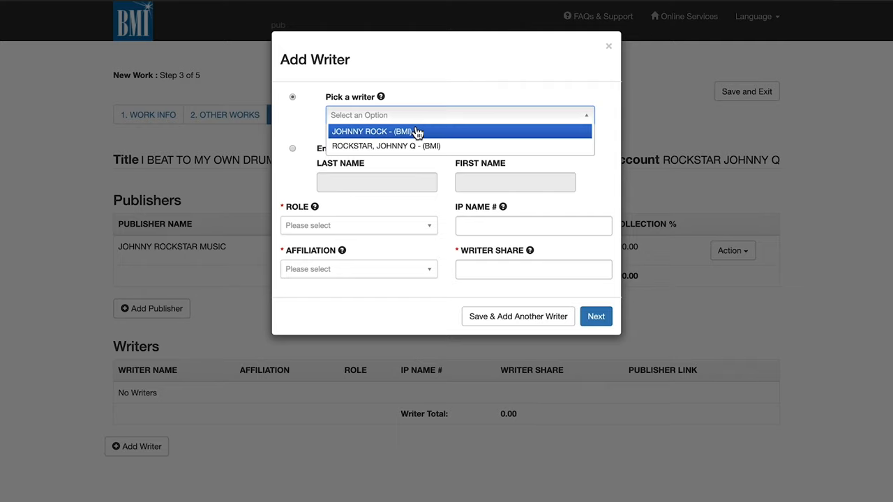
{"action": "left_click", "coordinate": [386, 147]}
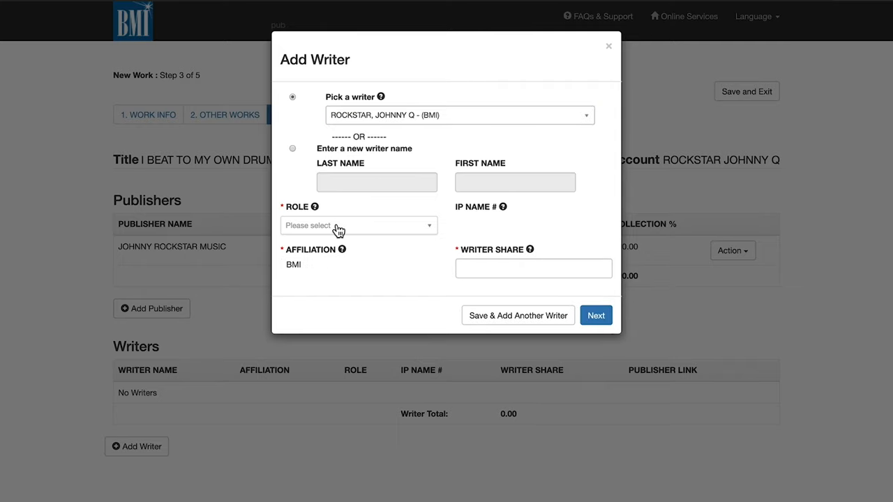
{"action": "left_click", "coordinate": [357, 225]}
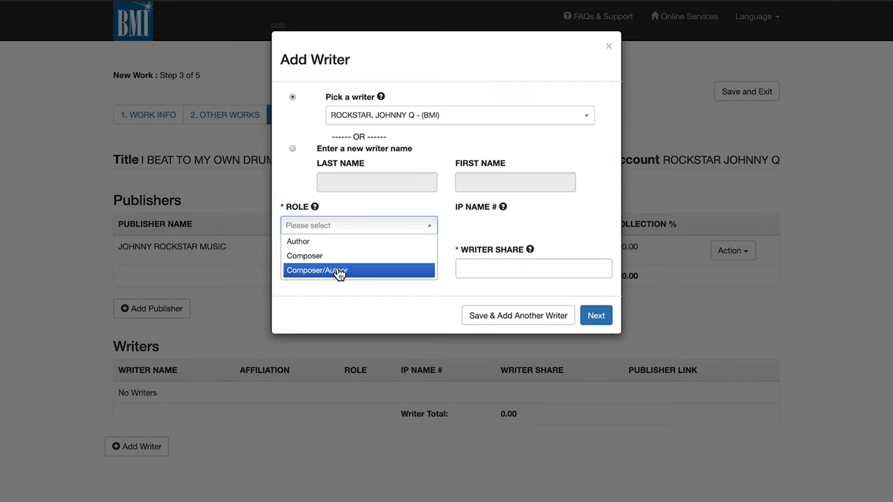
{"action": "left_click", "coordinate": [317, 271]}
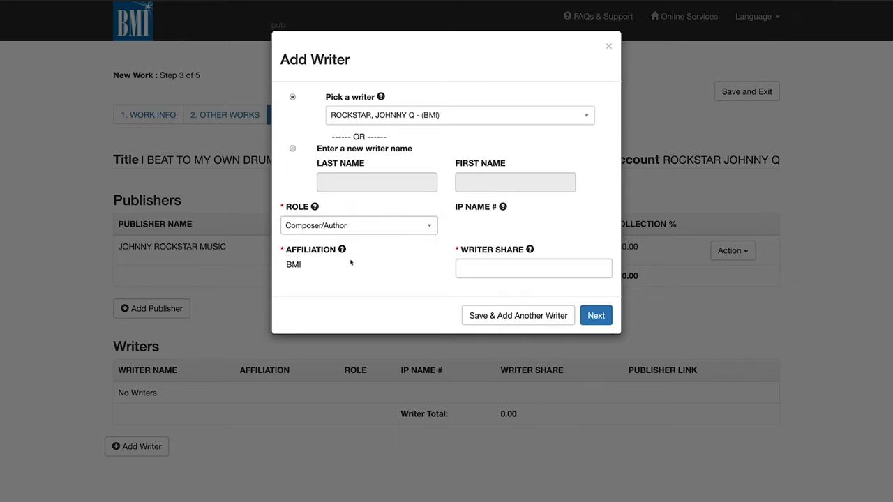
{"action": "left_click", "coordinate": [532, 268]}
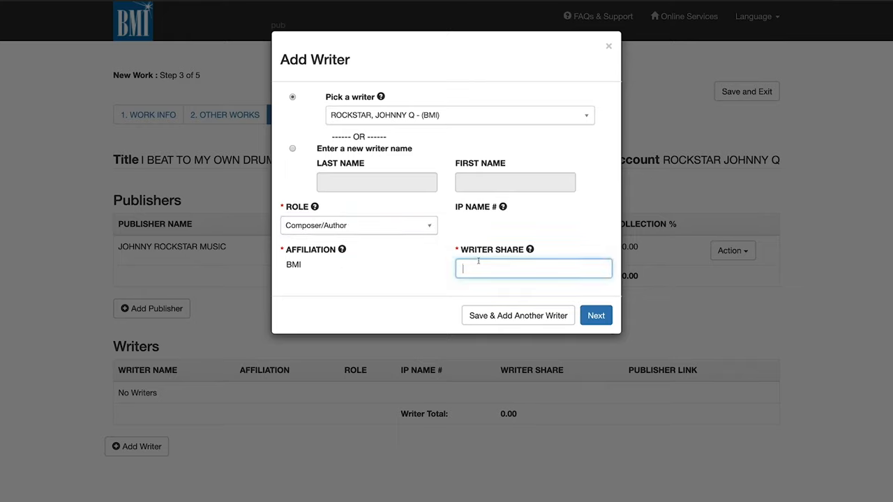
{"action": "type", "text": "100"}
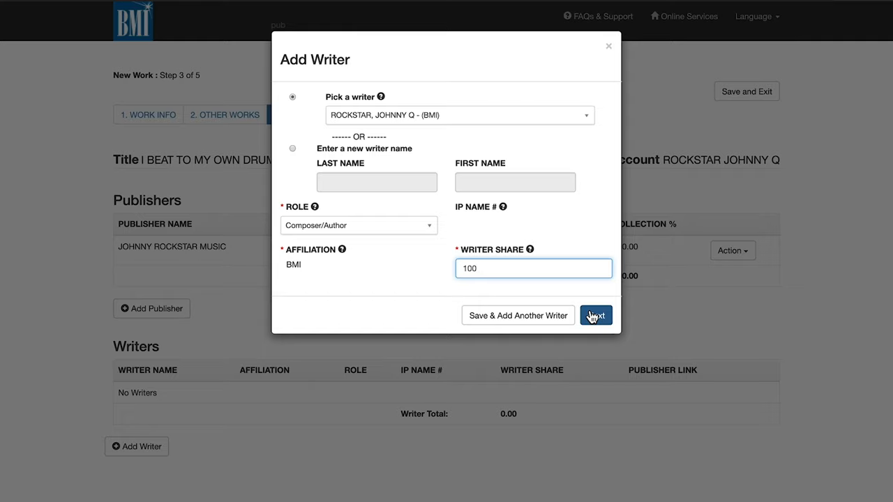
{"action": "left_click", "coordinate": [596, 315]}
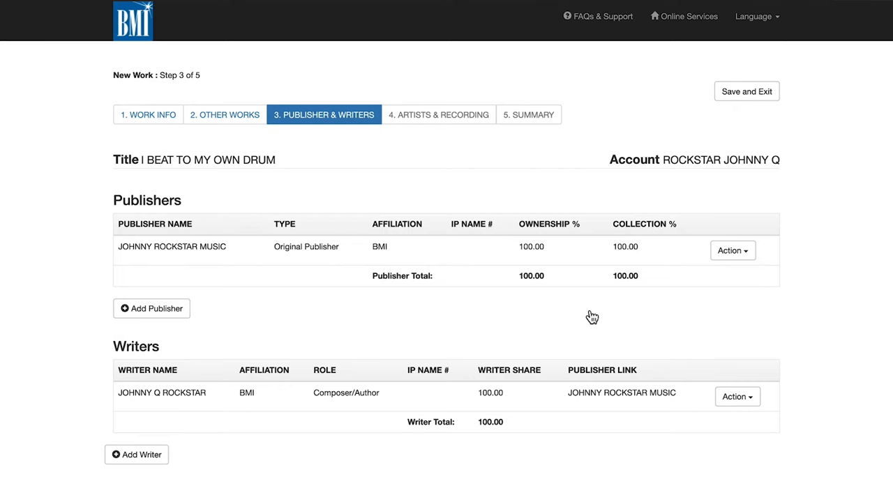
{"action": "mouse_move", "coordinate": [592, 315]}
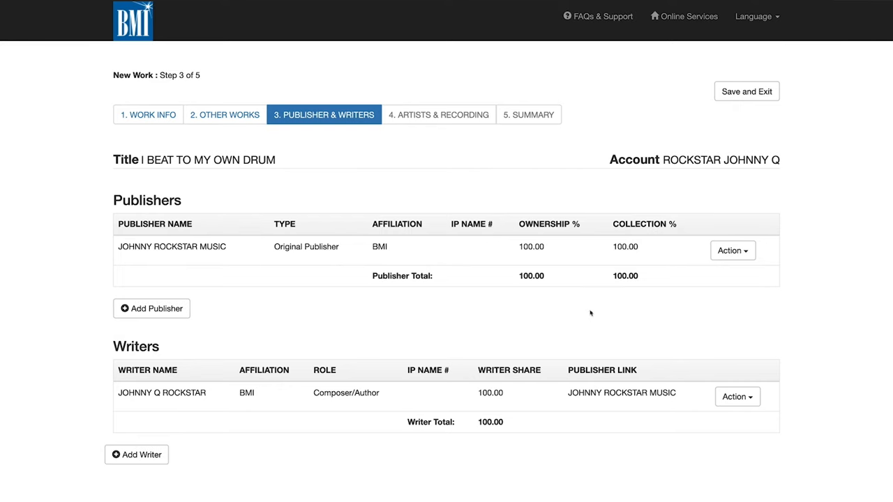
{"action": "mouse_move", "coordinate": [686, 301]}
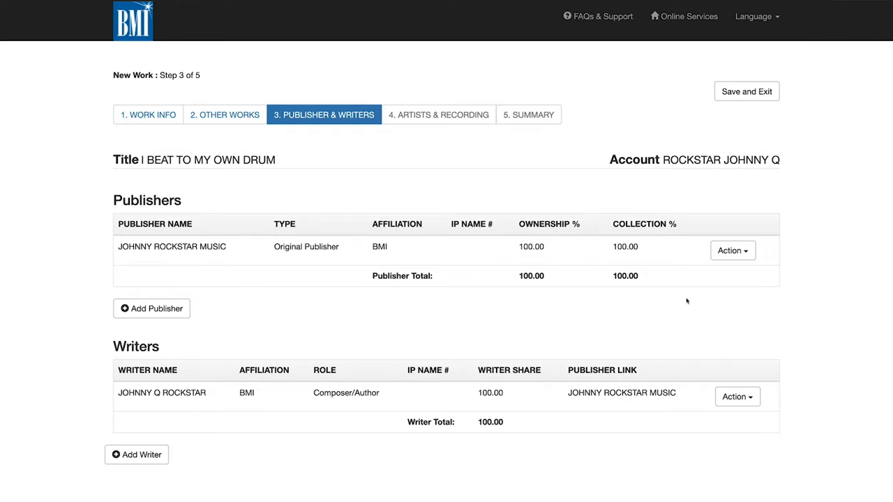
{"action": "mouse_move", "coordinate": [794, 277]}
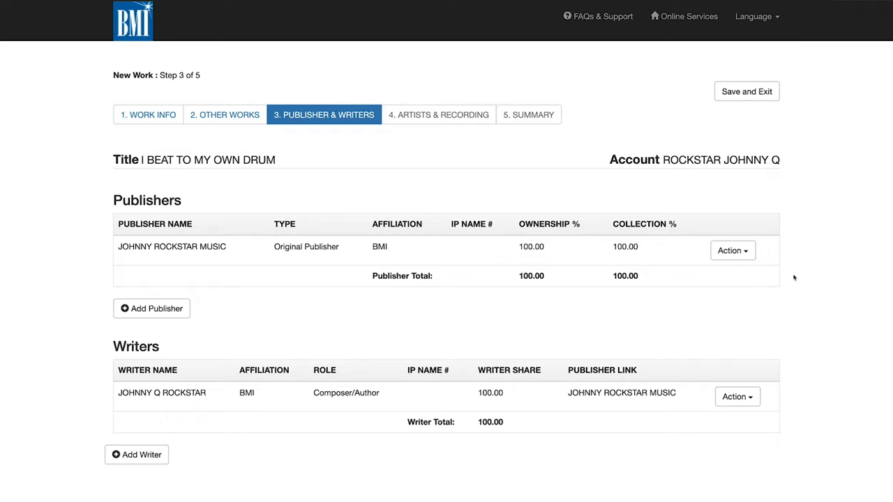
{"action": "left_click", "coordinate": [732, 251]}
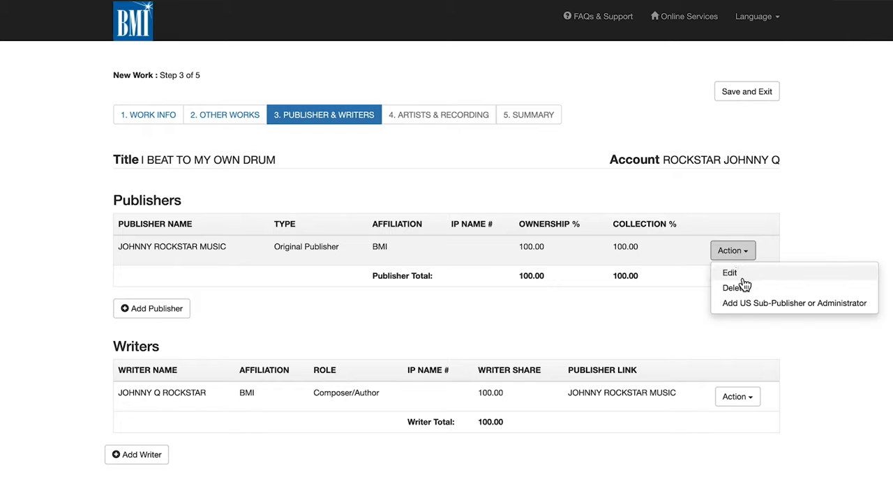
{"action": "mouse_move", "coordinate": [787, 321]}
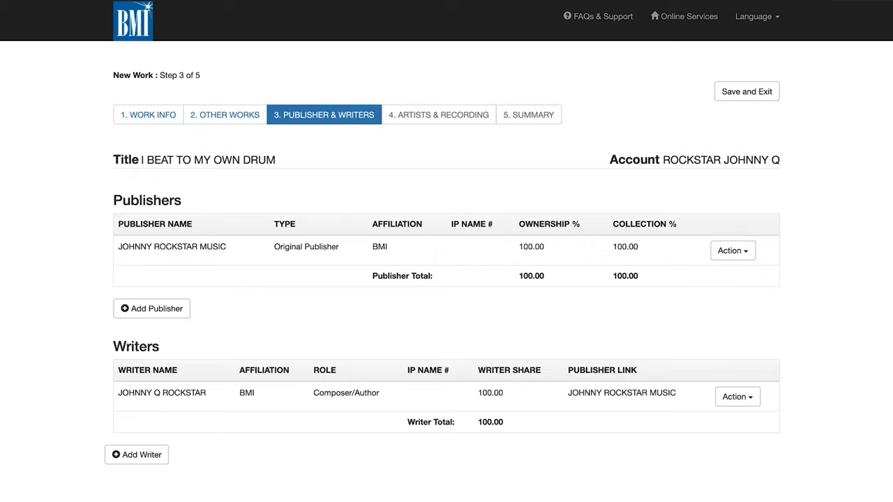
- Answer Yes to artists, Yes to recordings, No to film/TV use, and continue
{"action": "left_click", "coordinate": [438, 114]}
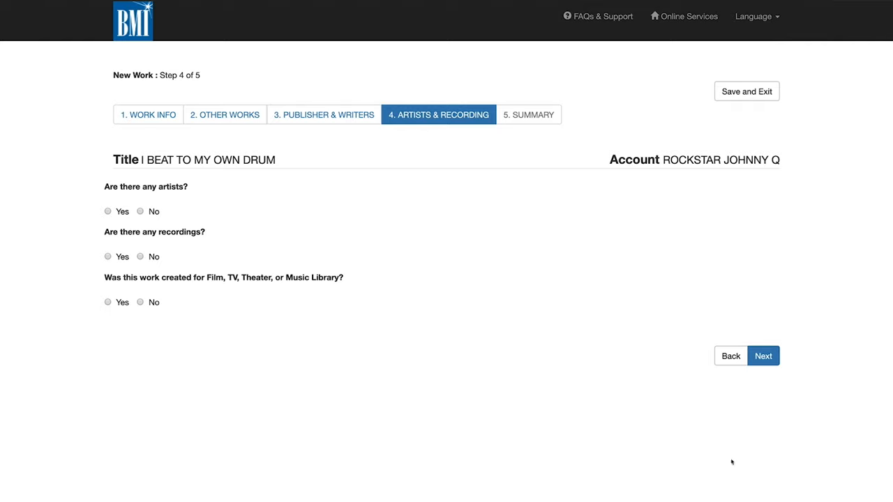
{"action": "mouse_move", "coordinate": [733, 455]}
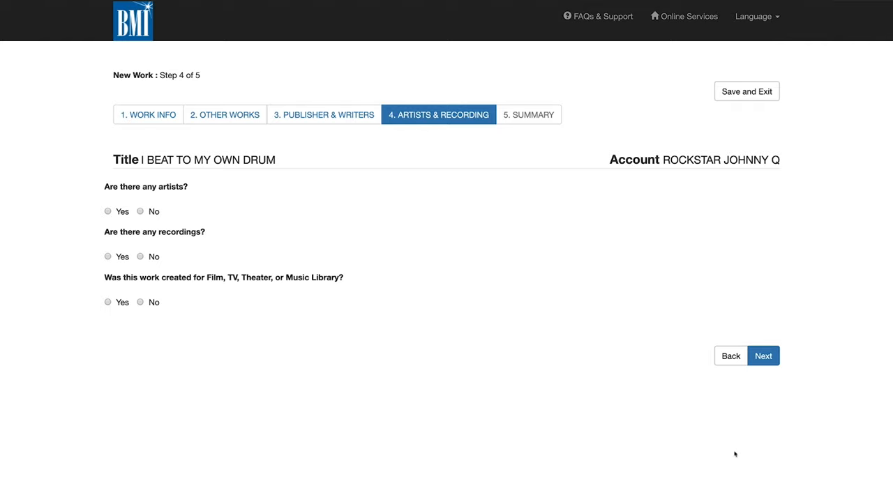
{"action": "mouse_move", "coordinate": [335, 397]}
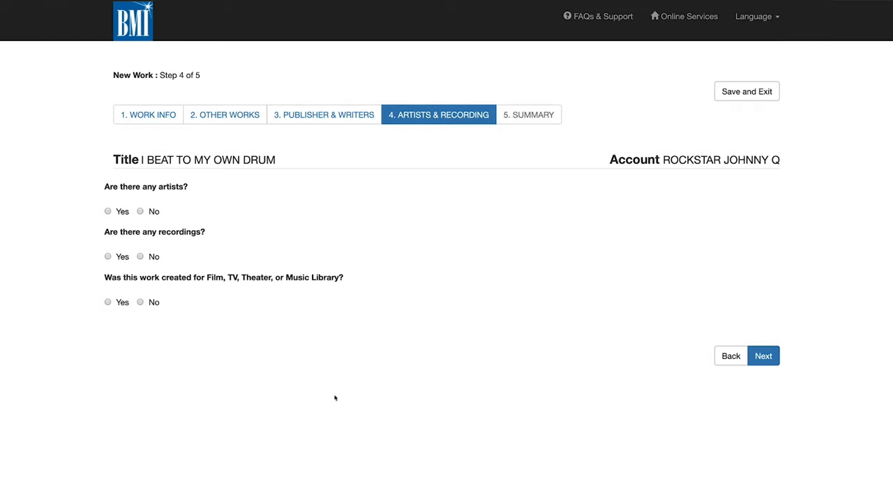
{"action": "left_click", "coordinate": [107, 212]}
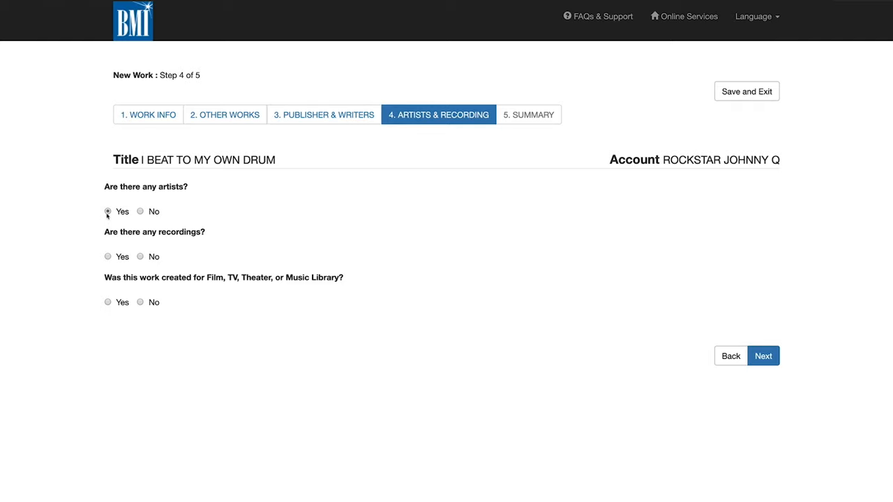
{"action": "left_click", "coordinate": [107, 212]}
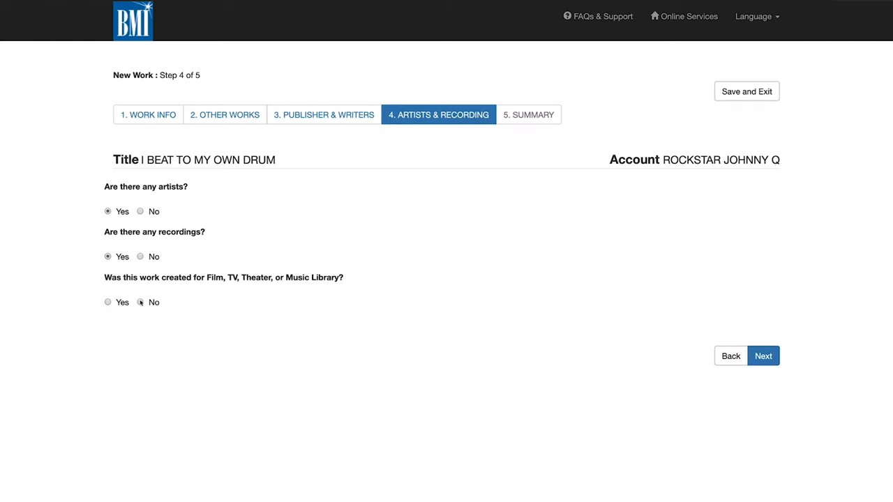
{"action": "left_click", "coordinate": [139, 302]}
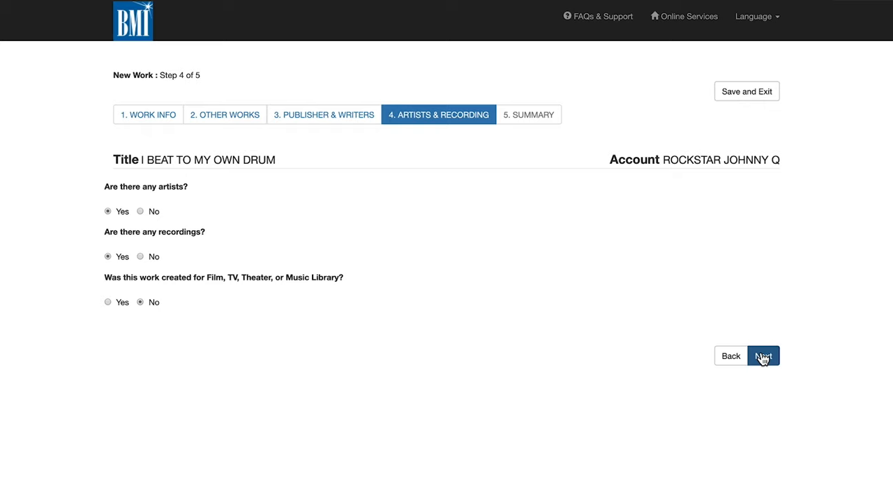
{"action": "left_click", "coordinate": [763, 355]}
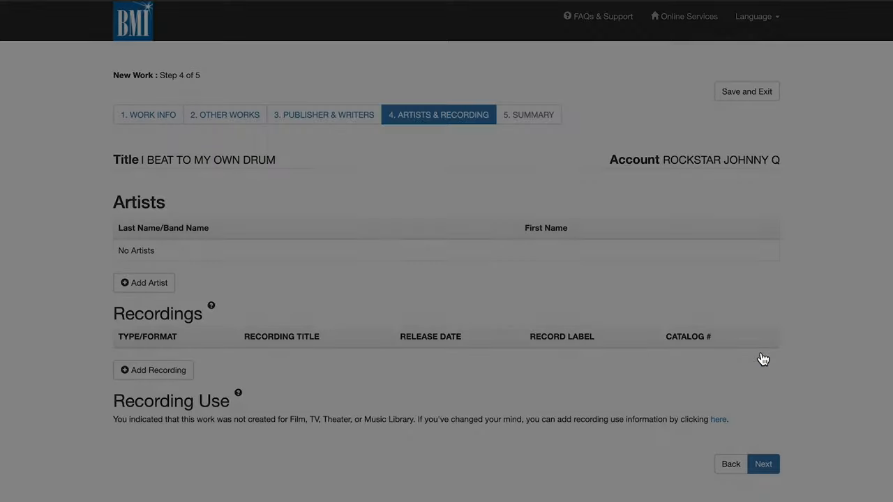
- Add artist JOHNNY ROCKSTAR and save to add another
{"action": "left_click", "coordinate": [142, 282]}
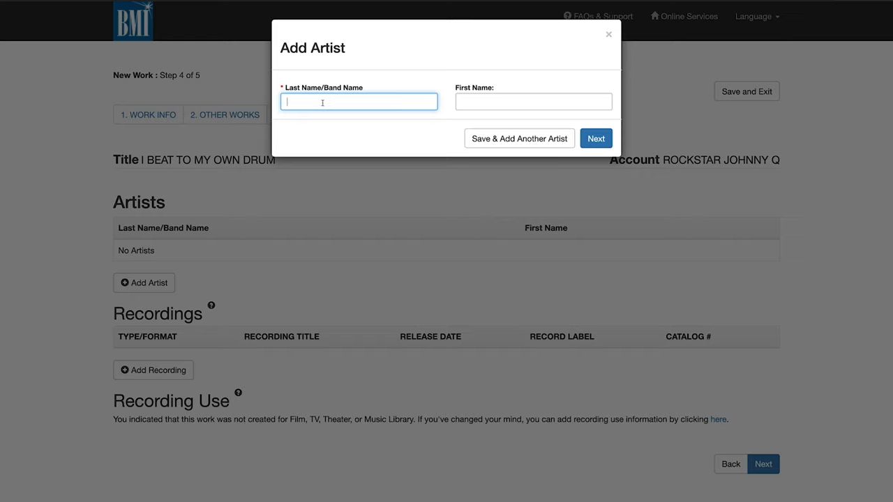
{"action": "type", "text": "ROCKSTAR"}
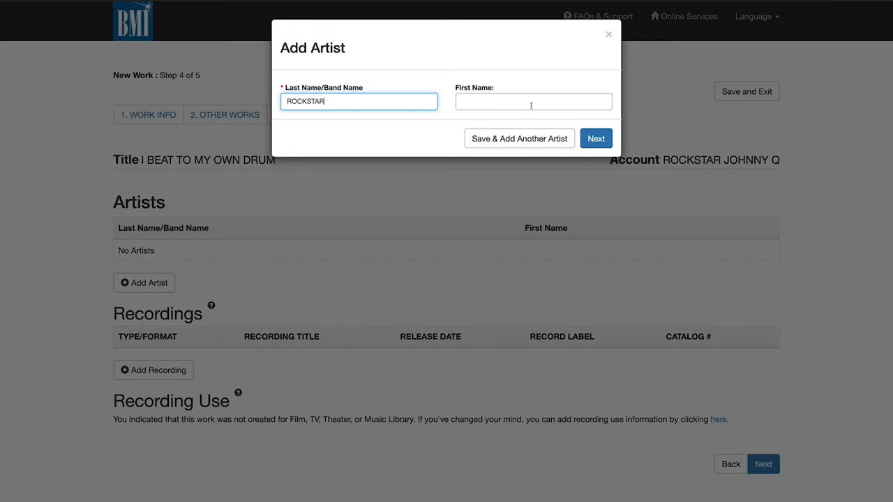
{"action": "type", "text": "J"}
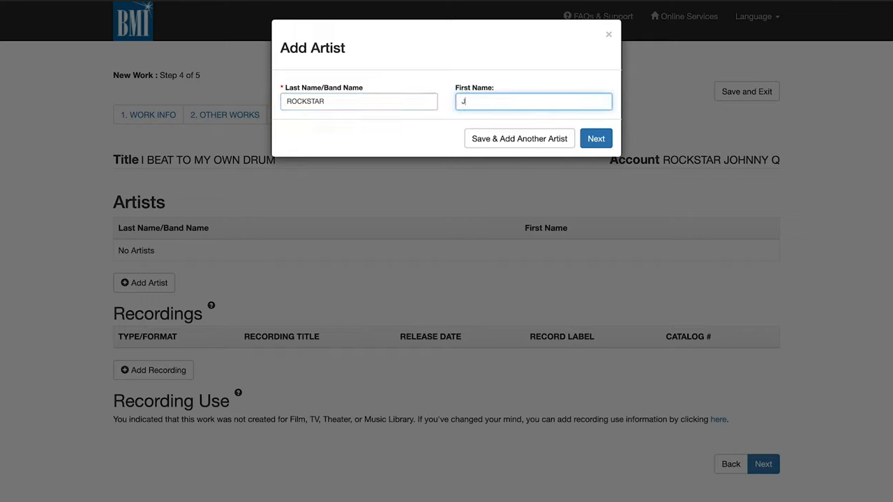
{"action": "type", "text": "OHNNY"}
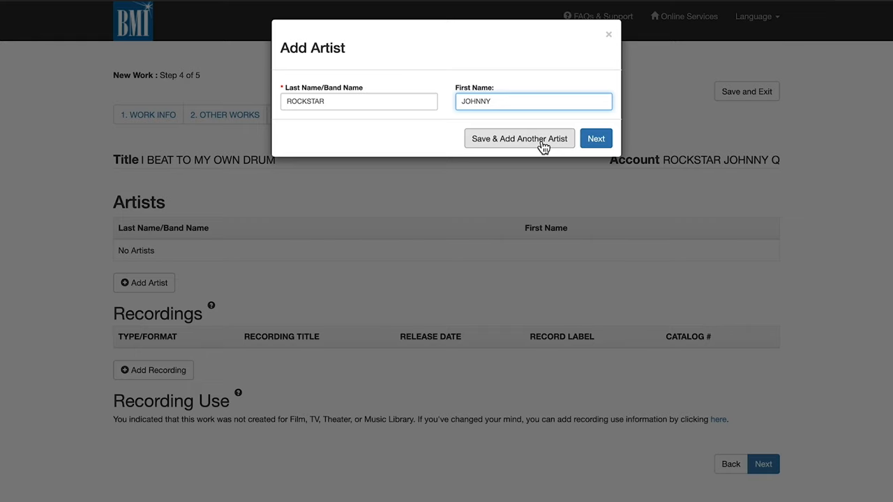
{"action": "left_click", "coordinate": [519, 138]}
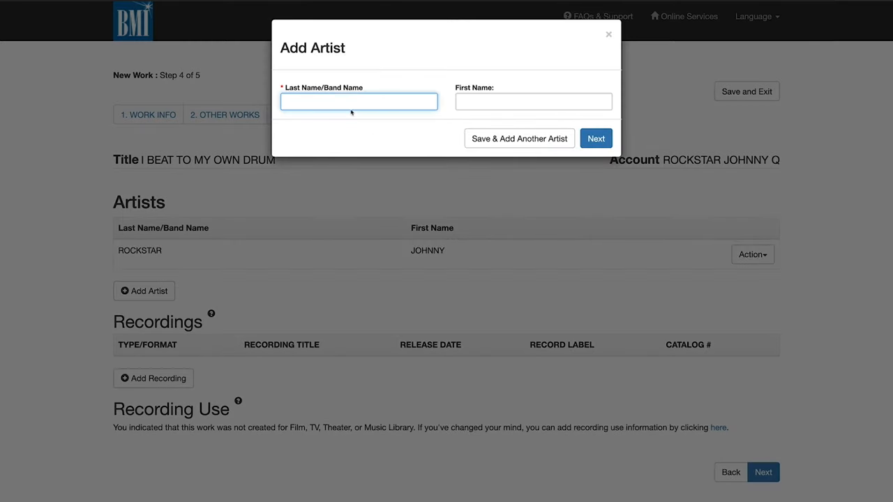
- Enter the second artist BEYOND WORDS
{"action": "type", "text": "rockstar"}
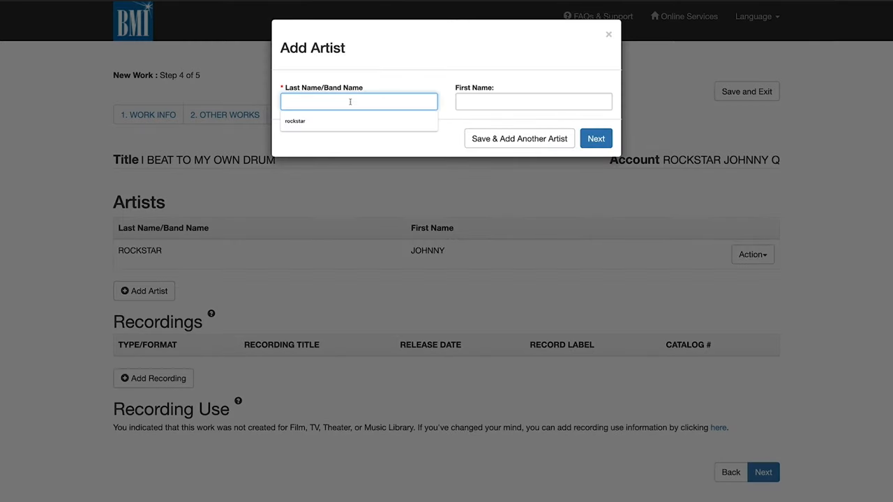
{"action": "type", "text": "BEYOND W"}
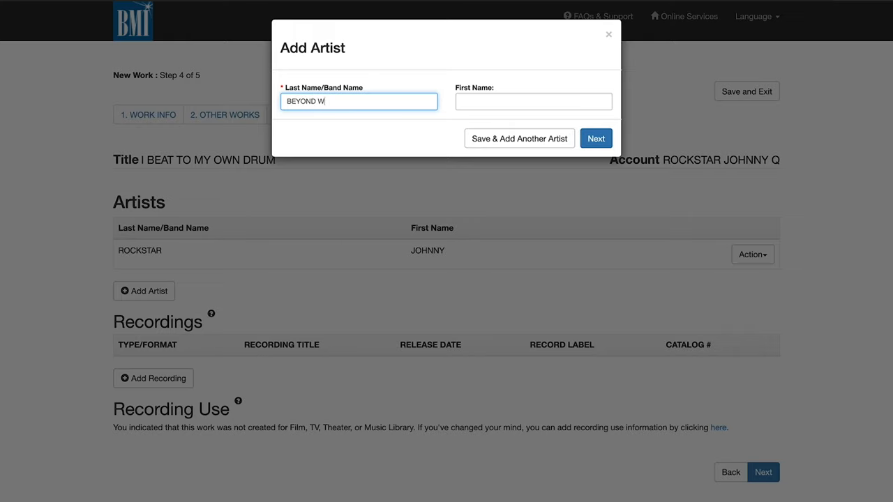
{"action": "type", "text": "ORDS"}
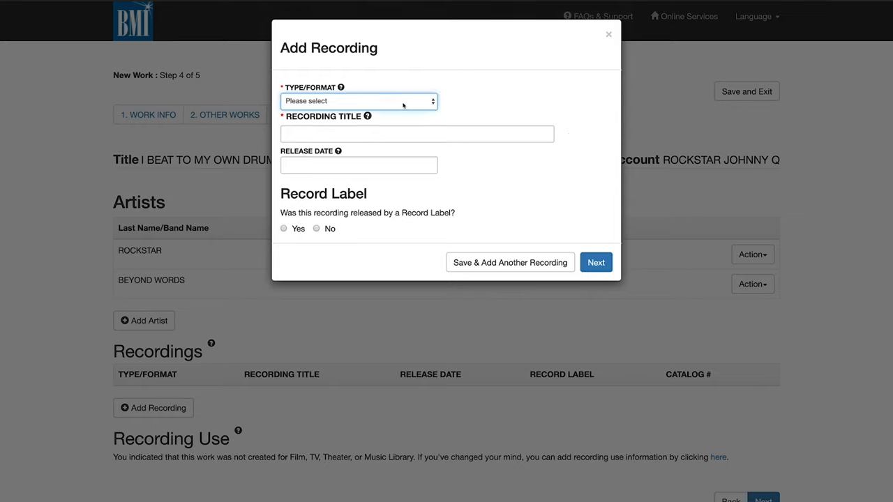
- Record an Album titled DRUMS BEAT ON, released 01/04/2020, with no record label
{"action": "left_click", "coordinate": [358, 100]}
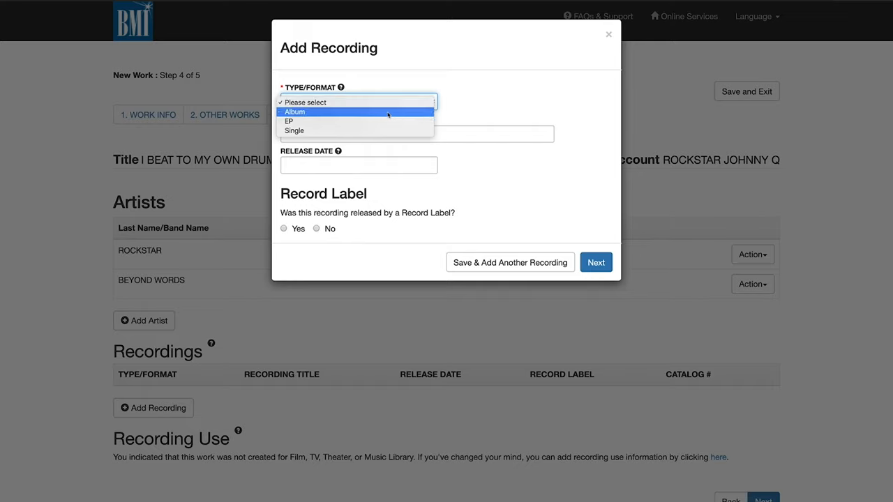
{"action": "mouse_move", "coordinate": [382, 120]}
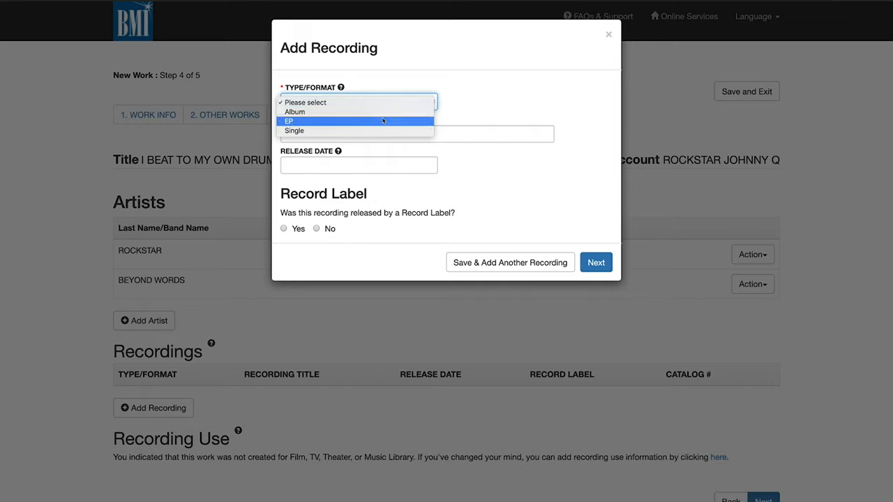
{"action": "left_click", "coordinate": [293, 112]}
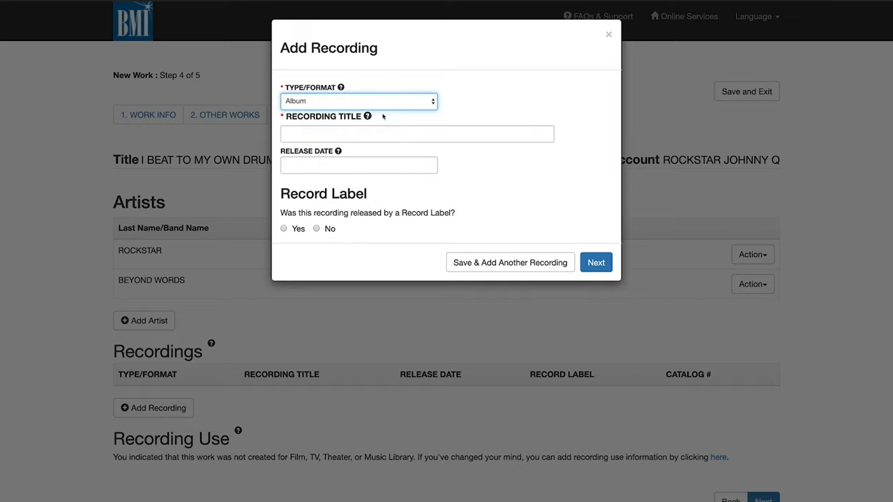
{"action": "left_click", "coordinate": [415, 134]}
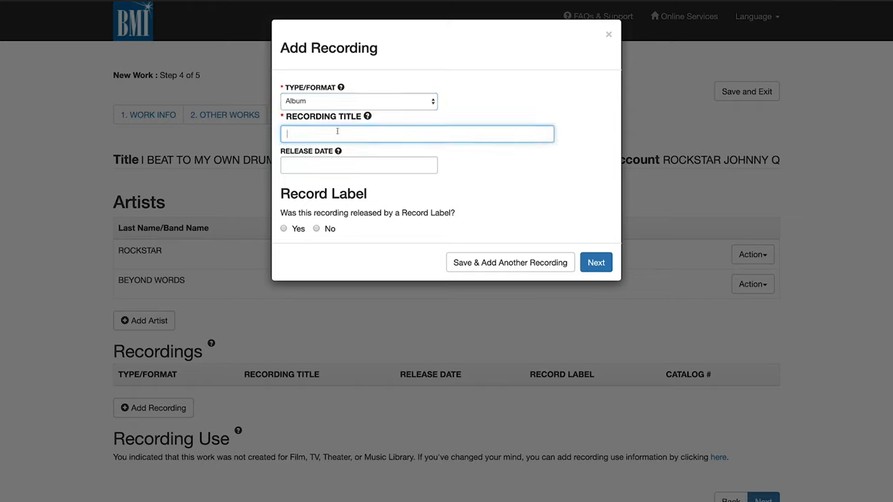
{"action": "type", "text": "DRUMS BEAT ON"}
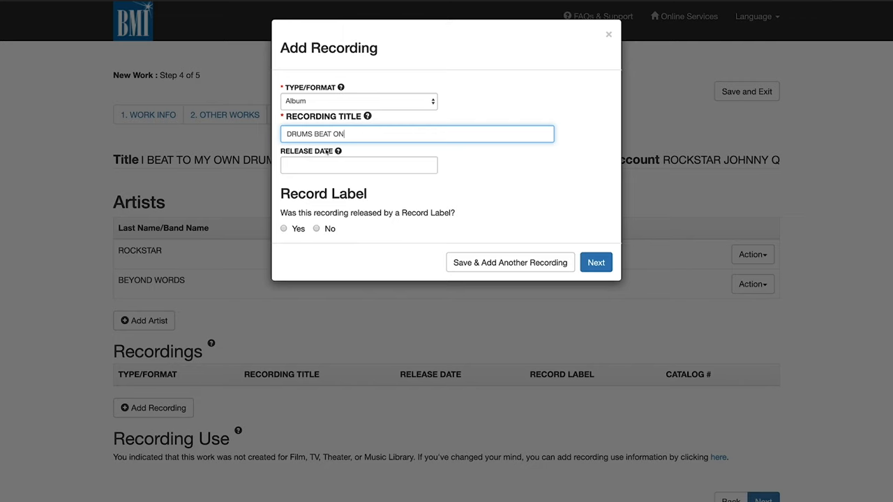
{"action": "left_click", "coordinate": [357, 165]}
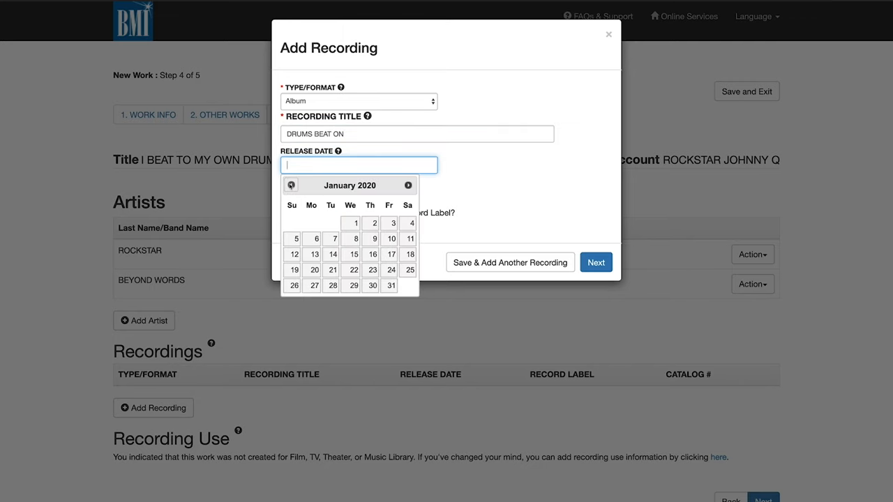
{"action": "mouse_move", "coordinate": [410, 223]}
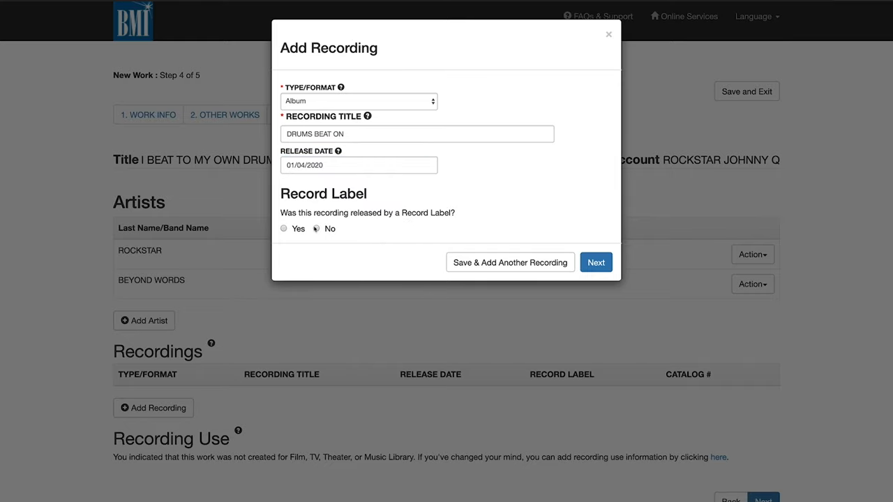
{"action": "left_click", "coordinate": [595, 263]}
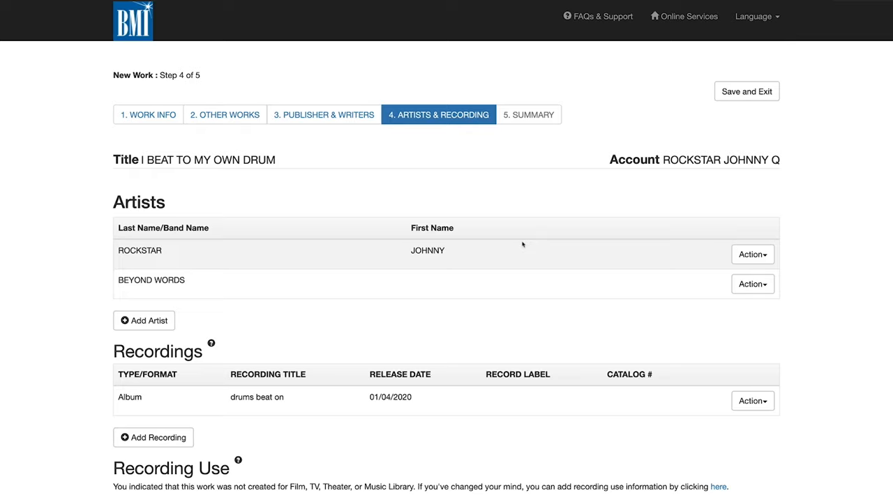
{"action": "mouse_move", "coordinate": [840, 180]}
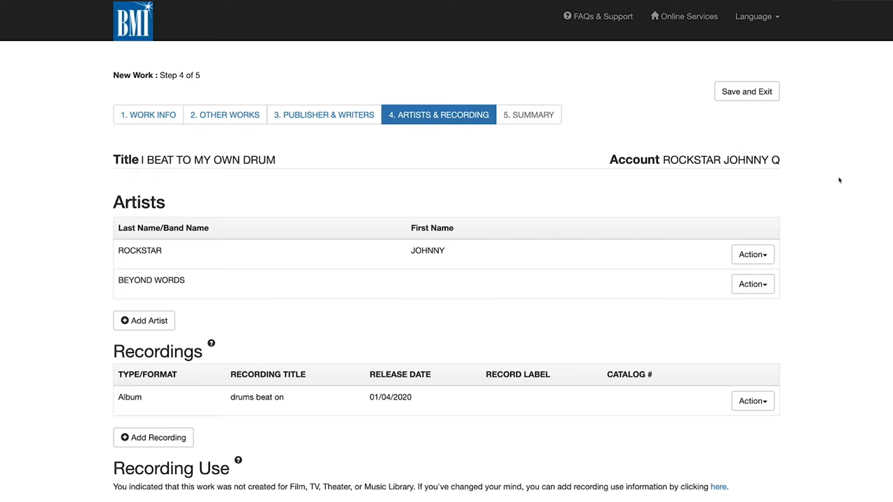
{"action": "mouse_move", "coordinate": [767, 495]}
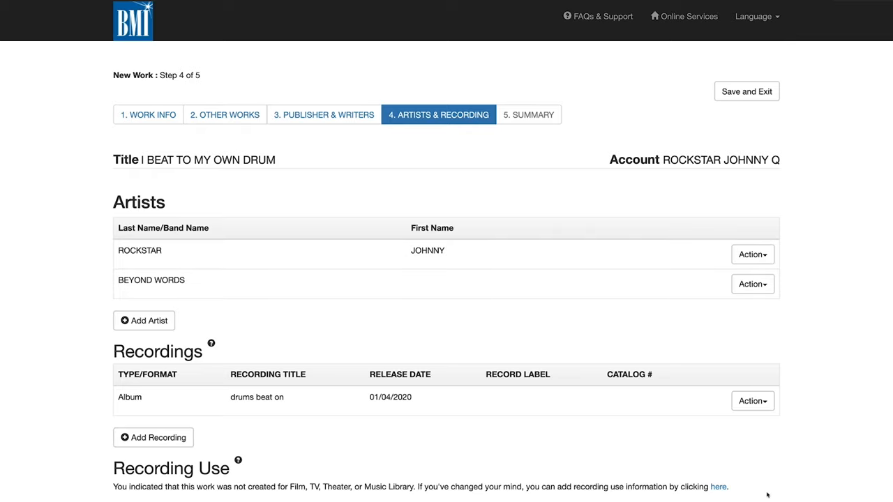
- Advance to the step 5 Summary of the work
{"action": "left_click", "coordinate": [527, 114]}
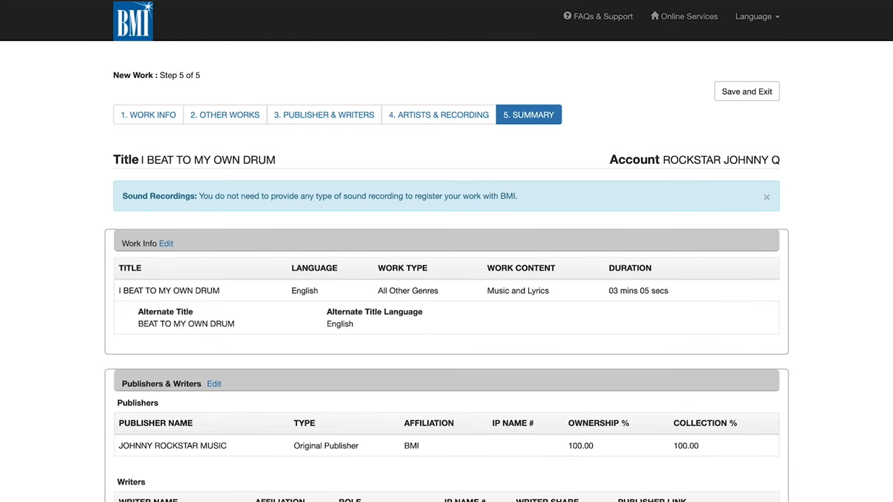
{"action": "mouse_move", "coordinate": [877, 485]}
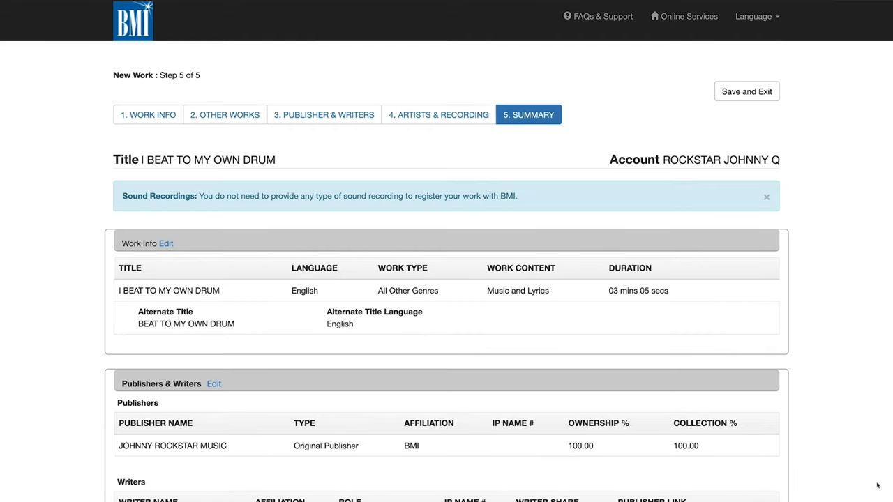
{"action": "scroll", "scroll_direction": "down", "scroll_amount": 3}
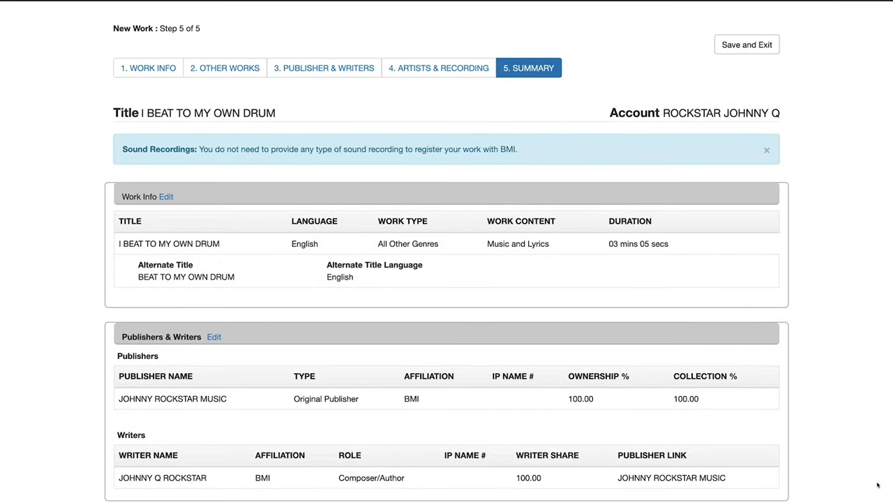
{"action": "mouse_move", "coordinate": [859, 377]}
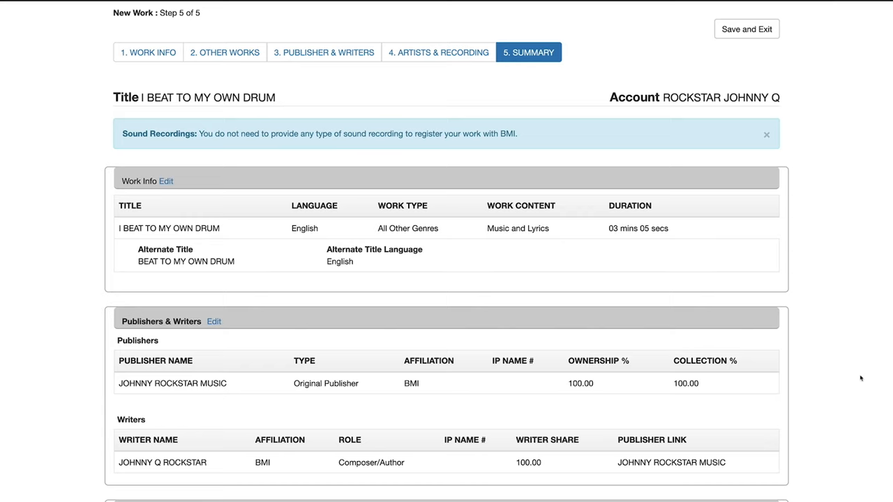
{"action": "scroll", "scroll_direction": "down", "scroll_amount": 3}
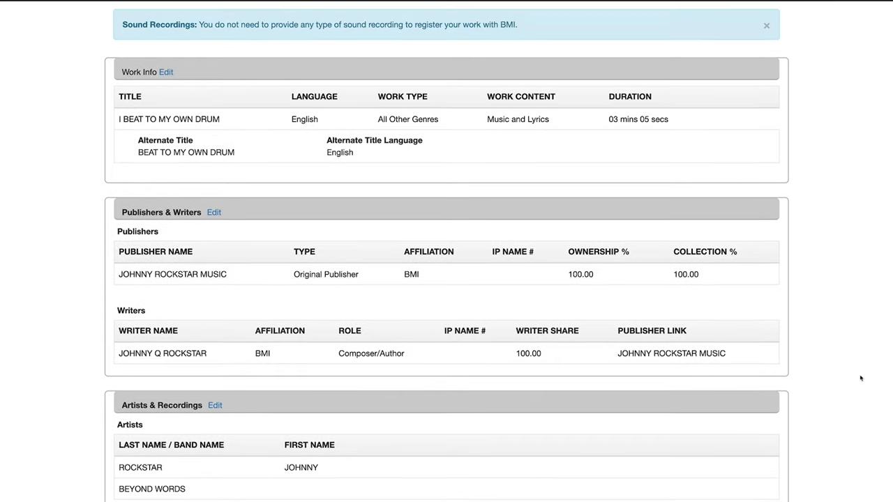
{"action": "scroll", "scroll_direction": "down", "scroll_amount": 3}
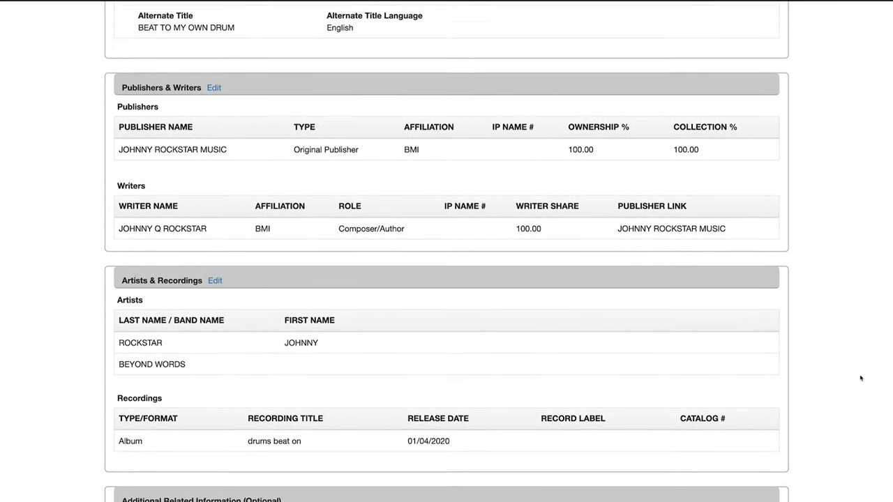
{"action": "scroll", "scroll_direction": "down", "scroll_amount": 3}
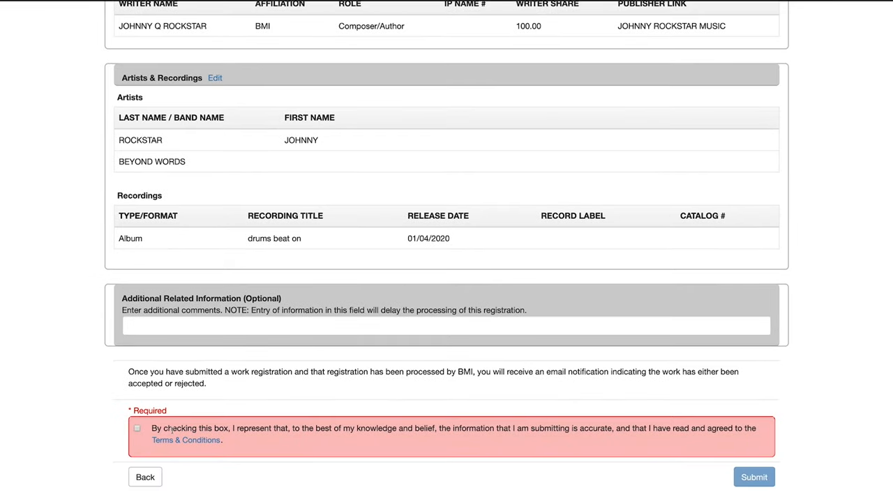
{"action": "mouse_move", "coordinate": [472, 433]}
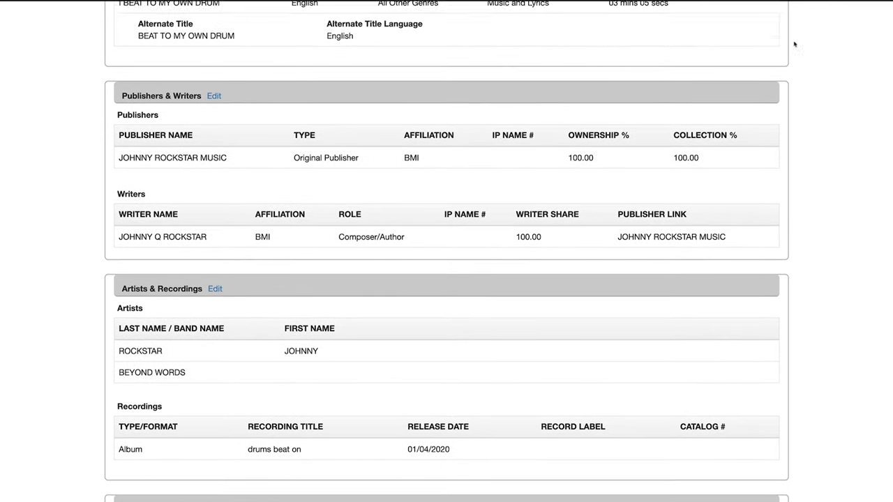
{"action": "scroll", "scroll_direction": "up", "scroll_amount": 3}
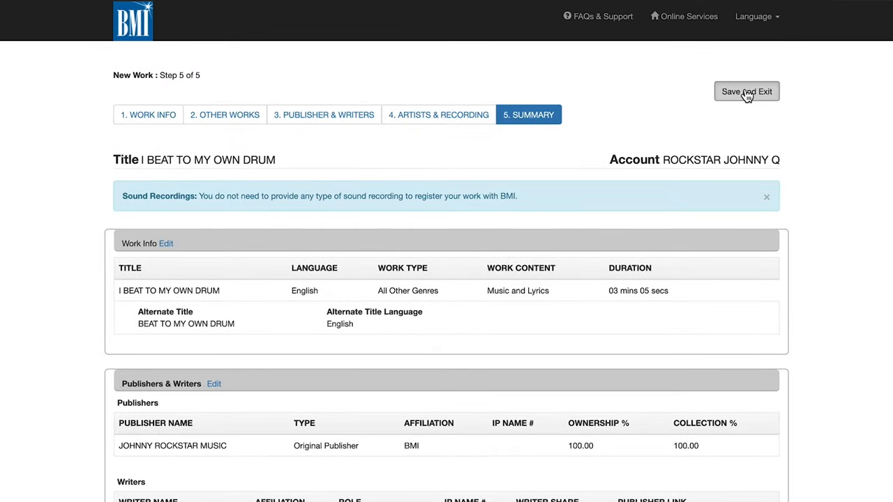
- Save and exit I BEAT TO MY OWN DRUM, confirming the alert, back to In-Process Works
{"action": "left_click", "coordinate": [746, 92]}
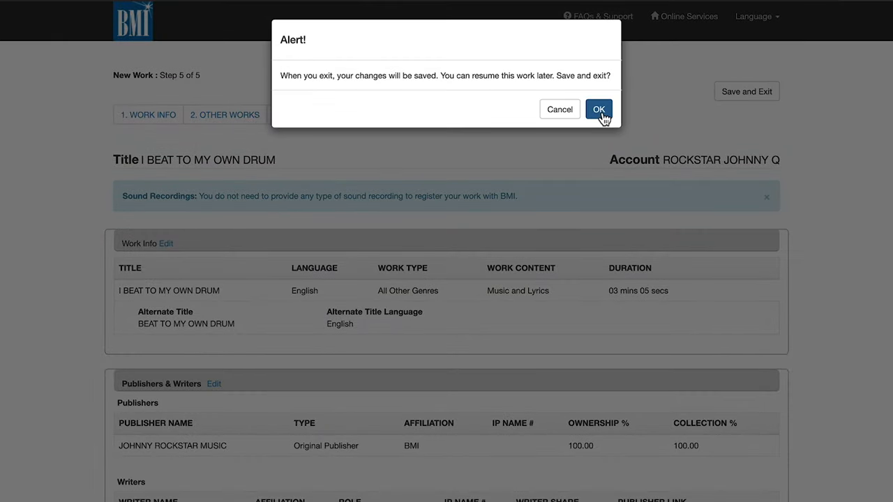
{"action": "left_click", "coordinate": [599, 109]}
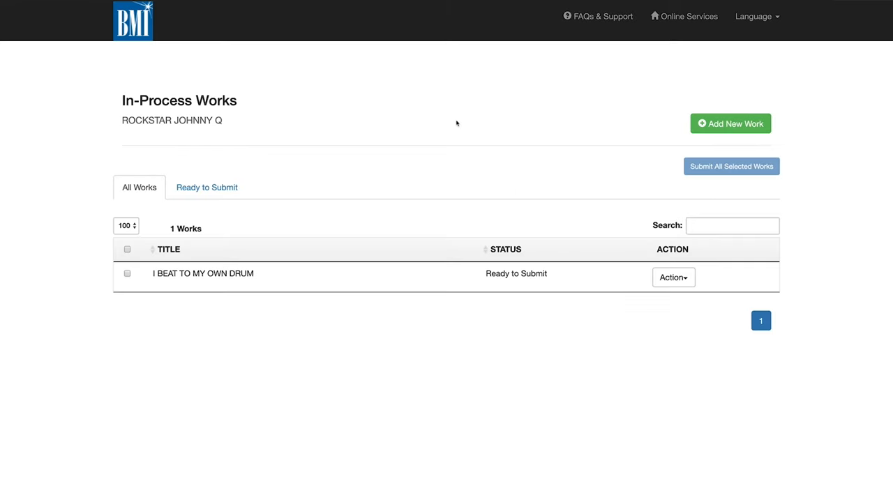
{"action": "mouse_move", "coordinate": [596, 201]}
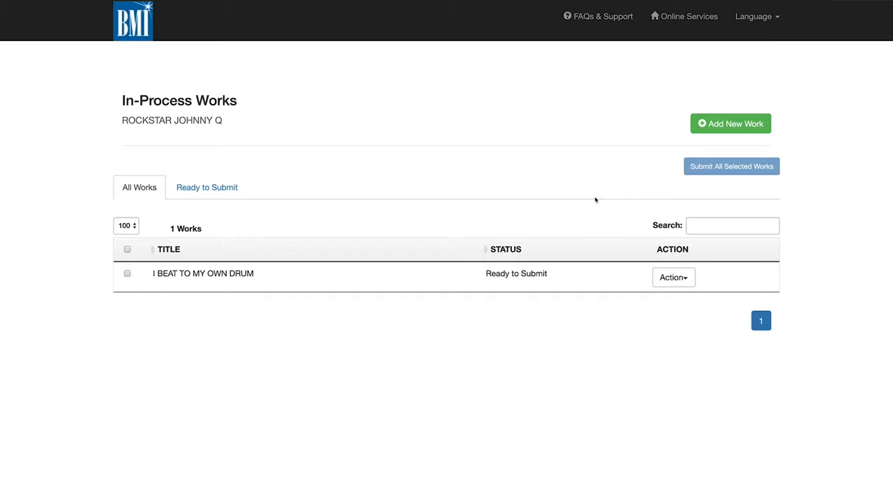
{"action": "mouse_move", "coordinate": [632, 226]}
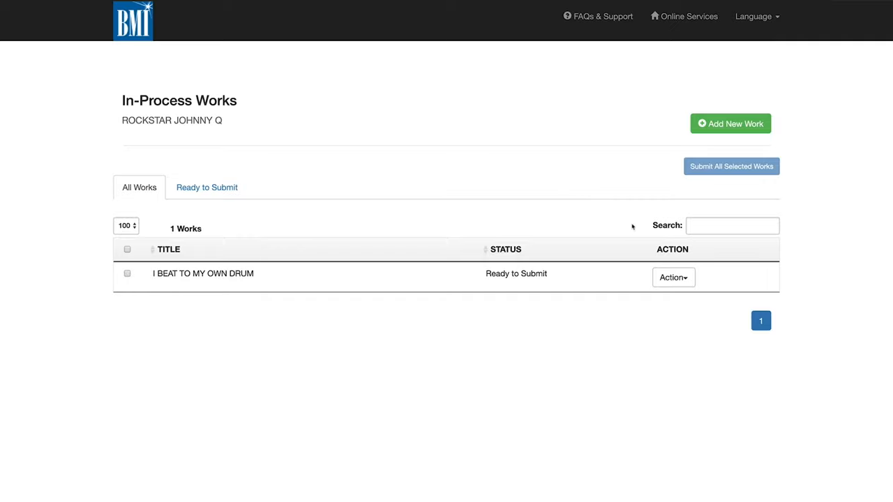
{"action": "mouse_move", "coordinate": [668, 270]}
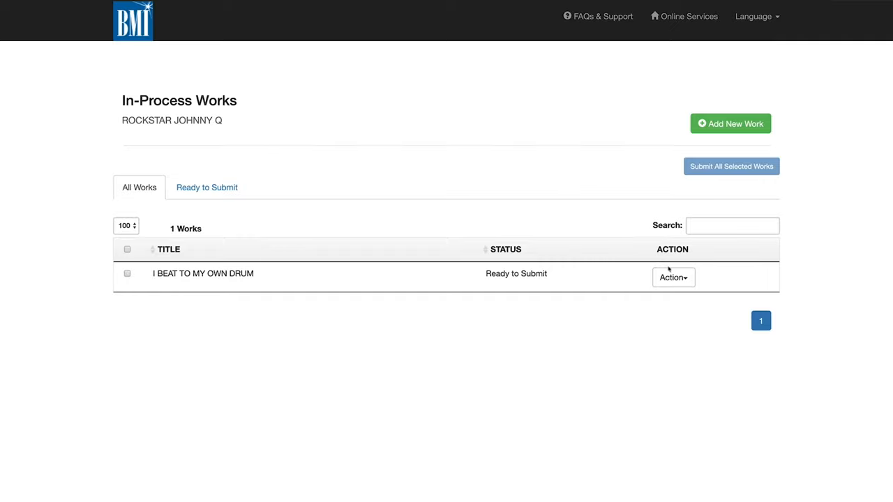
- Add new work I AM JUST A LITTLE CRAZY as Music and Lyrics lasting 3 minutes 5 seconds
{"action": "left_click", "coordinate": [672, 276]}
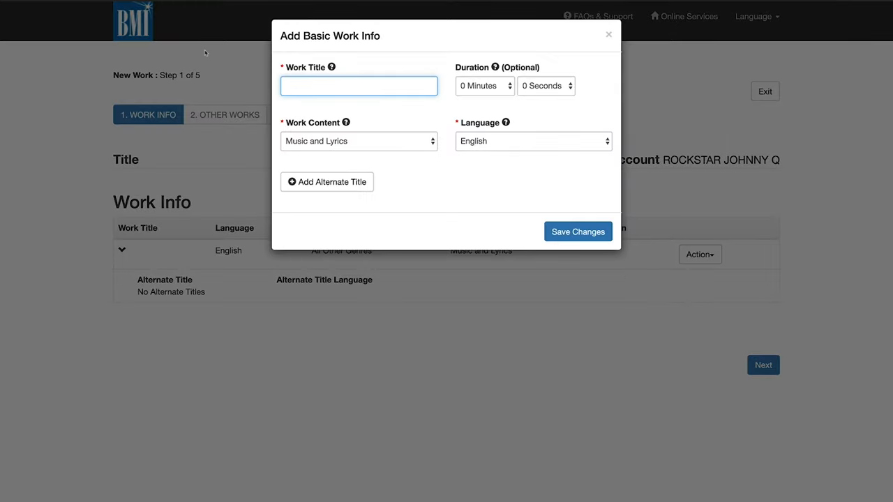
{"action": "type", "text": "I AM JUST A LITTLE R"}
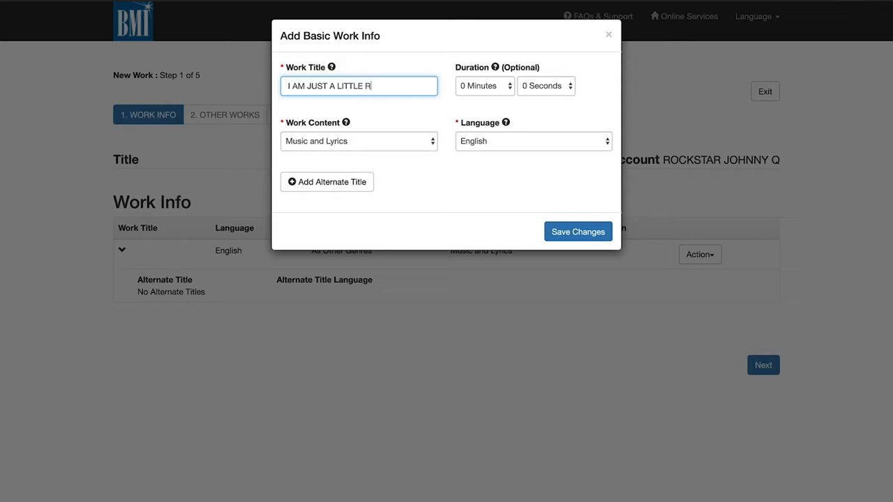
{"action": "type", "text": "CRAZY"}
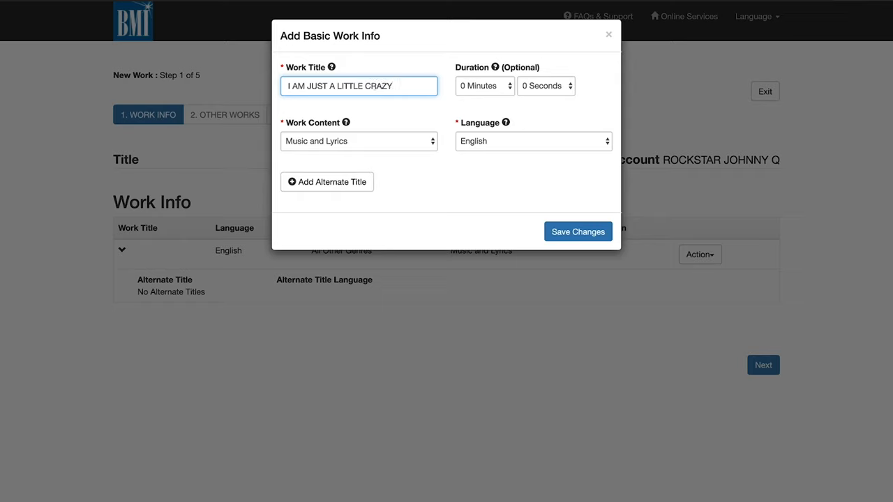
{"action": "left_click", "coordinate": [359, 141]}
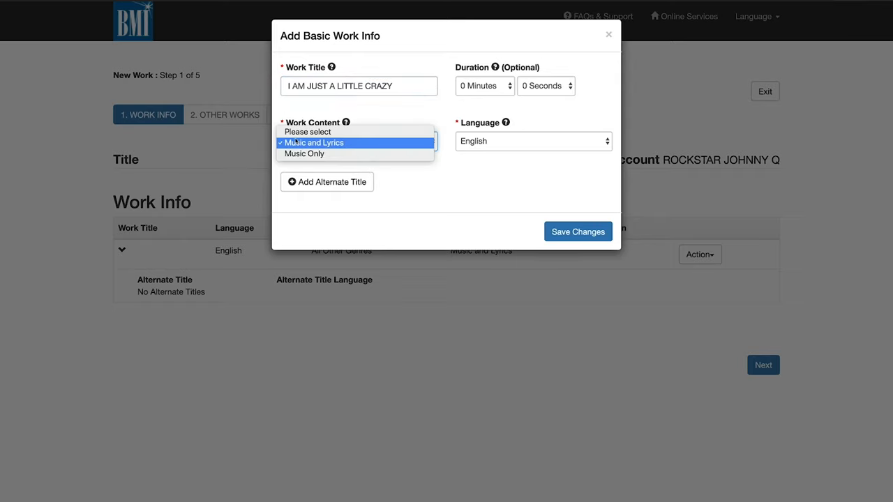
{"action": "left_click", "coordinate": [315, 143]}
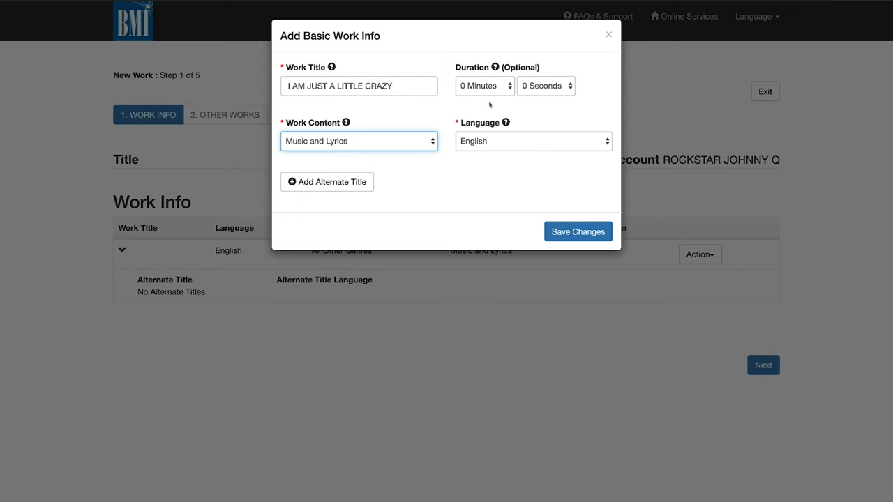
{"action": "left_click", "coordinate": [483, 85]}
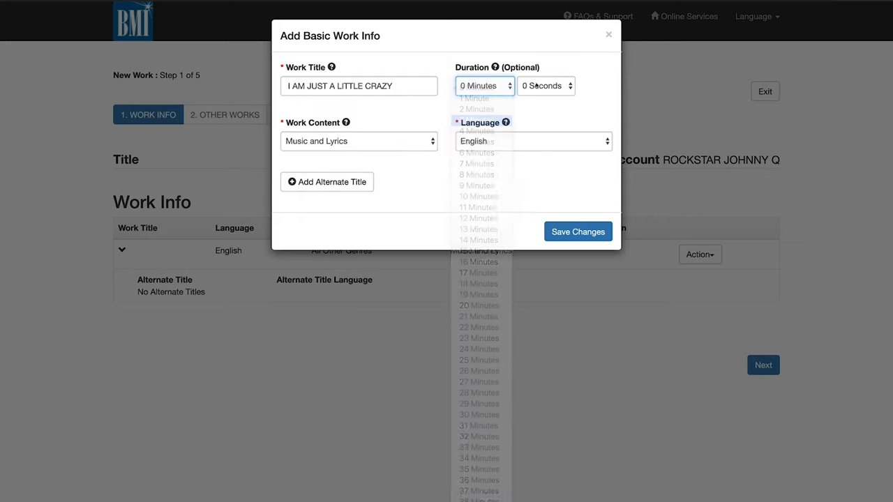
{"action": "left_click", "coordinate": [477, 120]}
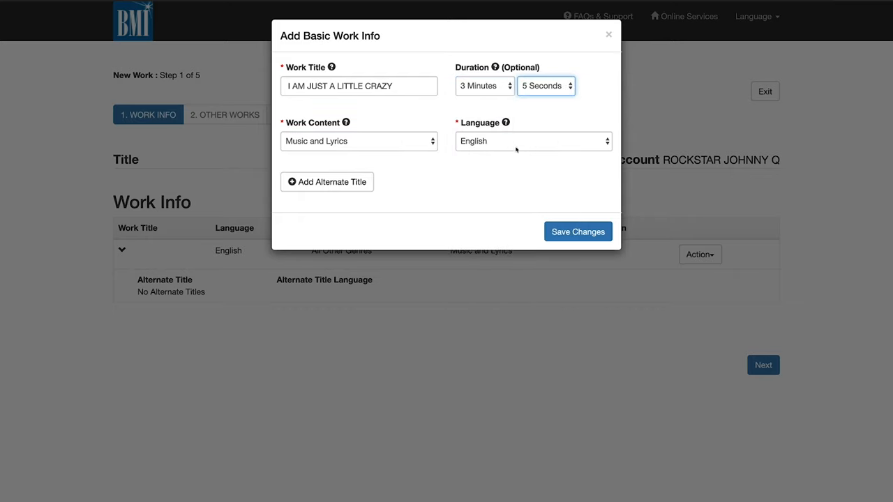
- Add alternate title JUST A LITTLE CRAZY and save the work's basic info
{"action": "left_click", "coordinate": [326, 181]}
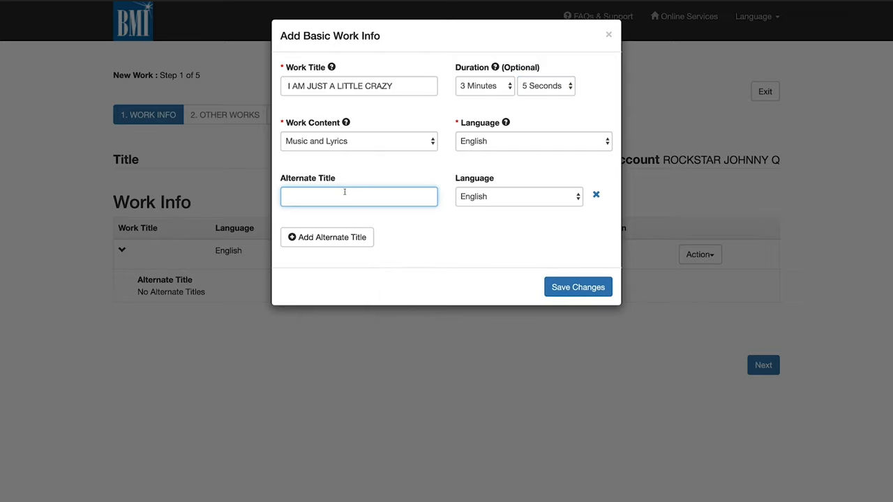
{"action": "type", "text": "JUST A LITTLE CRAZY"}
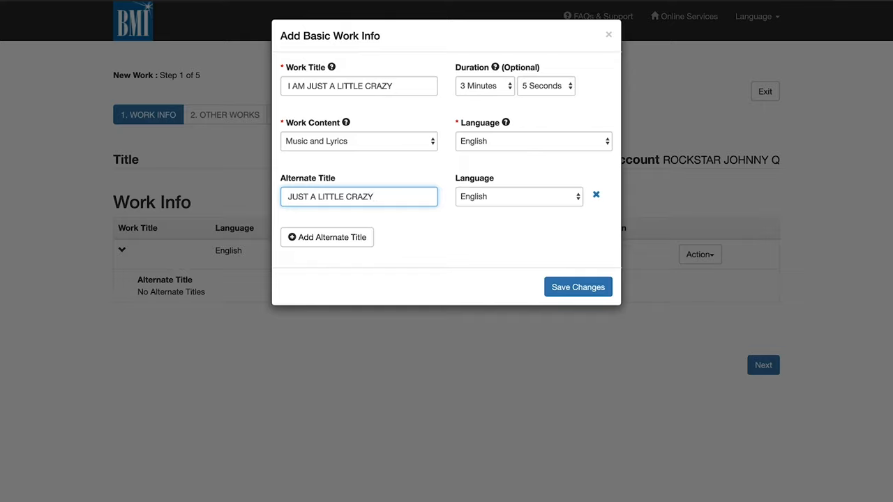
{"action": "mouse_move", "coordinate": [546, 274]}
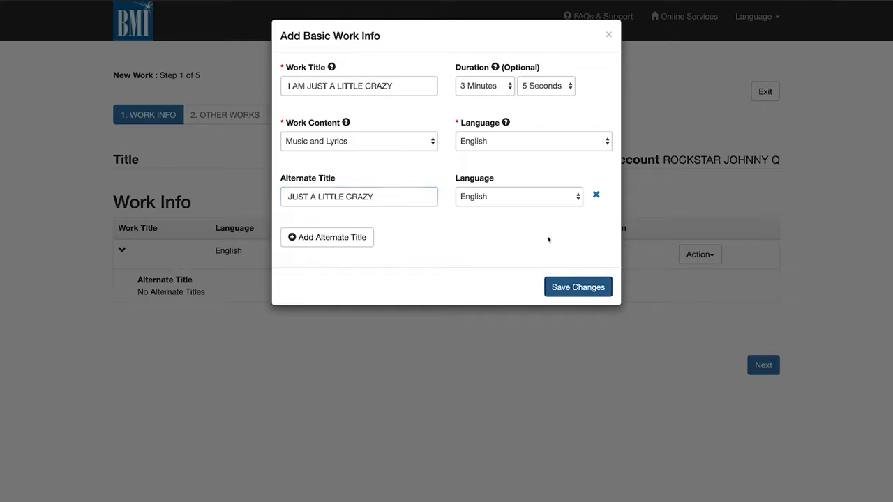
{"action": "left_click", "coordinate": [577, 287]}
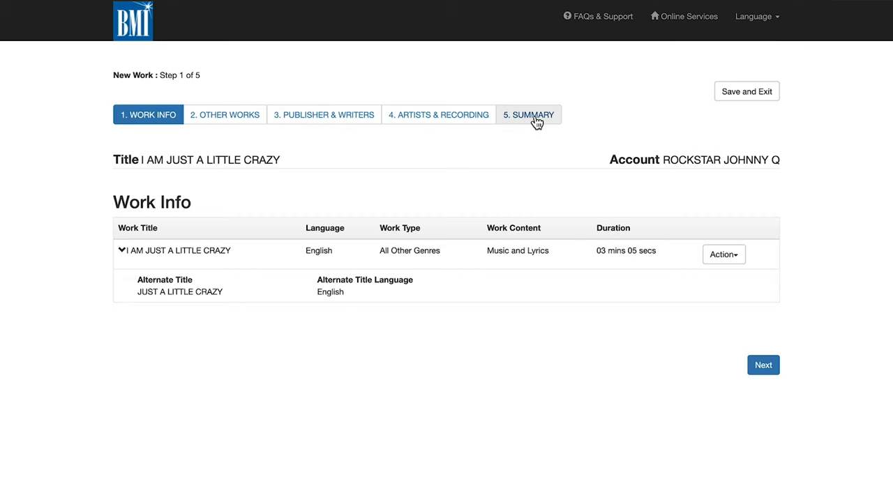
{"action": "left_click", "coordinate": [527, 114]}
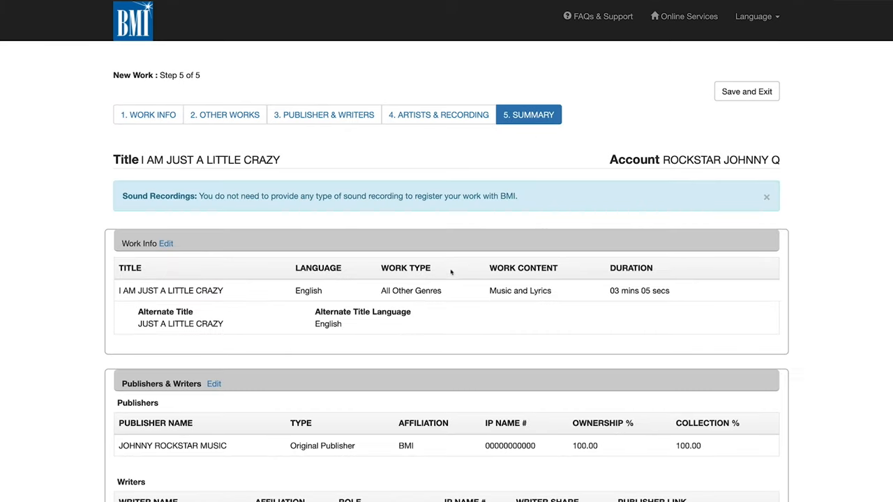
{"action": "mouse_move", "coordinate": [483, 307]}
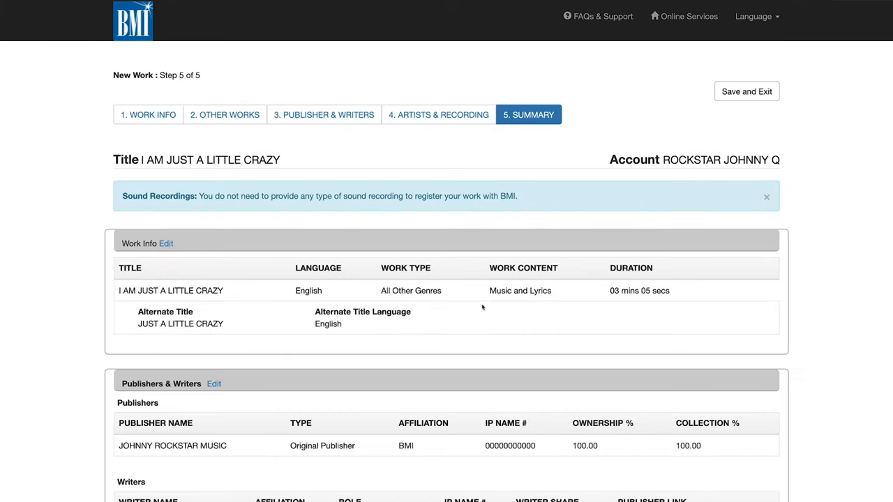
{"action": "scroll", "scroll_direction": "down", "scroll_amount": 3}
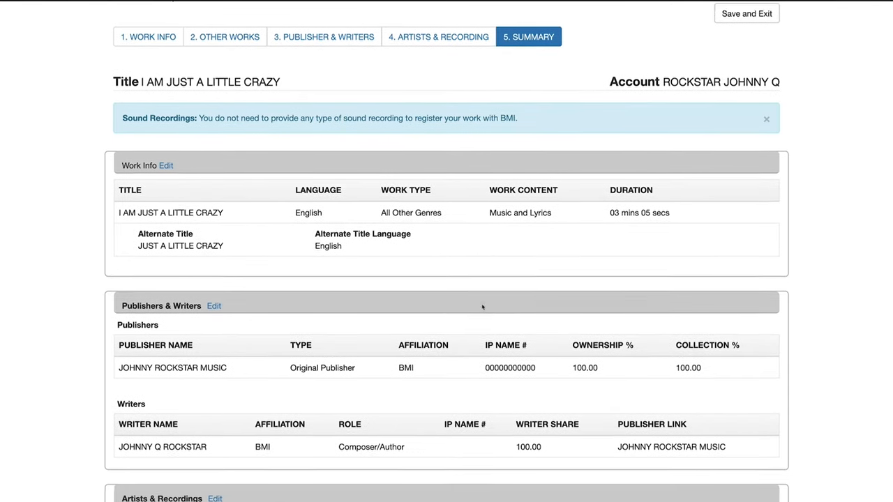
{"action": "scroll", "scroll_direction": "down", "scroll_amount": 3}
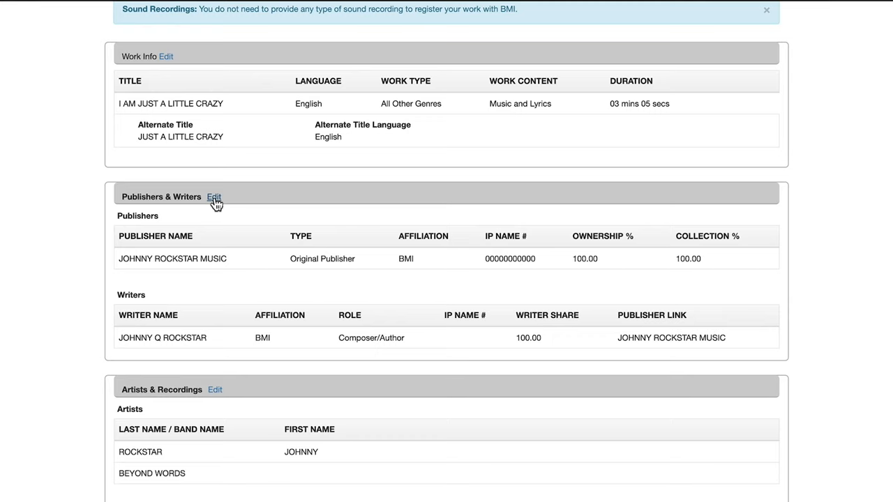
- Edit JOHNNY ROCKSTAR MUSIC's ownership and collection from 100 to 50 each and save
{"action": "left_click", "coordinate": [215, 197]}
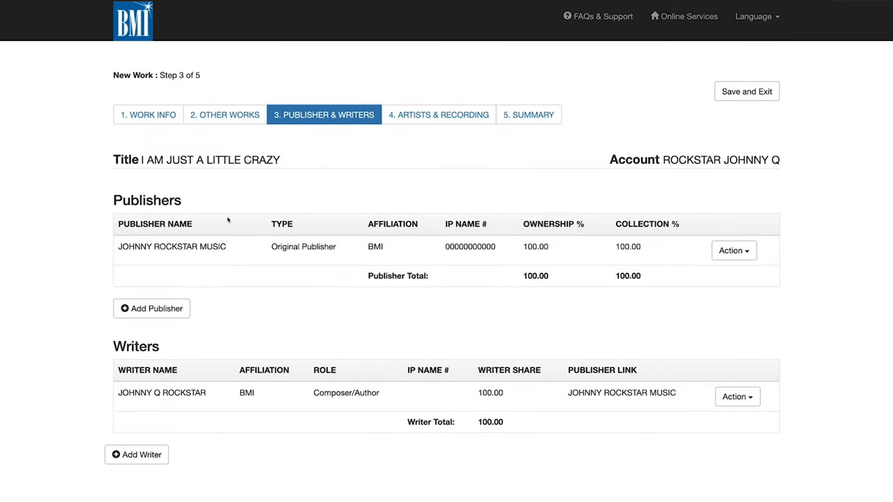
{"action": "mouse_move", "coordinate": [221, 283]}
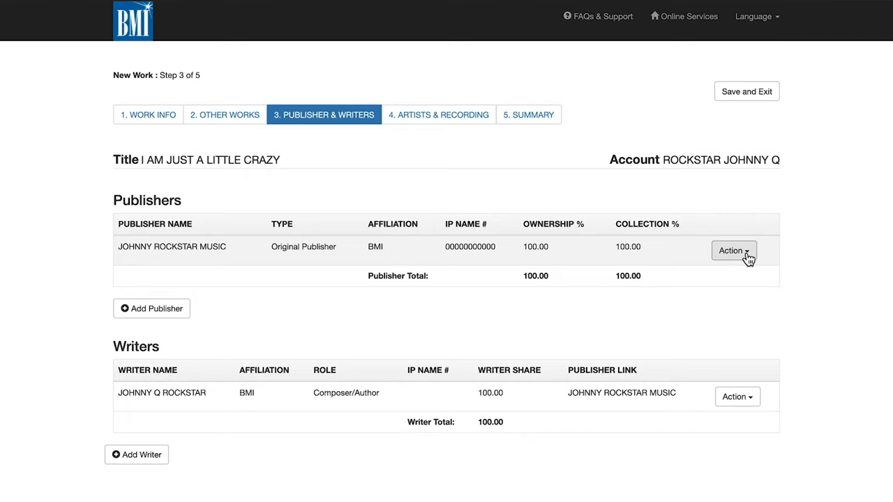
{"action": "left_click", "coordinate": [733, 251]}
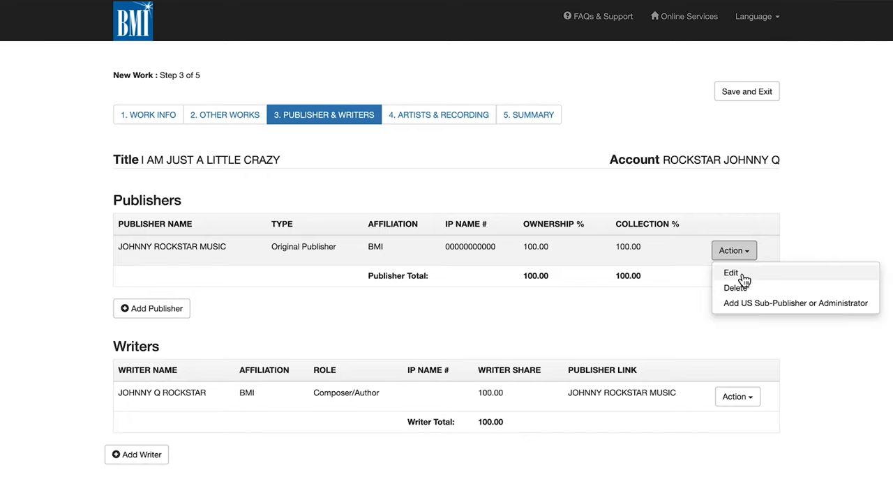
{"action": "left_click", "coordinate": [730, 272]}
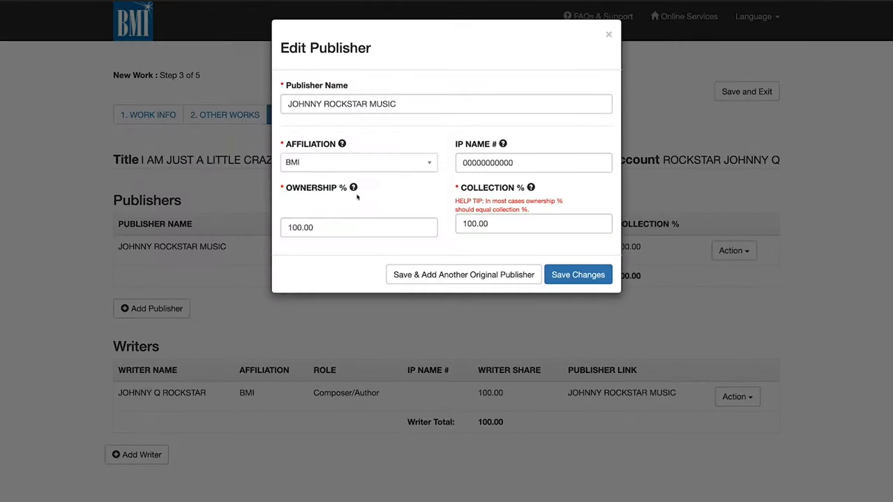
{"action": "left_click", "coordinate": [358, 226]}
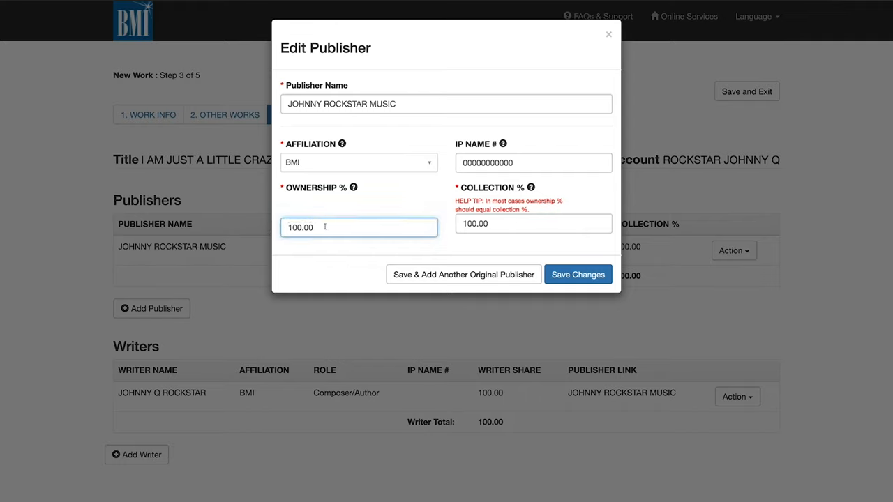
{"action": "type", "text": "50"}
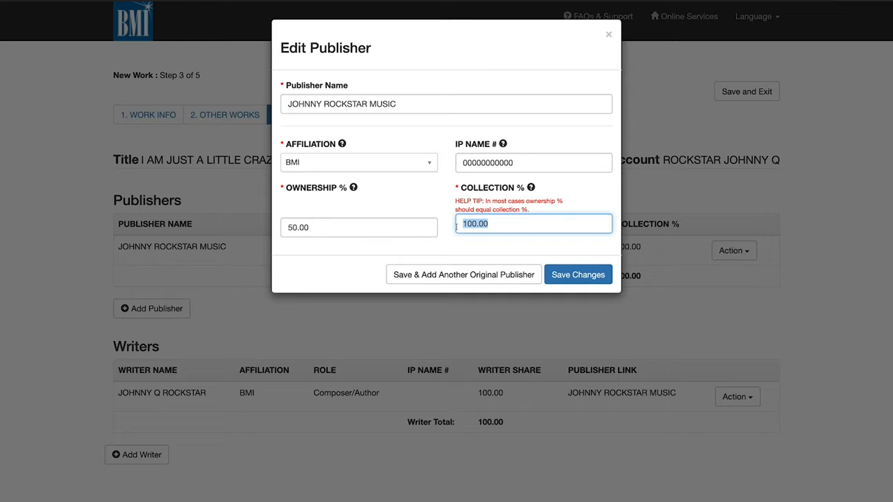
{"action": "type", "text": "50"}
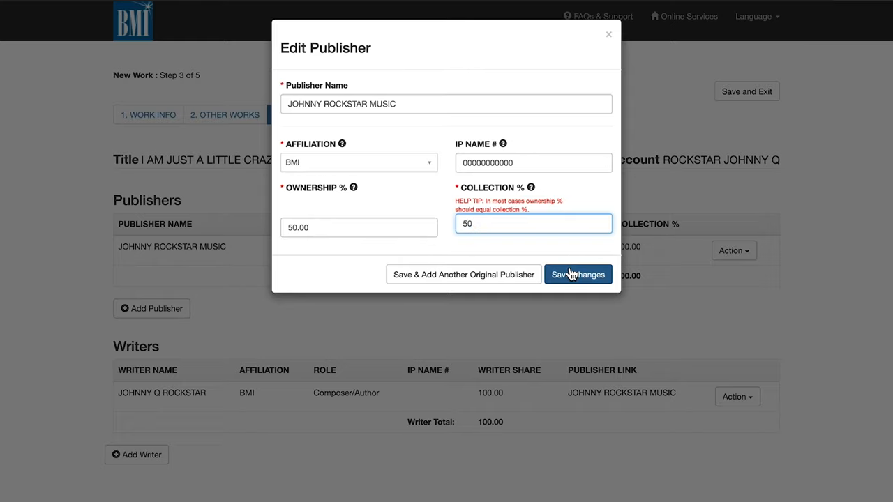
{"action": "left_click", "coordinate": [577, 274]}
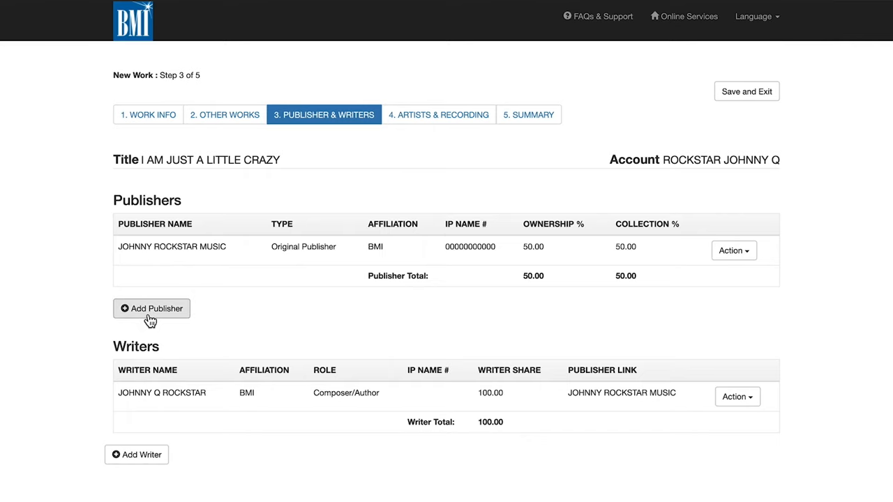
- Add BMI publisher TONY BALONEY MUSIC with 50% ownership and 50% collection and save
{"action": "left_click", "coordinate": [150, 308]}
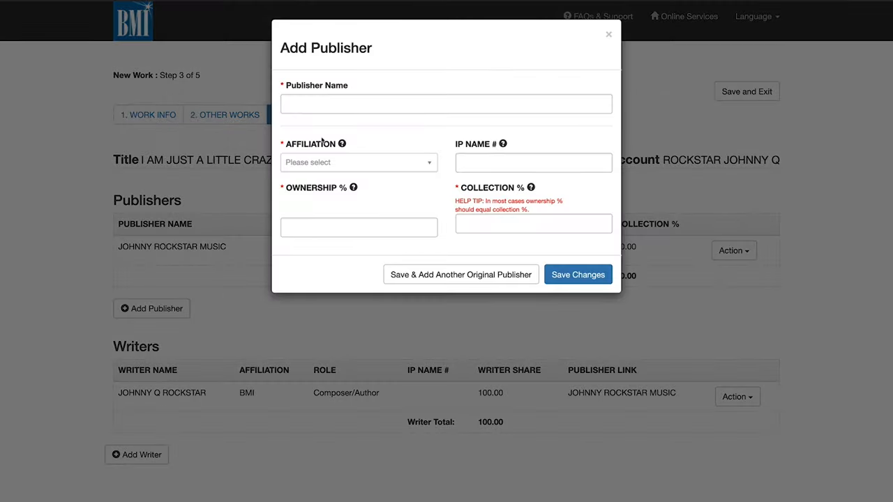
{"action": "type", "text": "T"}
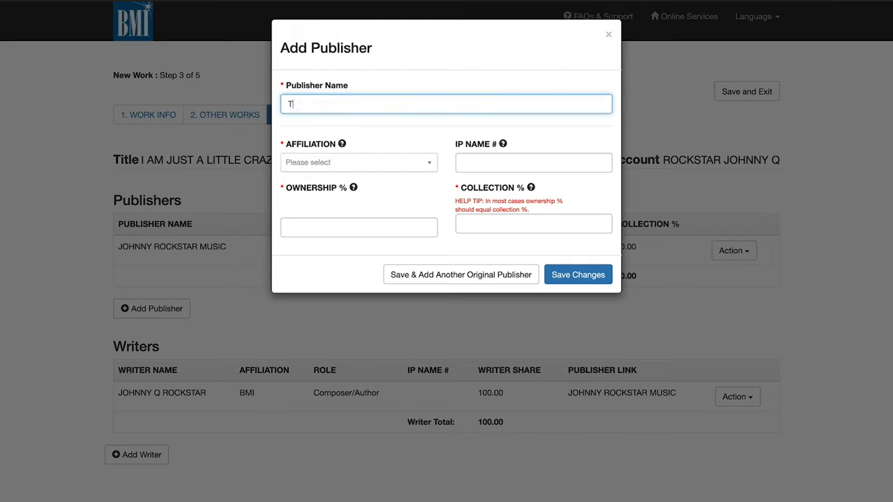
{"action": "type", "text": "ONY BA"}
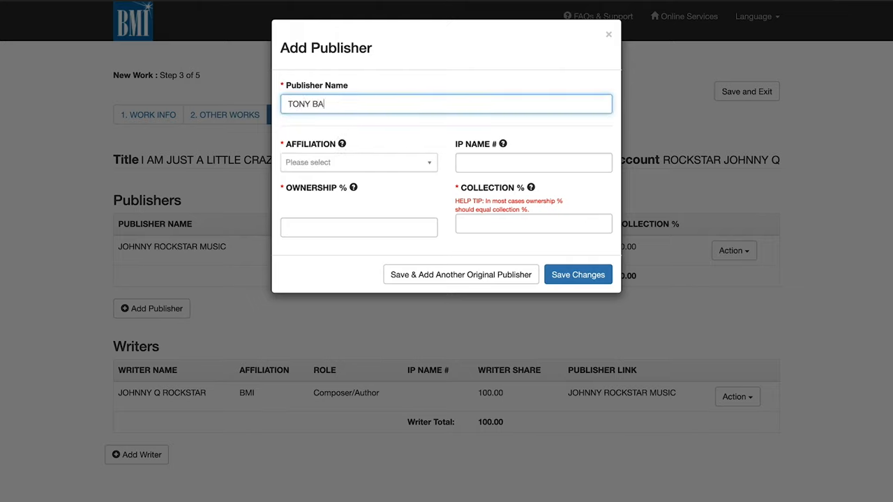
{"action": "type", "text": "LONEY MUSIC"}
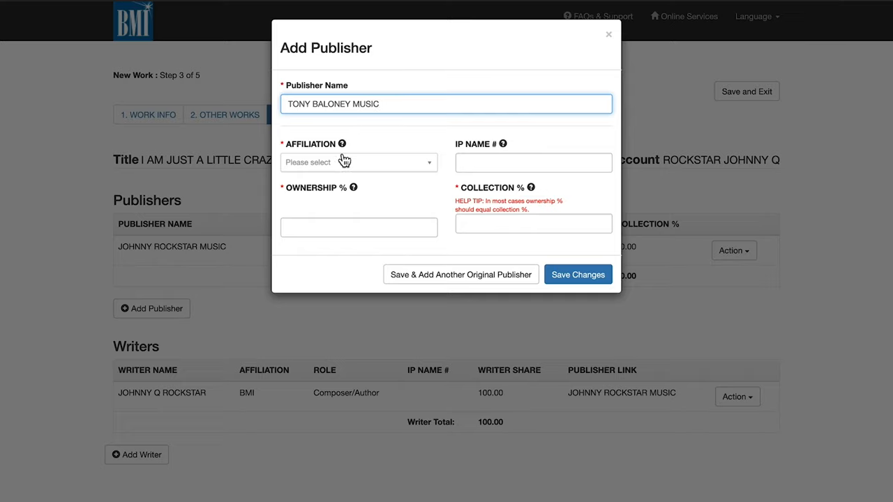
{"action": "left_click", "coordinate": [357, 162]}
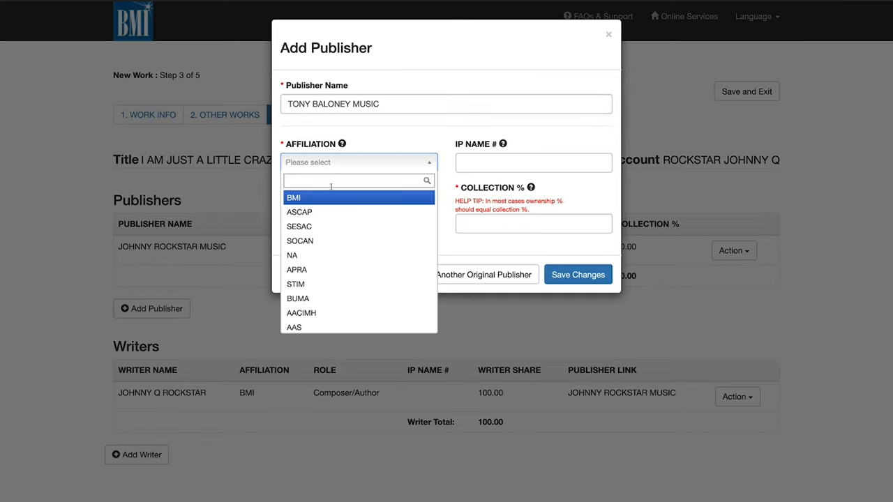
{"action": "left_click", "coordinate": [293, 198]}
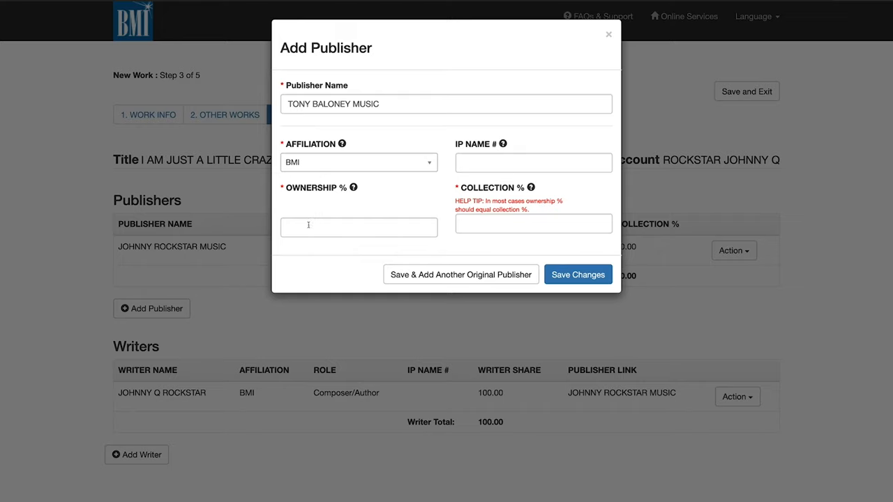
{"action": "type", "text": "50.0"}
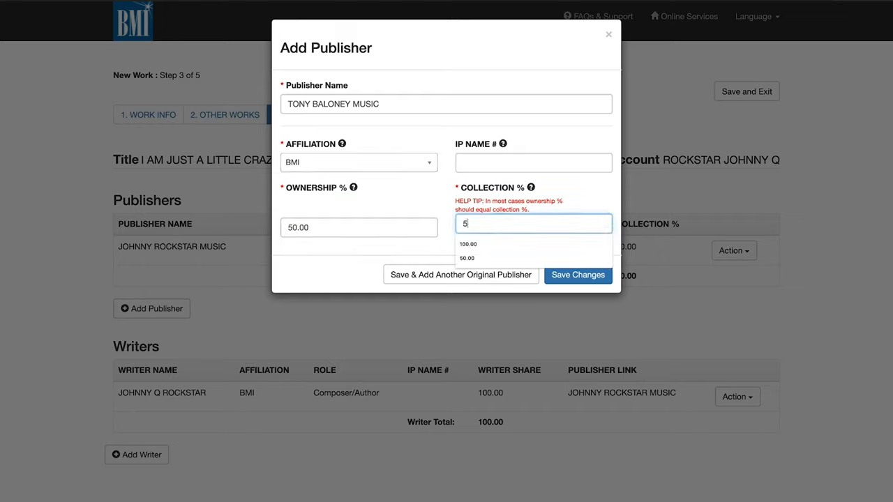
{"action": "type", "text": "0.00"}
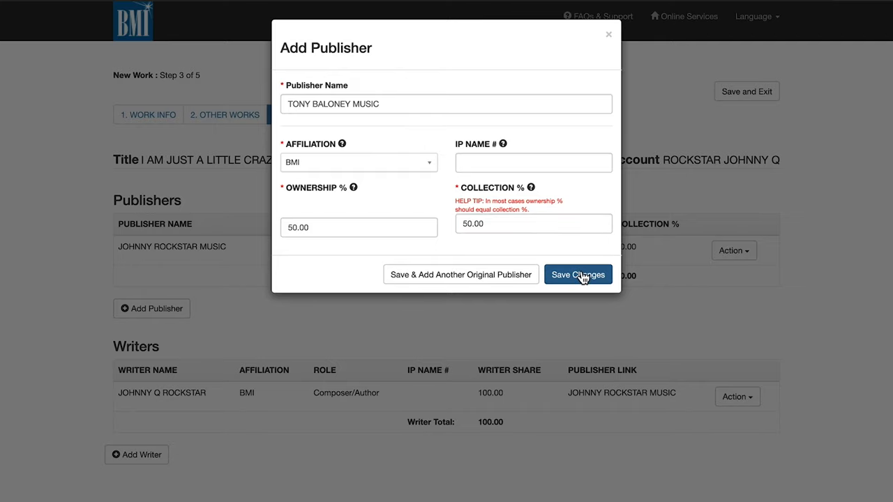
{"action": "left_click", "coordinate": [578, 274]}
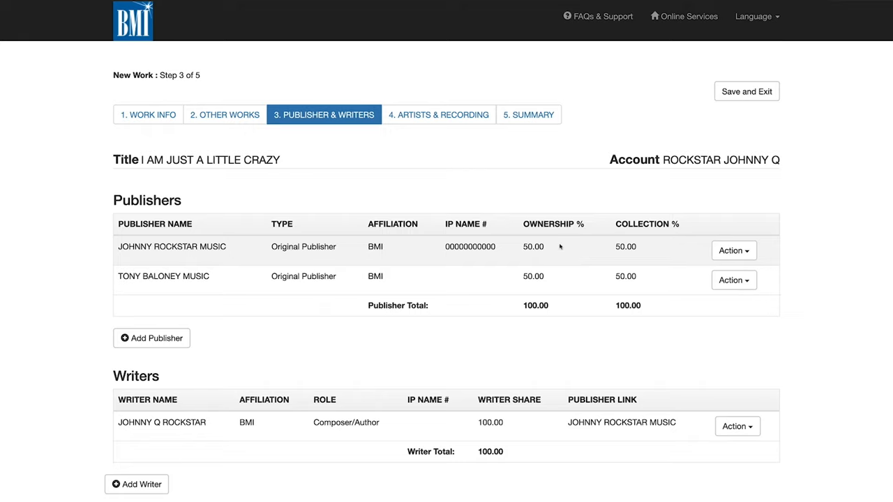
{"action": "mouse_move", "coordinate": [730, 281]}
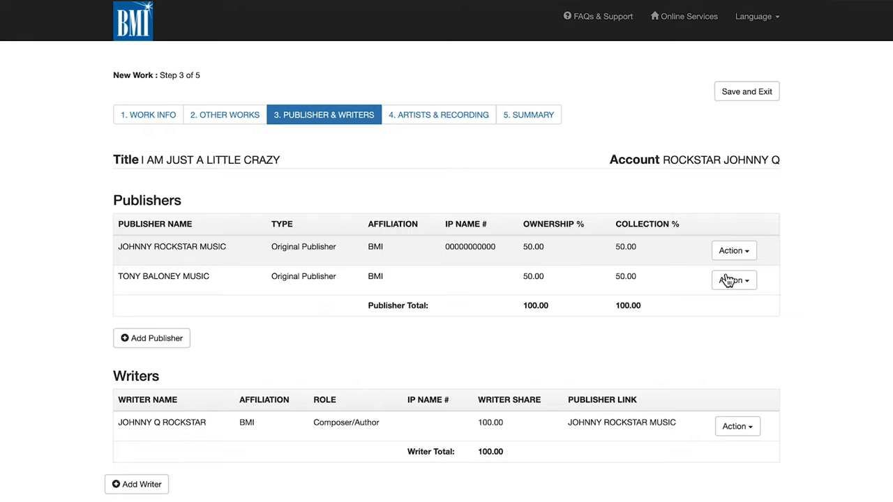
{"action": "mouse_move", "coordinate": [631, 318]}
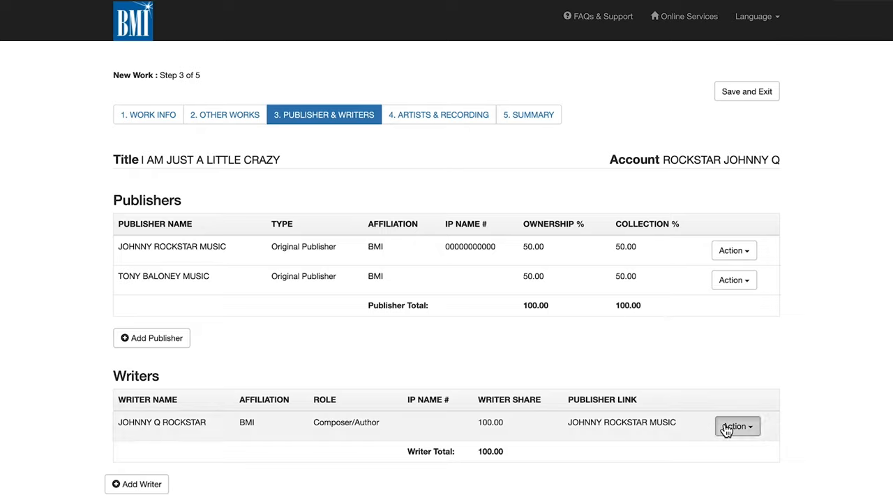
- Add new writer BALONEY, TONY as a BMI Composer/Author
{"action": "left_click", "coordinate": [737, 427]}
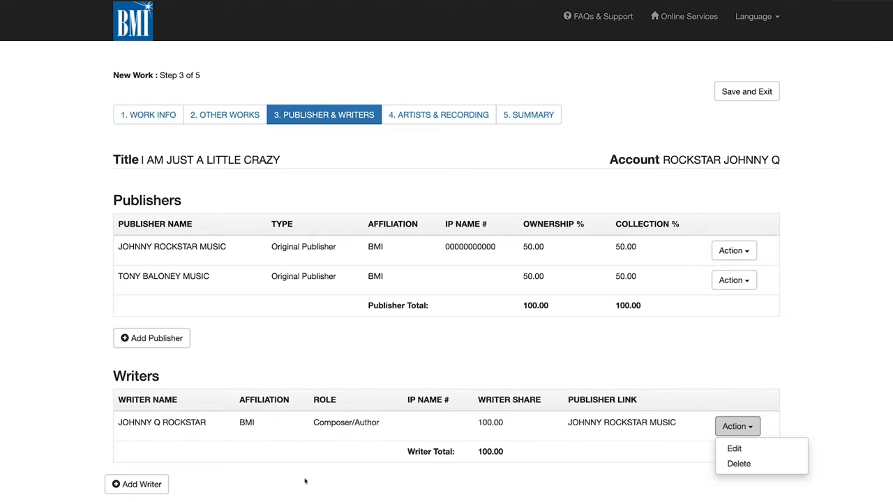
{"action": "left_click", "coordinate": [136, 484]}
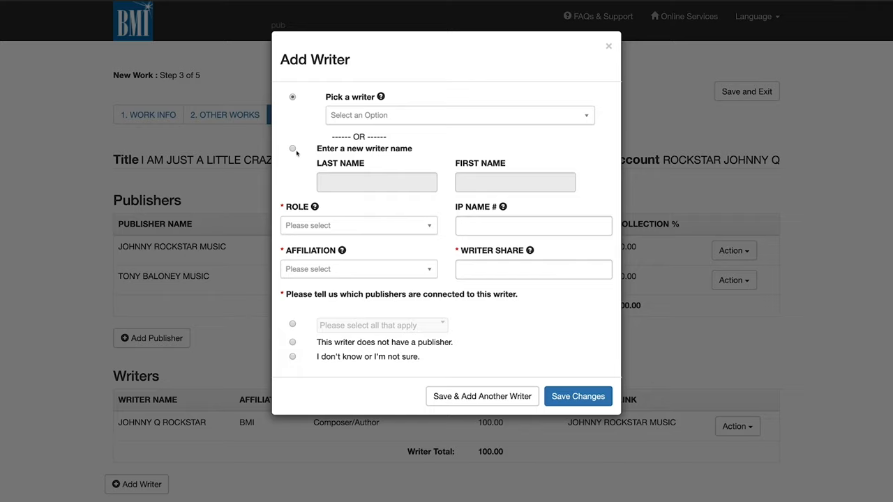
{"action": "left_click", "coordinate": [293, 148]}
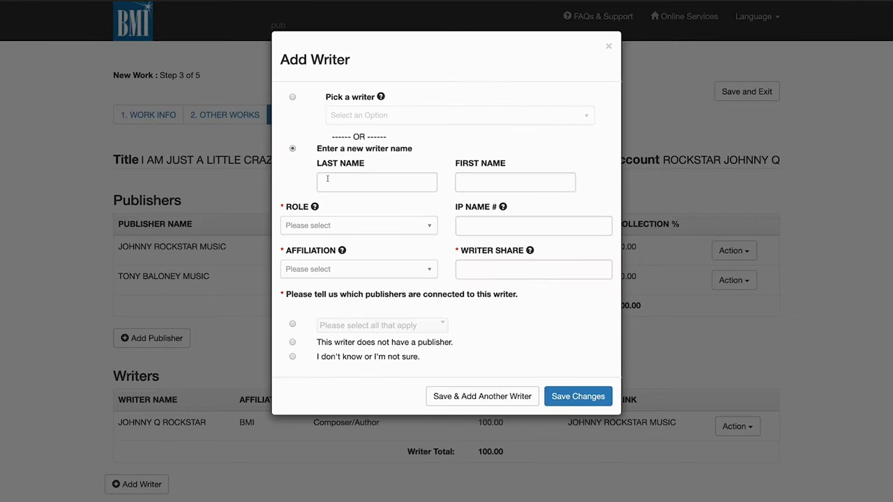
{"action": "type", "text": "BALONEY"}
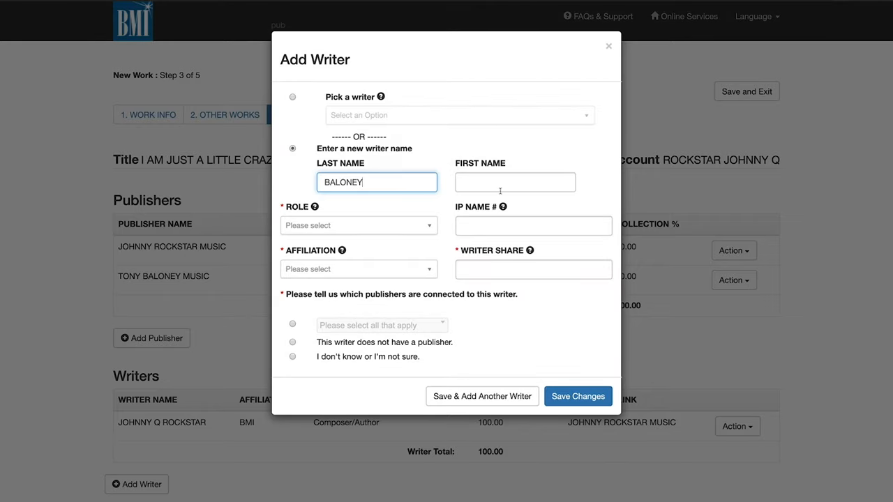
{"action": "type", "text": "TONY"}
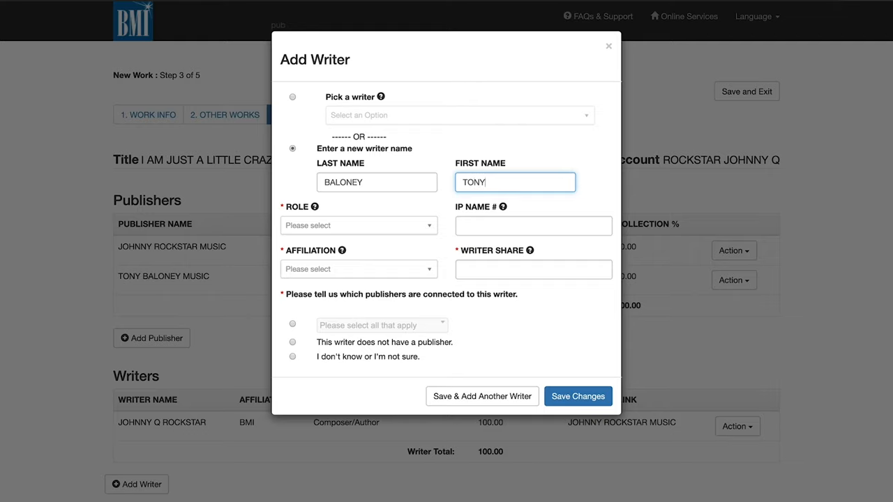
{"action": "left_click", "coordinate": [357, 224]}
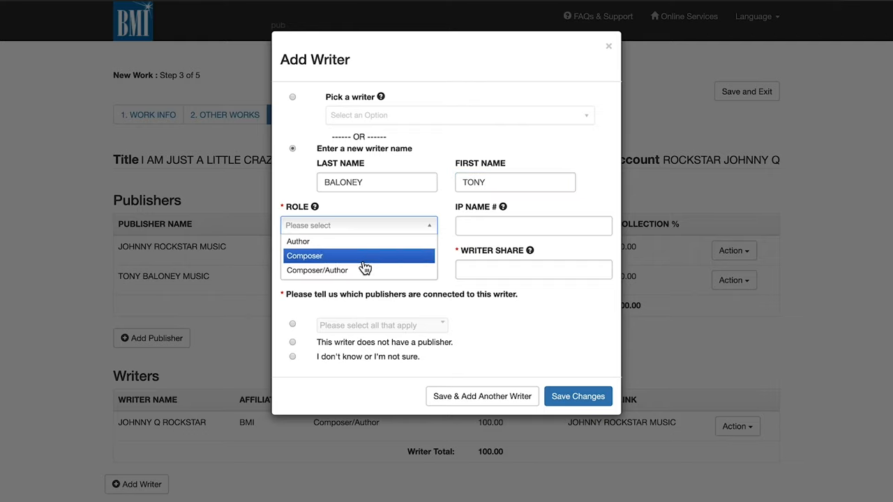
{"action": "left_click", "coordinate": [317, 270]}
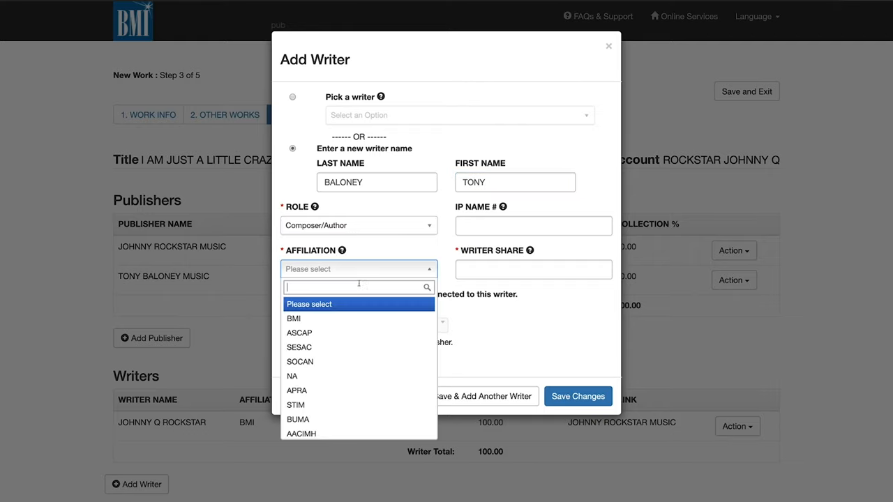
- Give TONY BALONEY a 50 writer share linked to TONY BALONEY MUSIC and save
{"action": "left_click", "coordinate": [292, 318]}
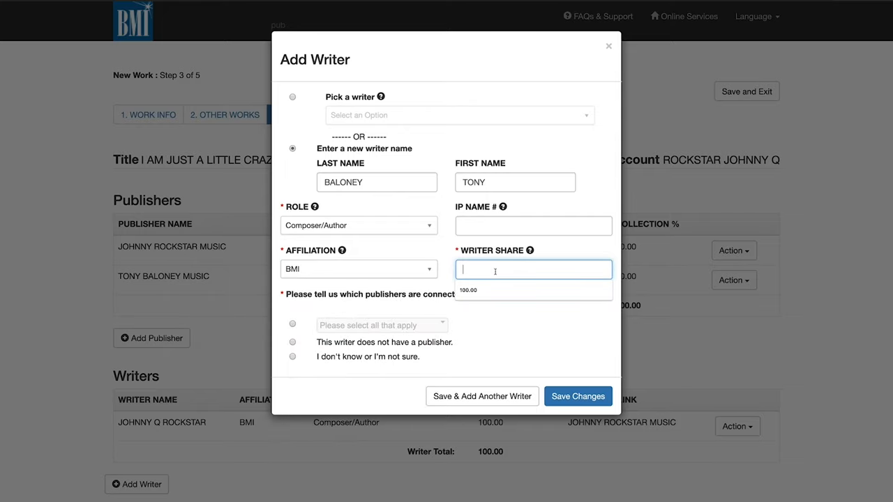
{"action": "type", "text": "50.00"}
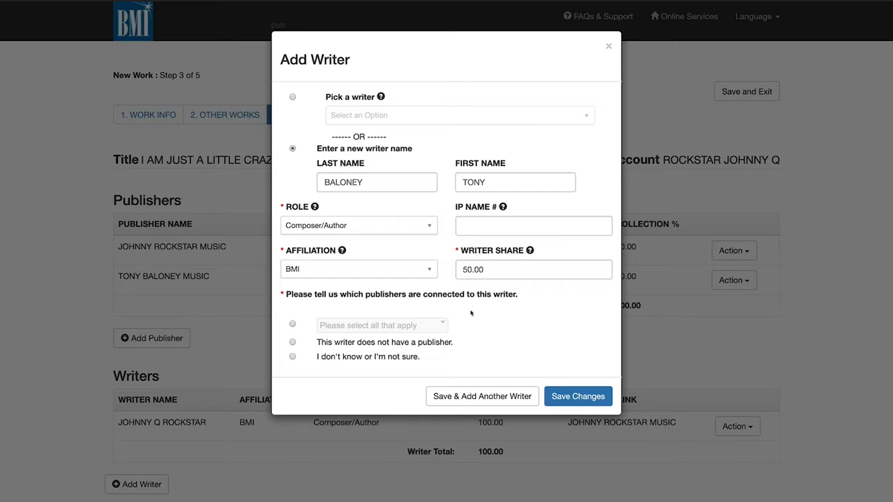
{"action": "mouse_move", "coordinate": [293, 328]}
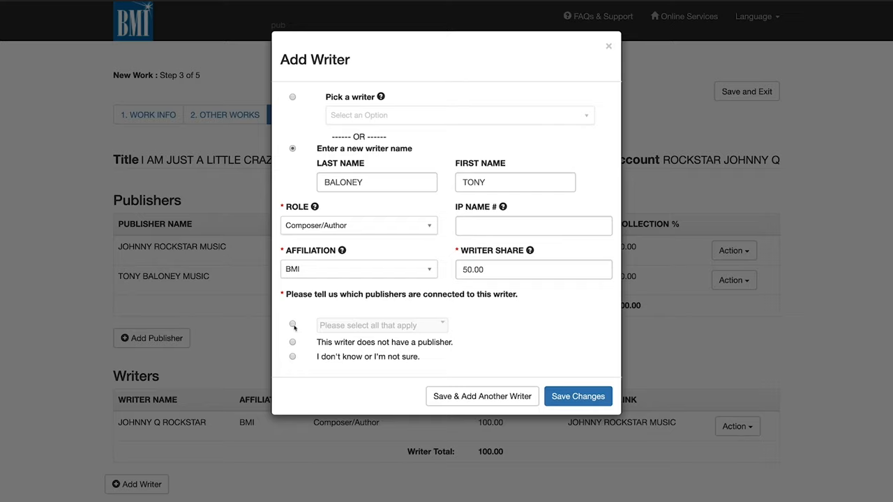
{"action": "left_click", "coordinate": [380, 325]}
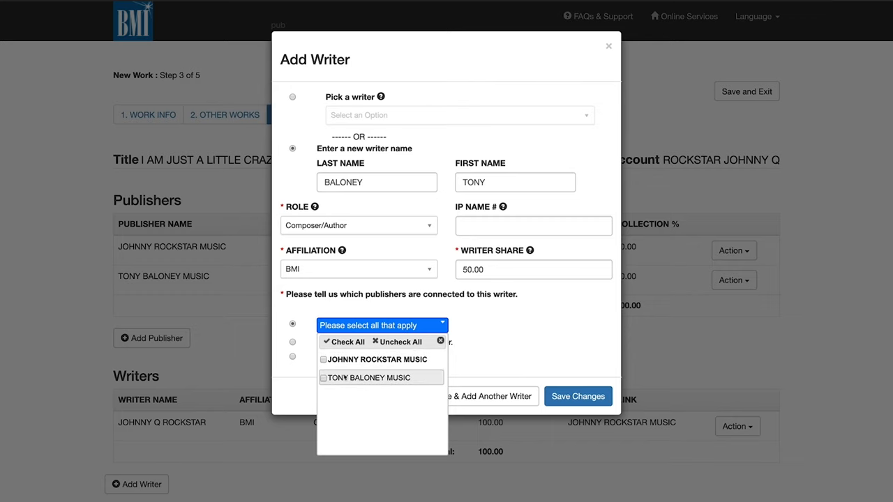
{"action": "left_click", "coordinate": [324, 376]}
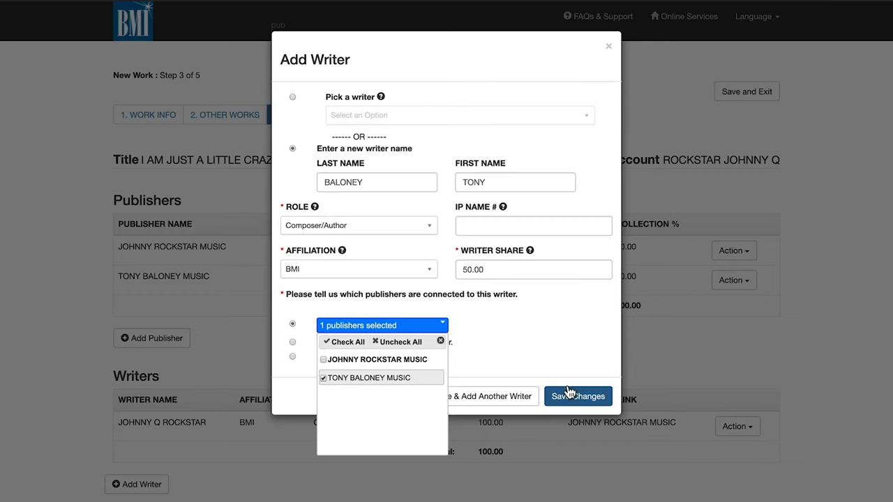
{"action": "left_click", "coordinate": [577, 396]}
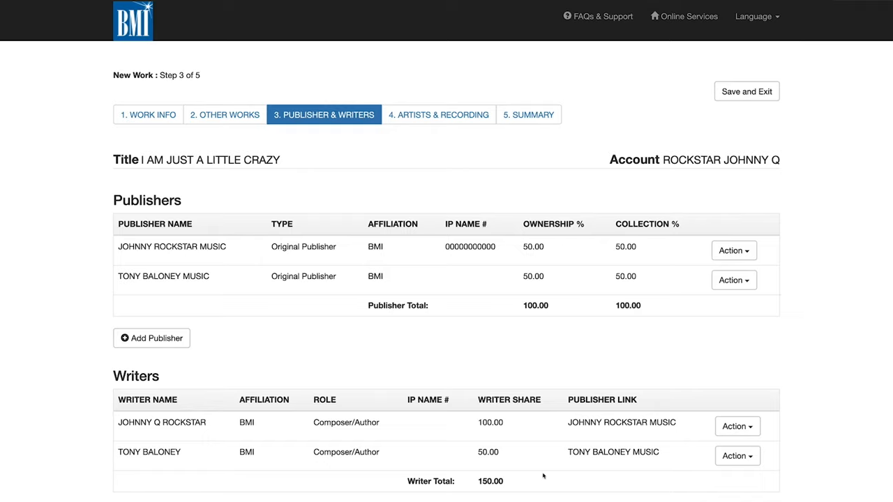
{"action": "mouse_move", "coordinate": [505, 486]}
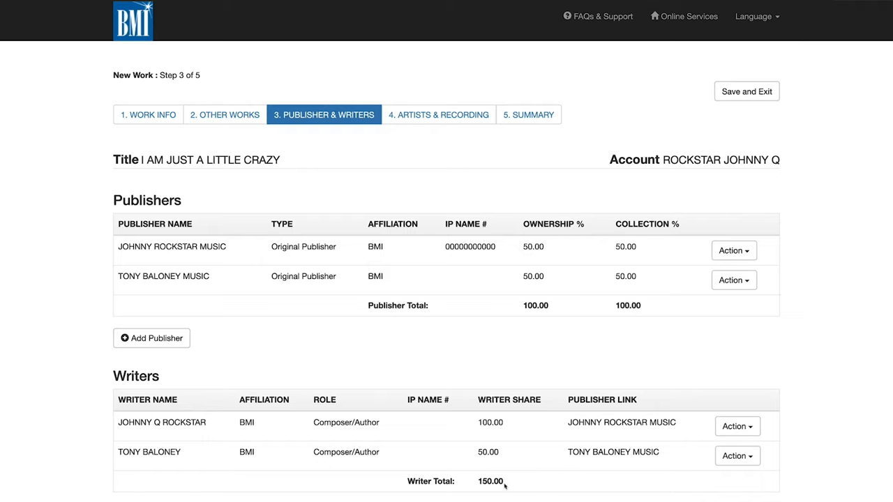
{"action": "mouse_move", "coordinate": [508, 487]}
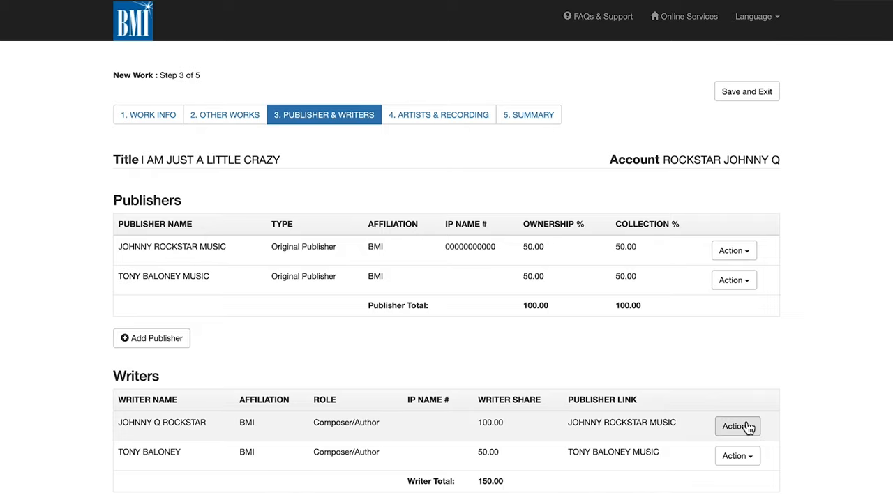
- Edit JOHNNY Q ROCKSTAR's writer share to 50, save, and continue to Summary
{"action": "left_click", "coordinate": [737, 427]}
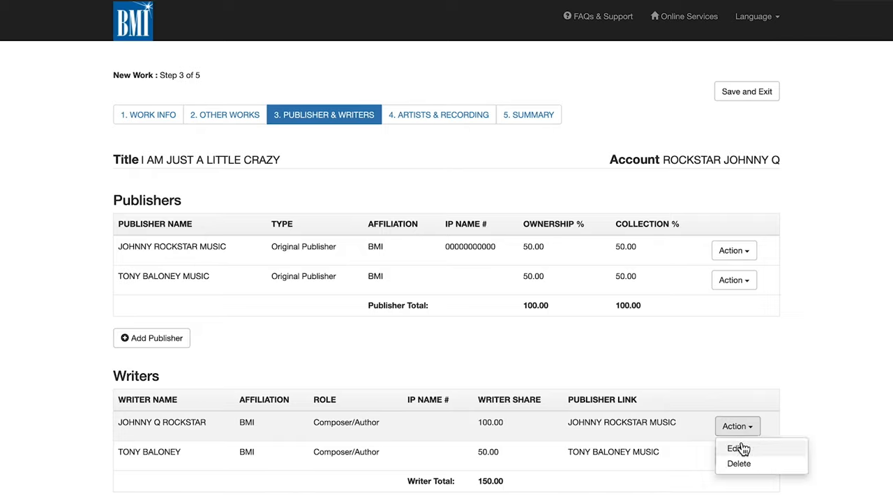
{"action": "left_click", "coordinate": [736, 450]}
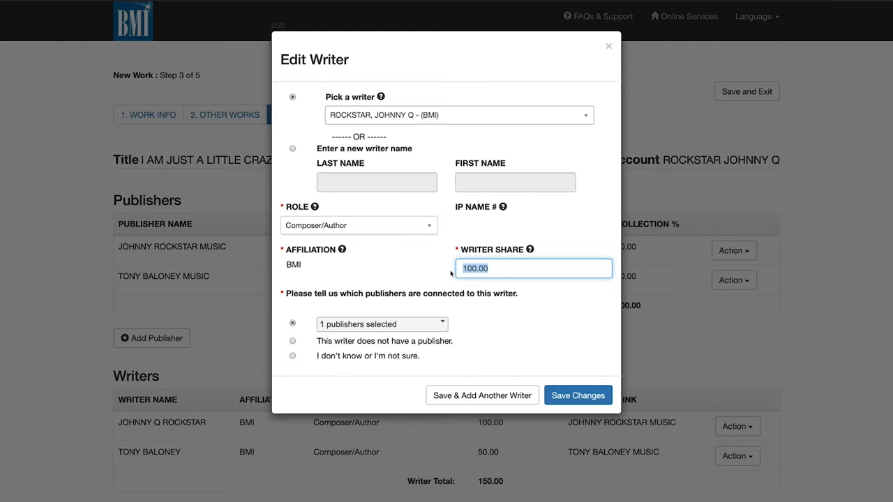
{"action": "type", "text": "50"}
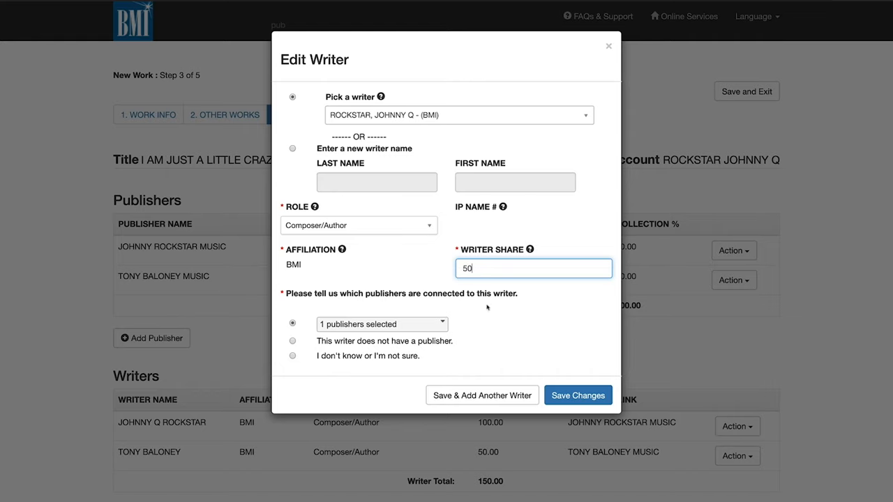
{"action": "left_click", "coordinate": [577, 396]}
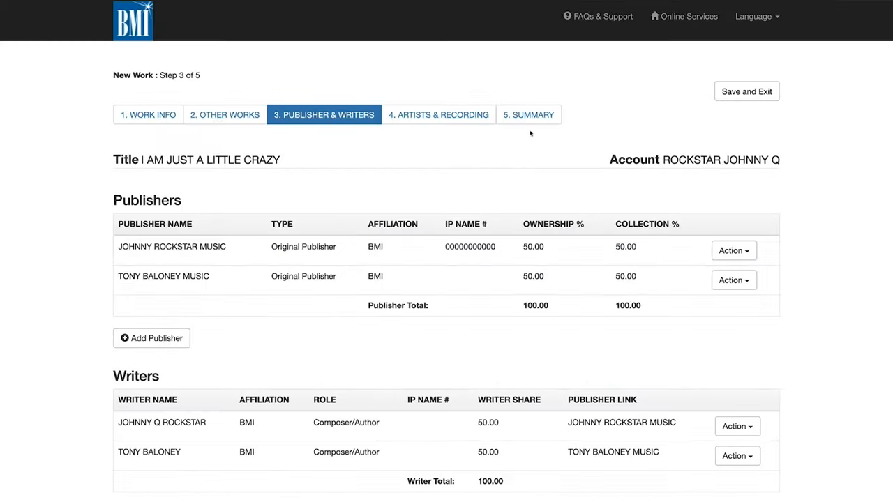
{"action": "left_click", "coordinate": [527, 114]}
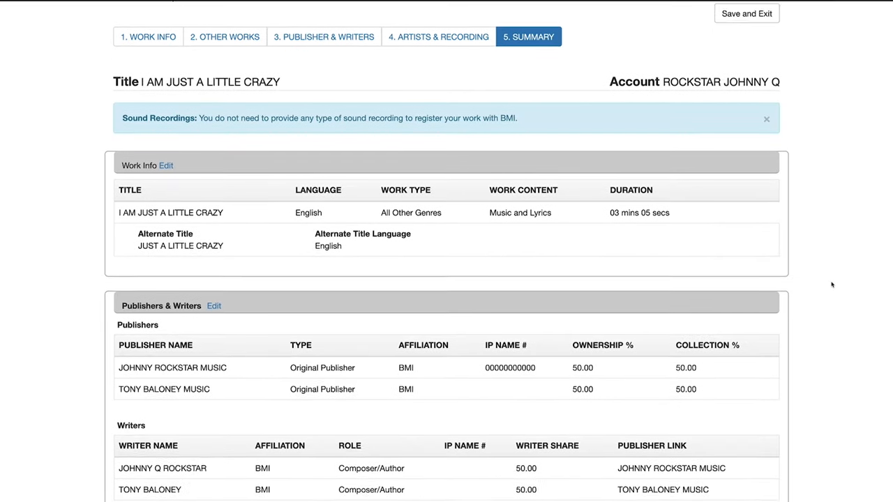
{"action": "scroll", "scroll_direction": "down", "scroll_amount": 3}
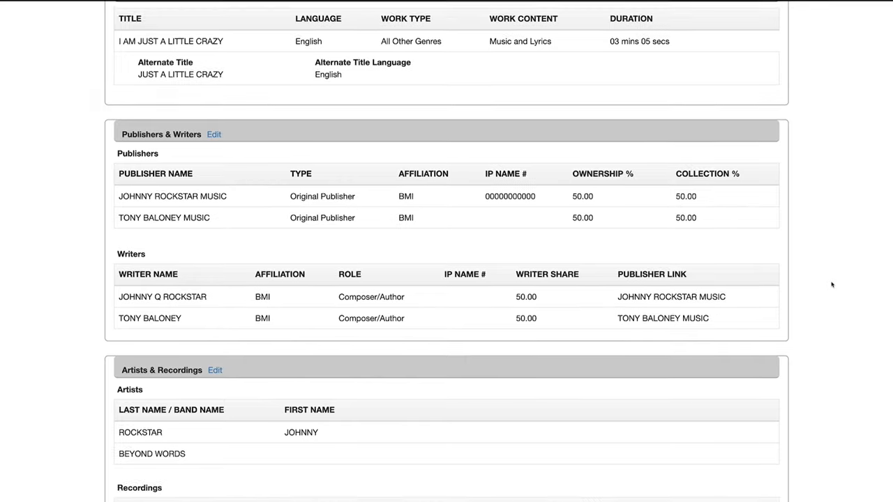
{"action": "scroll", "scroll_direction": "down", "scroll_amount": 3}
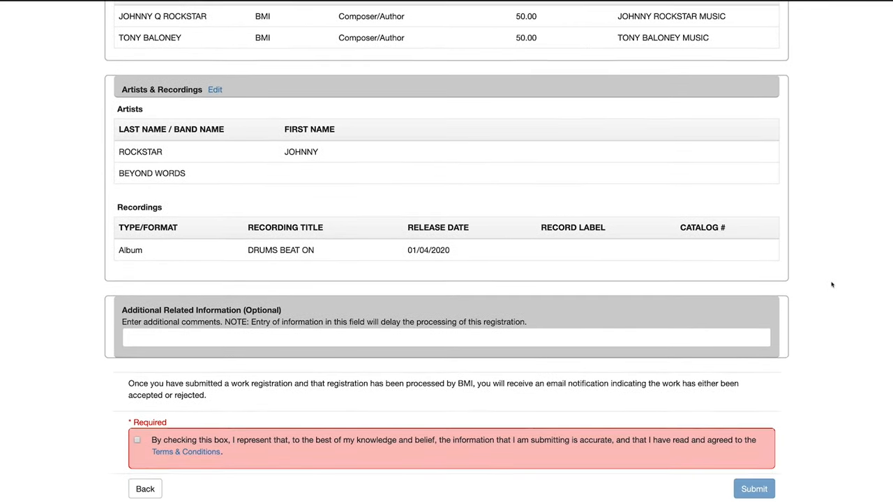
{"action": "scroll", "scroll_direction": "down", "scroll_amount": 3}
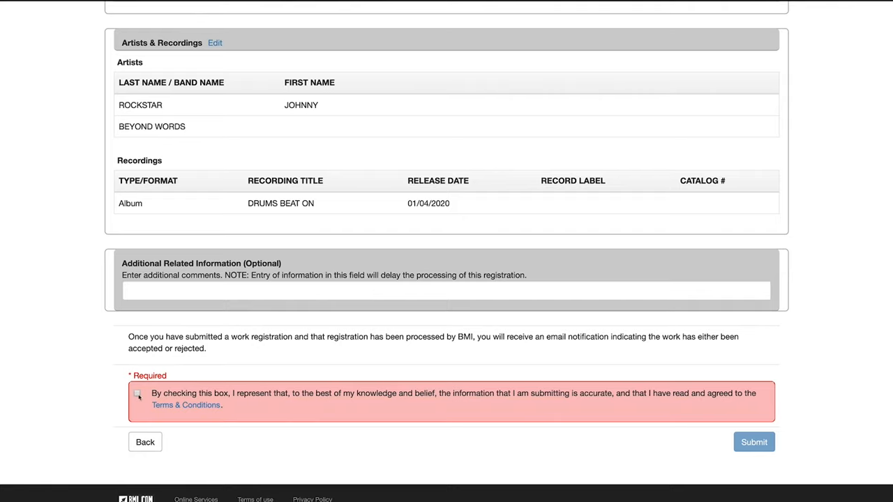
{"action": "left_click", "coordinate": [138, 393]}
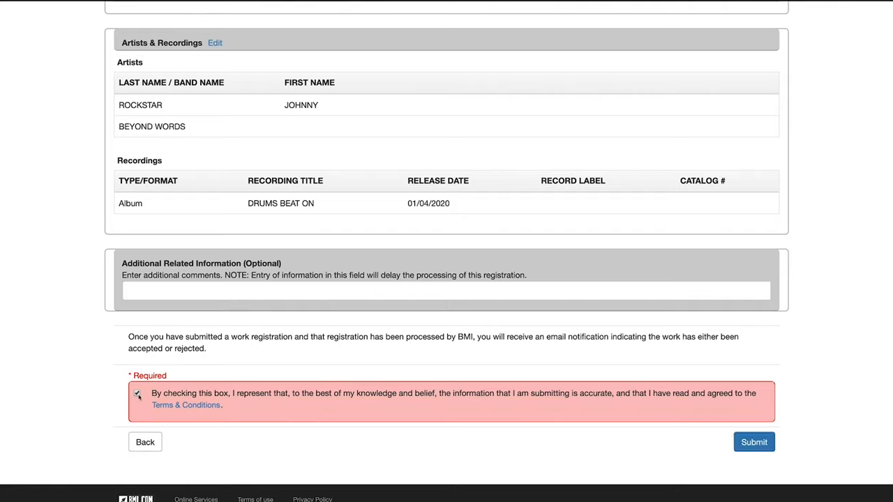
{"action": "left_click", "coordinate": [137, 393]}
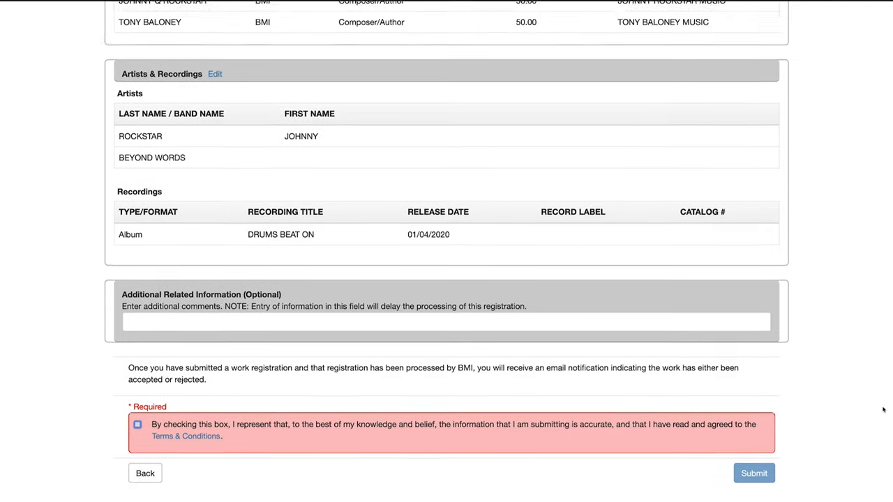
{"action": "scroll", "scroll_direction": "up", "scroll_amount": 3}
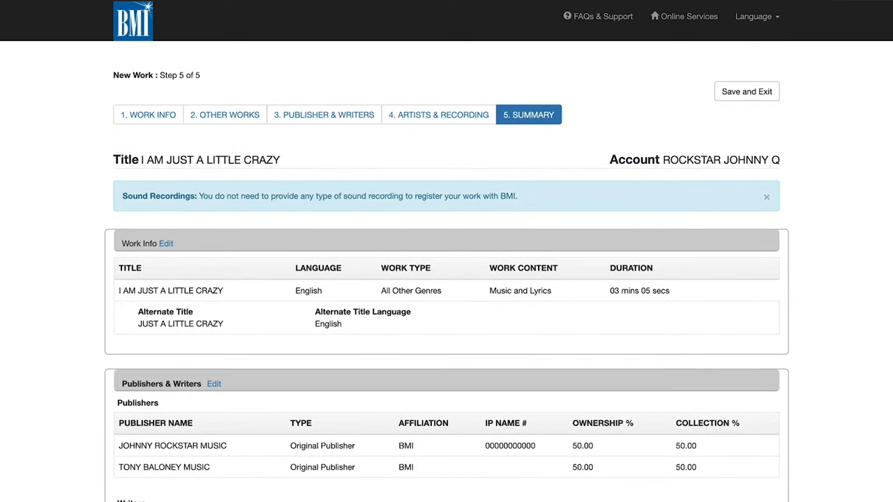
- Save and exit I AM JUST A LITTLE CRAZY, confirming the alert, back to In-Process Works
{"action": "left_click", "coordinate": [747, 92]}
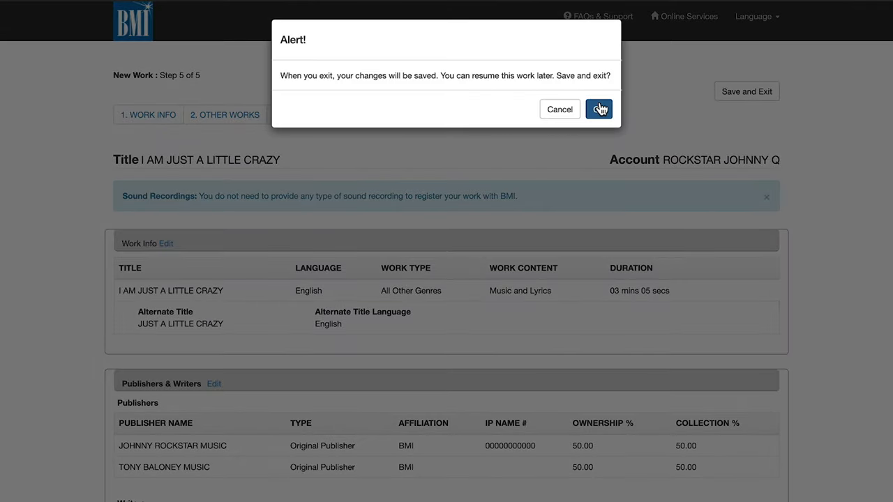
{"action": "left_click", "coordinate": [598, 109]}
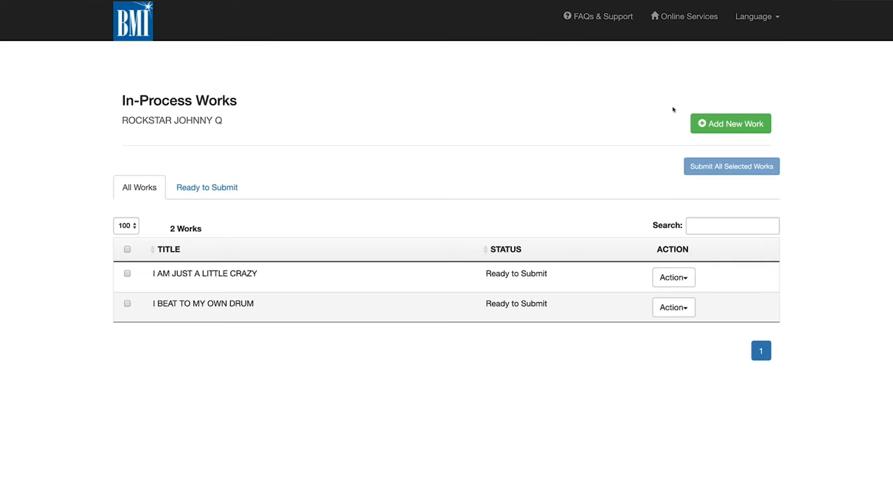
{"action": "mouse_move", "coordinate": [729, 132]}
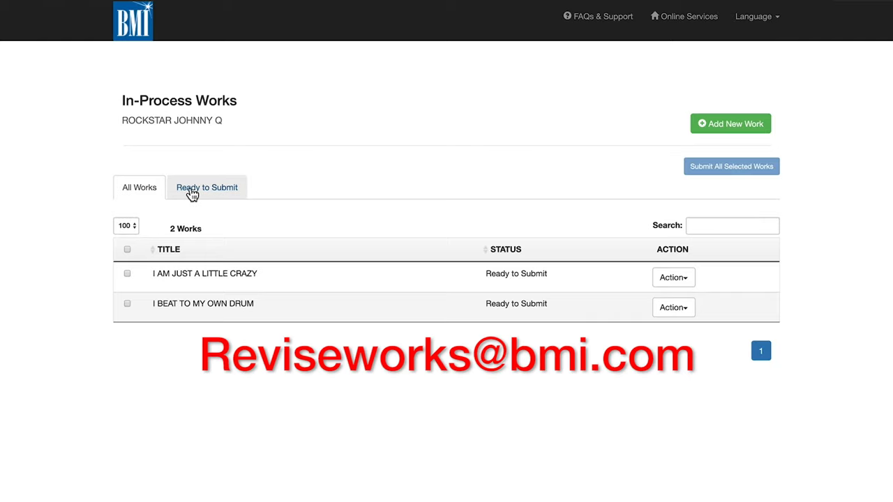
- In Ready to Submit, select I AM JUST A LITTLE CRAZY and I BEAT TO MY OWN DRUM and submit both
{"action": "left_click", "coordinate": [207, 187]}
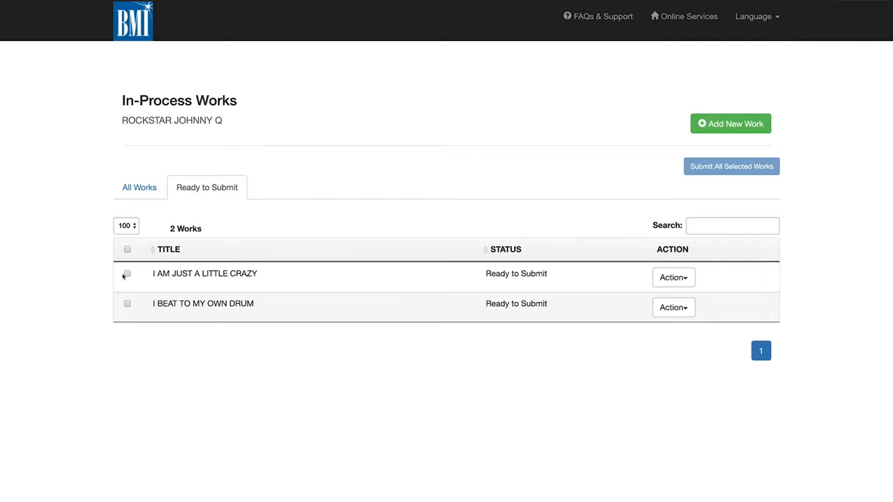
{"action": "left_click", "coordinate": [127, 273]}
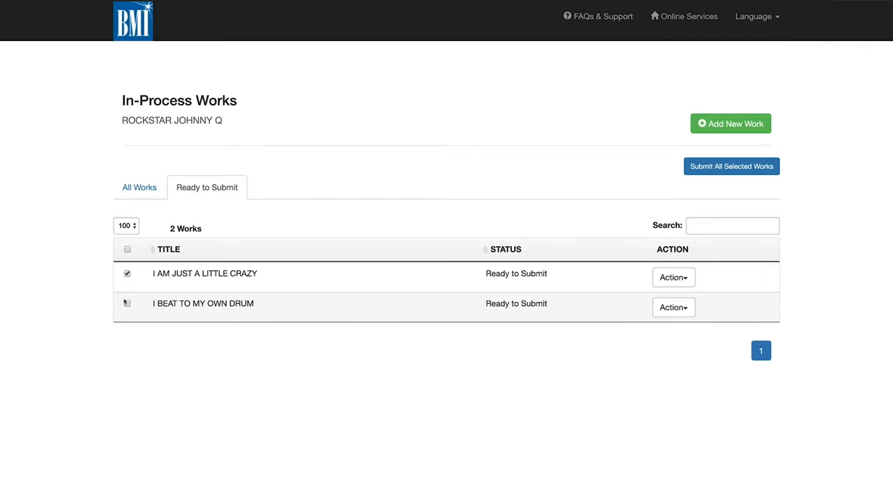
{"action": "left_click", "coordinate": [127, 303]}
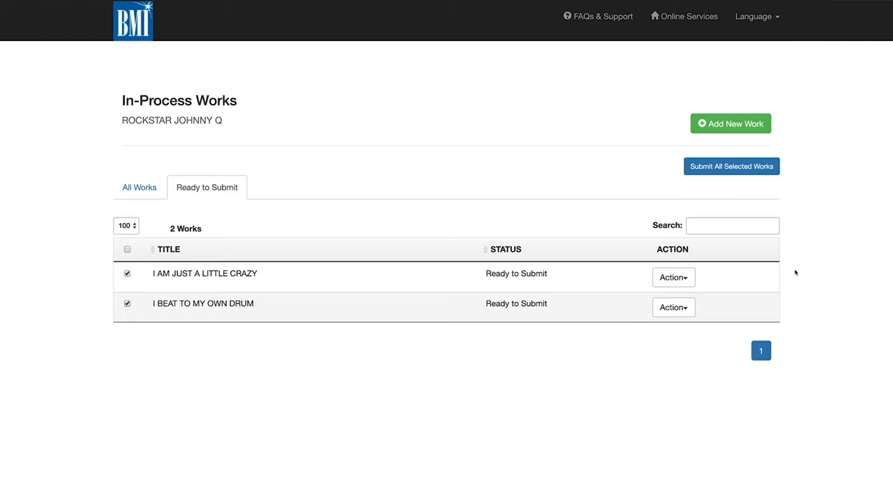
{"action": "left_click", "coordinate": [731, 166]}
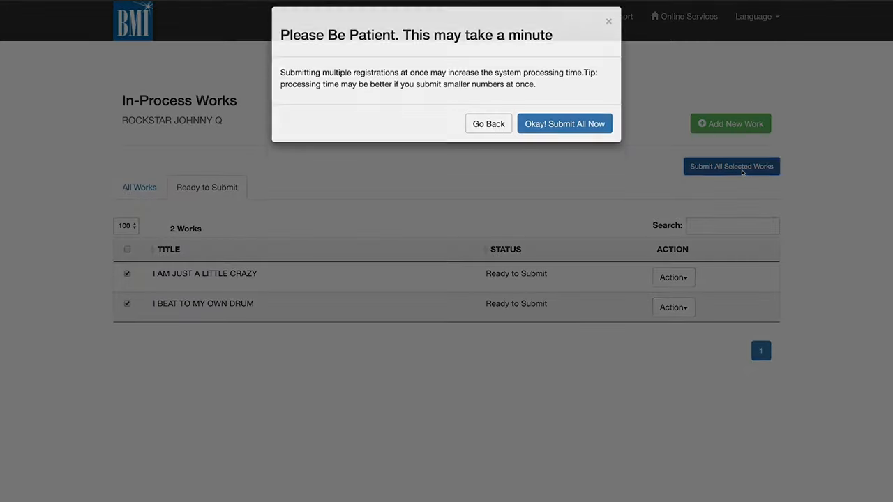